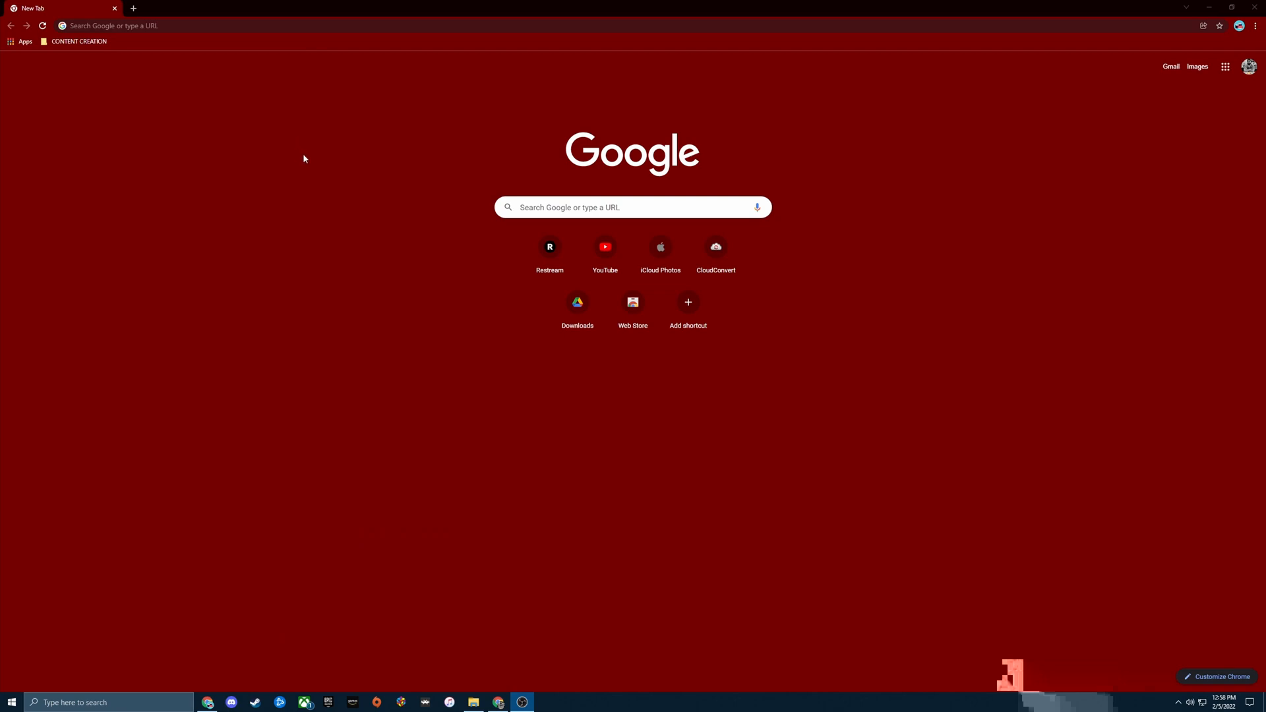
pyautogui.moveTo(266, 48)
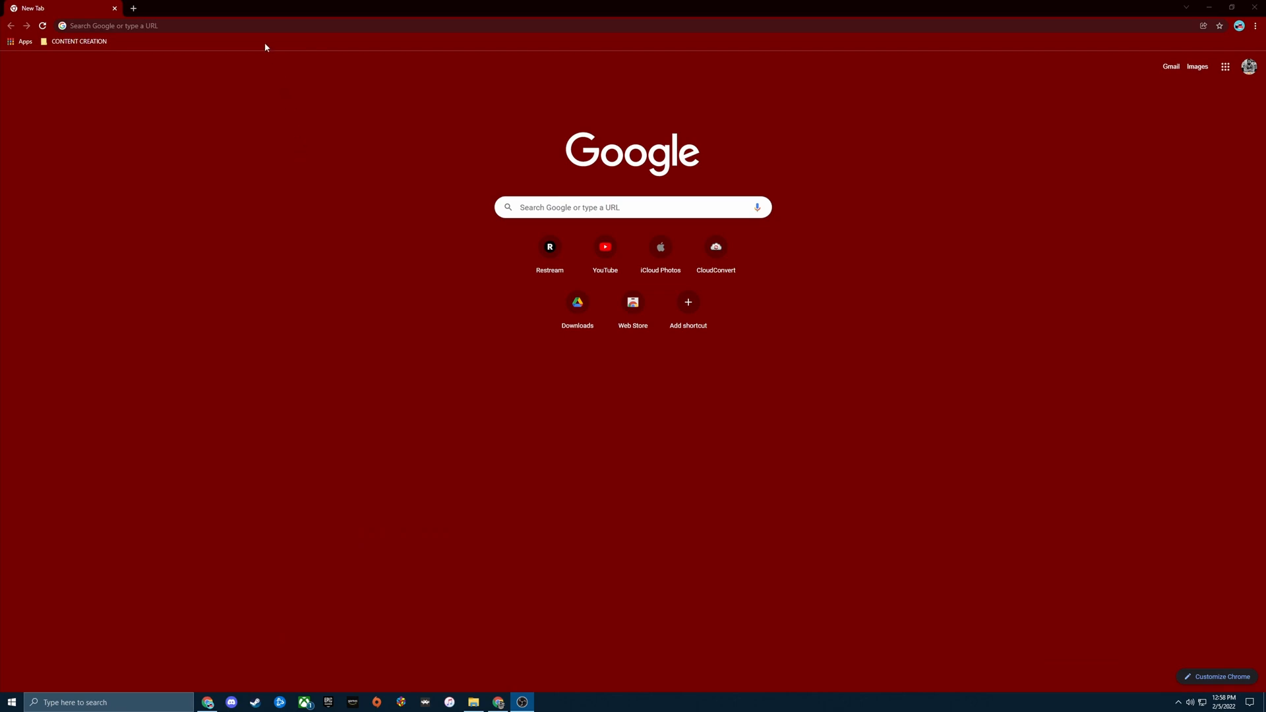
# Enter 'streamlabs' in Chrome's address bar to load the streamlabs.com homepage
pyautogui.write('streamlabs')
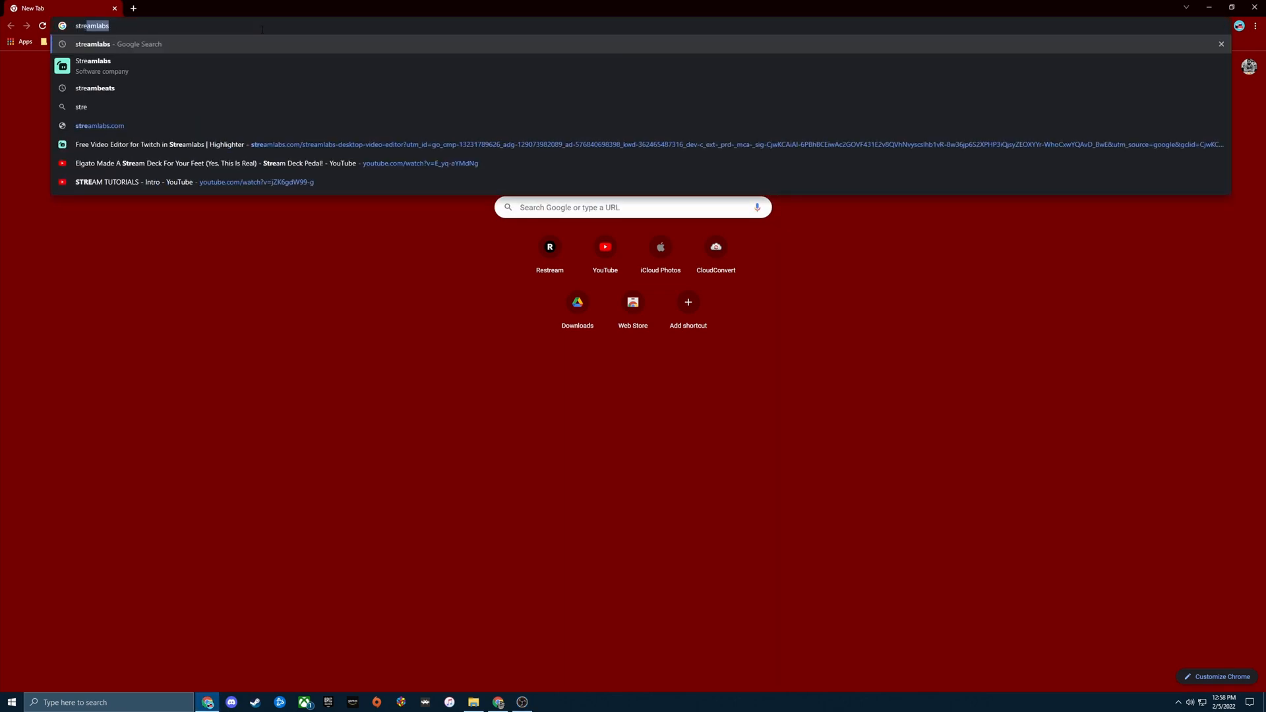
pyautogui.press('Enter')
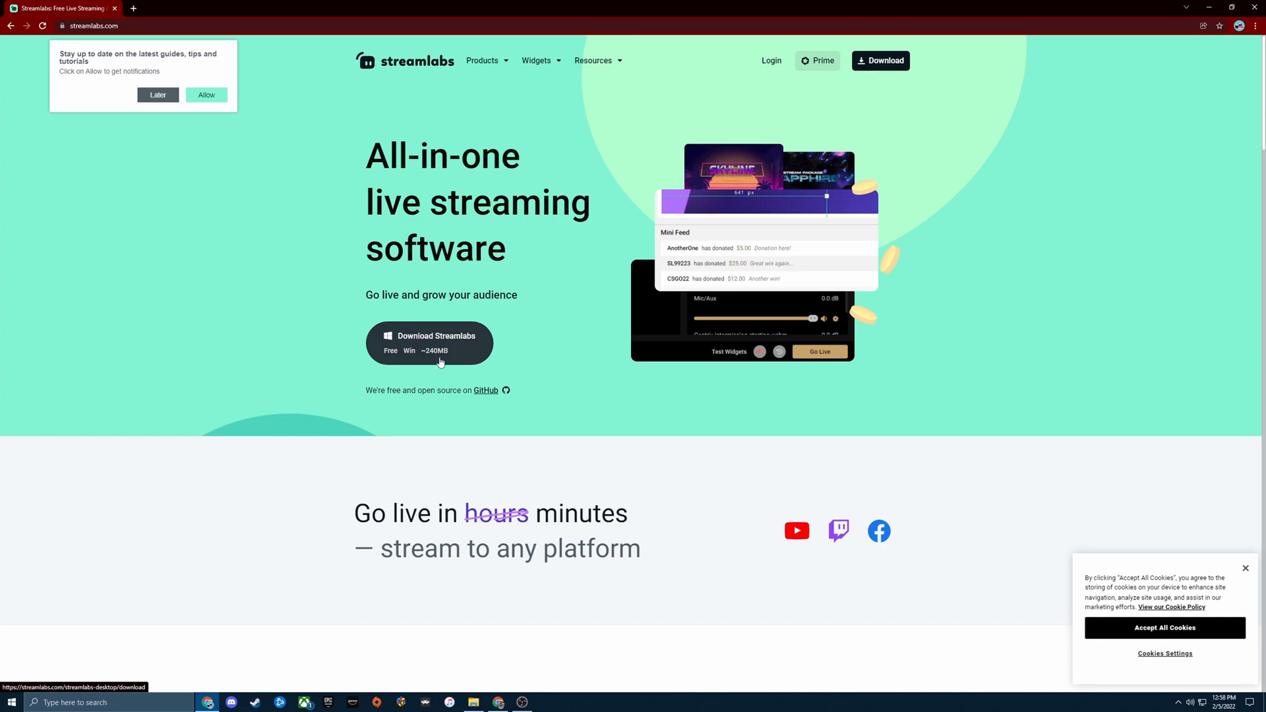
# Download Streamlabs Desktop and run the installer to its Choose Install Location page
pyautogui.click(429, 343)
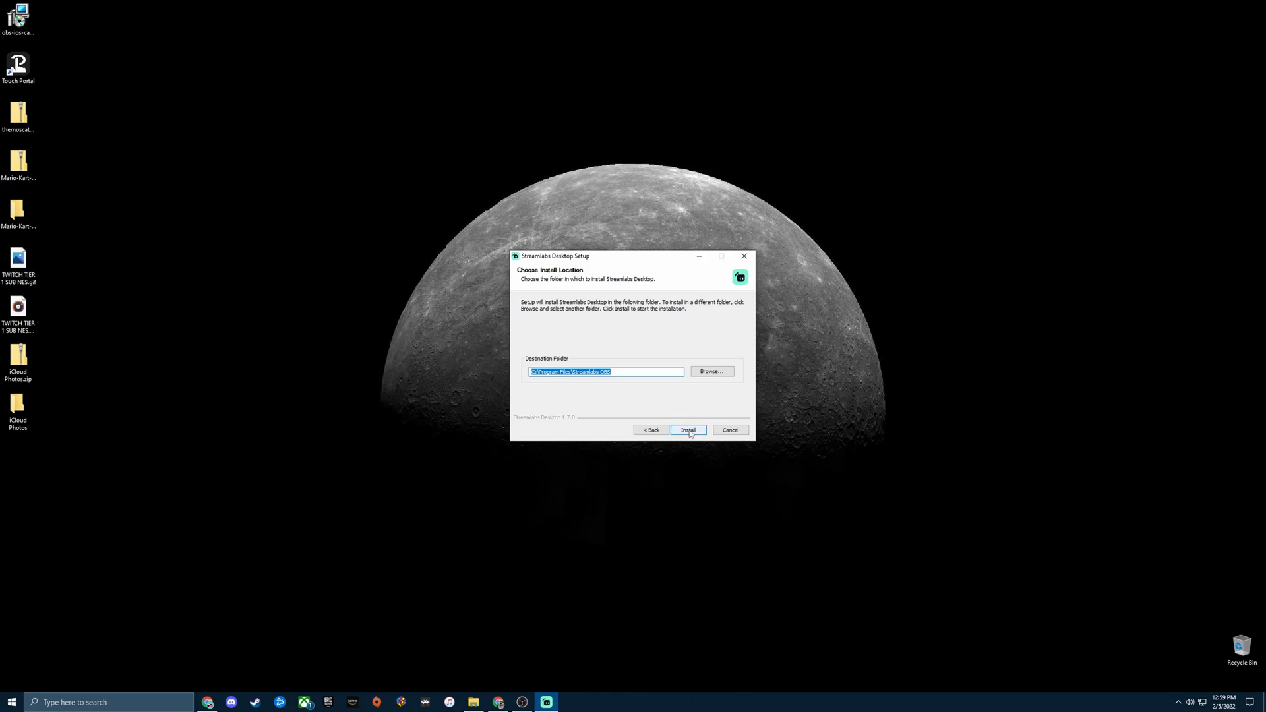
# Install Streamlabs Desktop into the default destination folder
pyautogui.click(688, 430)
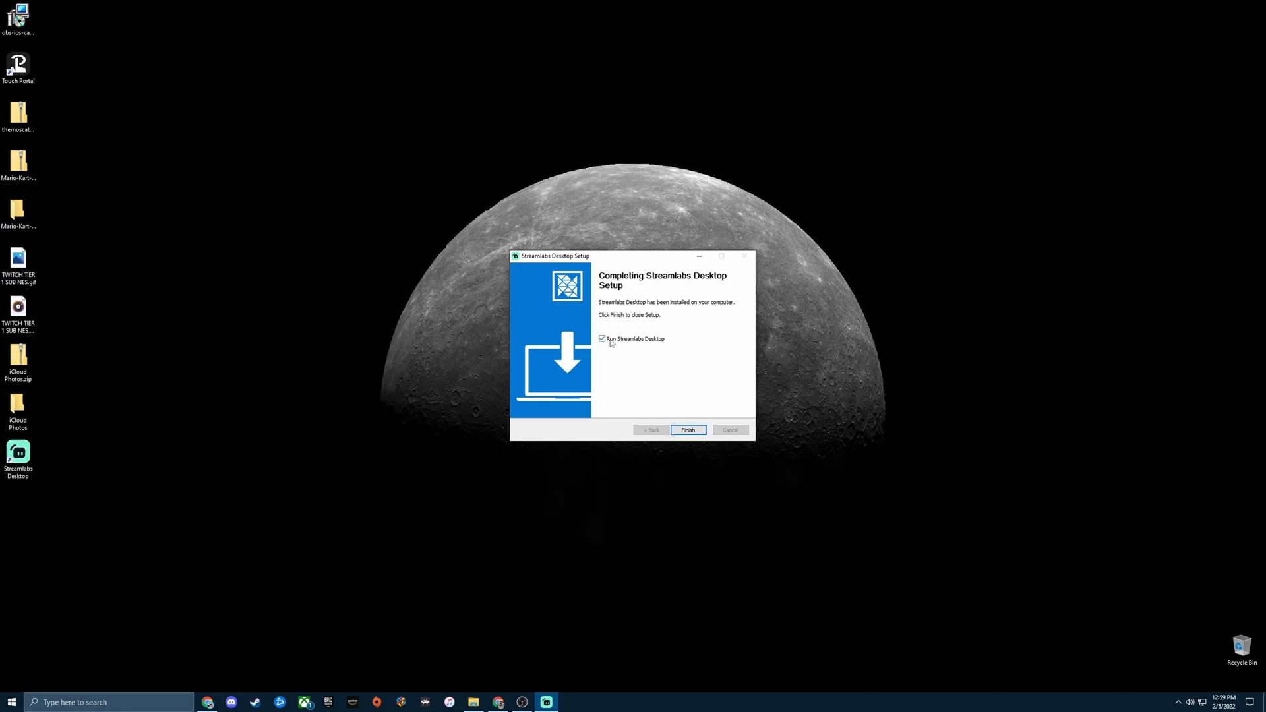
pyautogui.moveTo(693, 410)
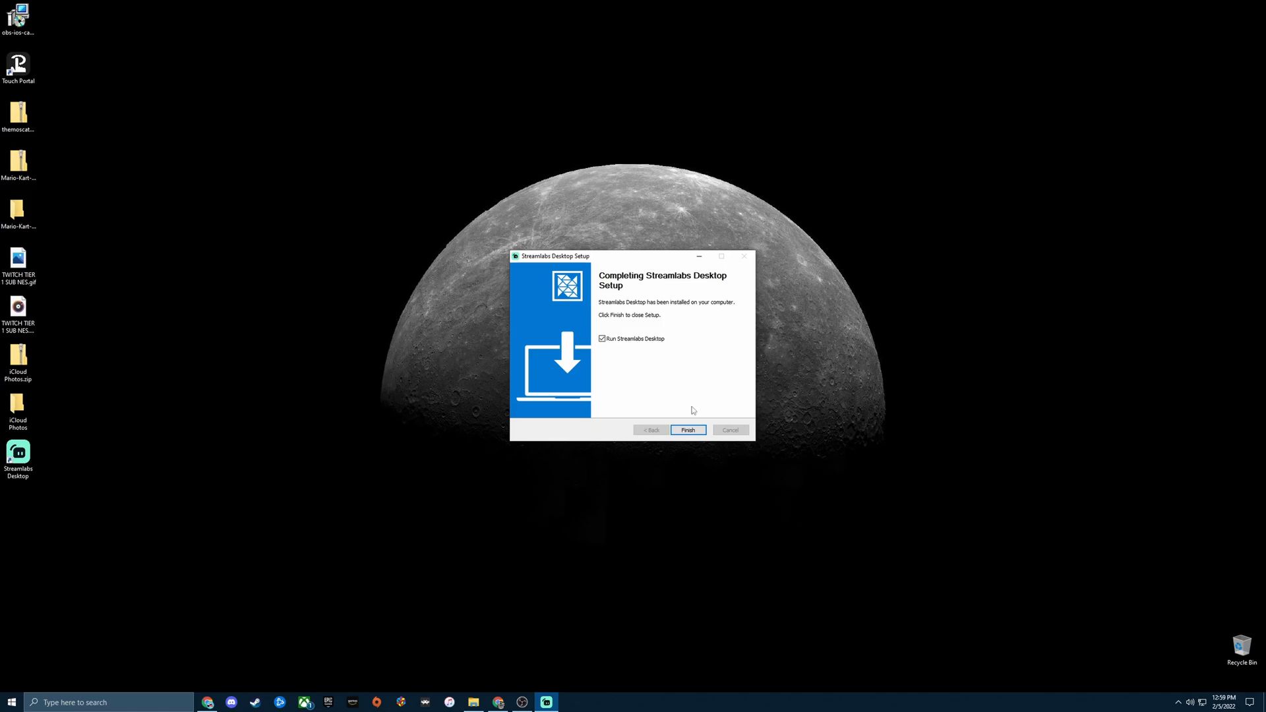
# Finish setup to launch Streamlabs Desktop with its empty default scene and audio mixer
pyautogui.click(688, 430)
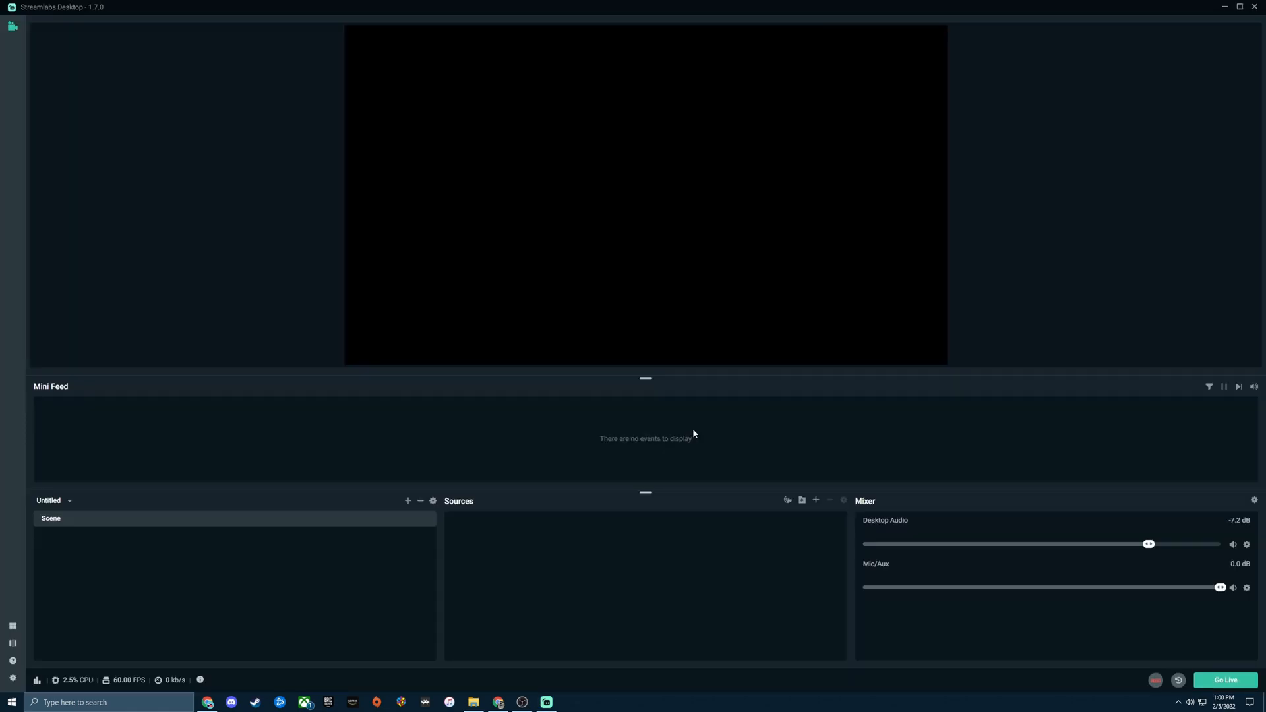
pyautogui.moveTo(728, 440)
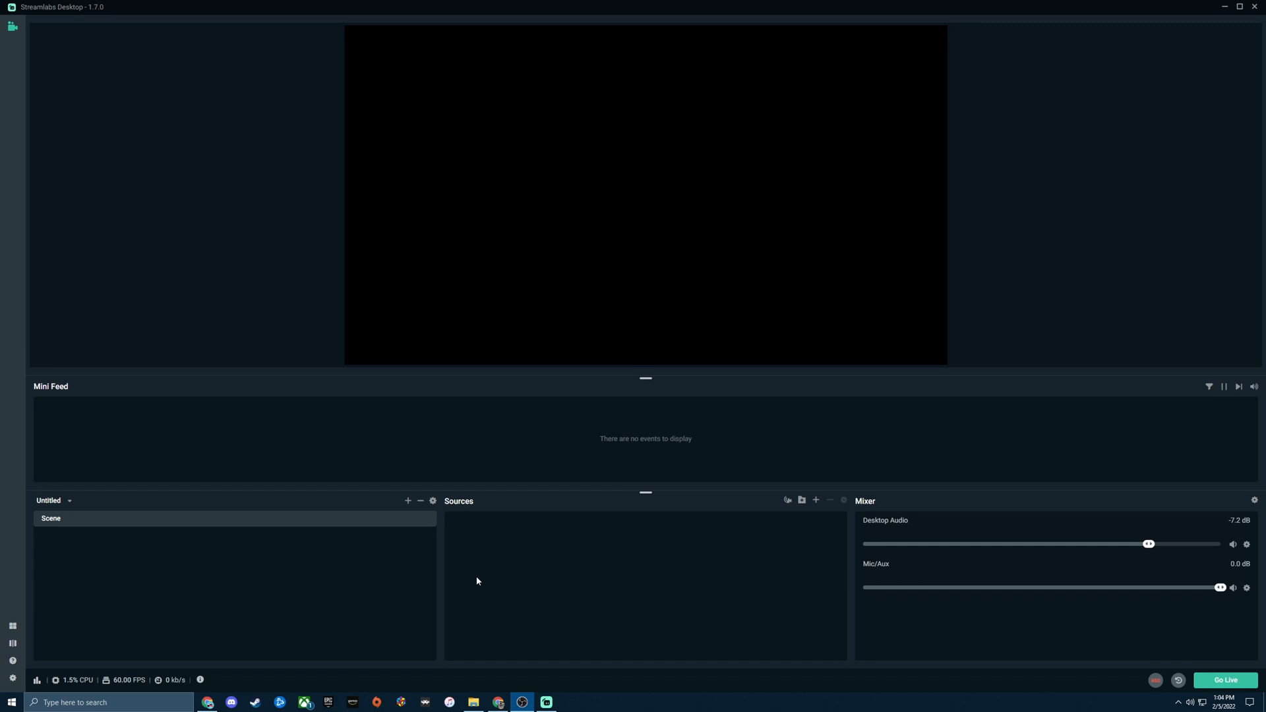
pyautogui.moveTo(705, 512)
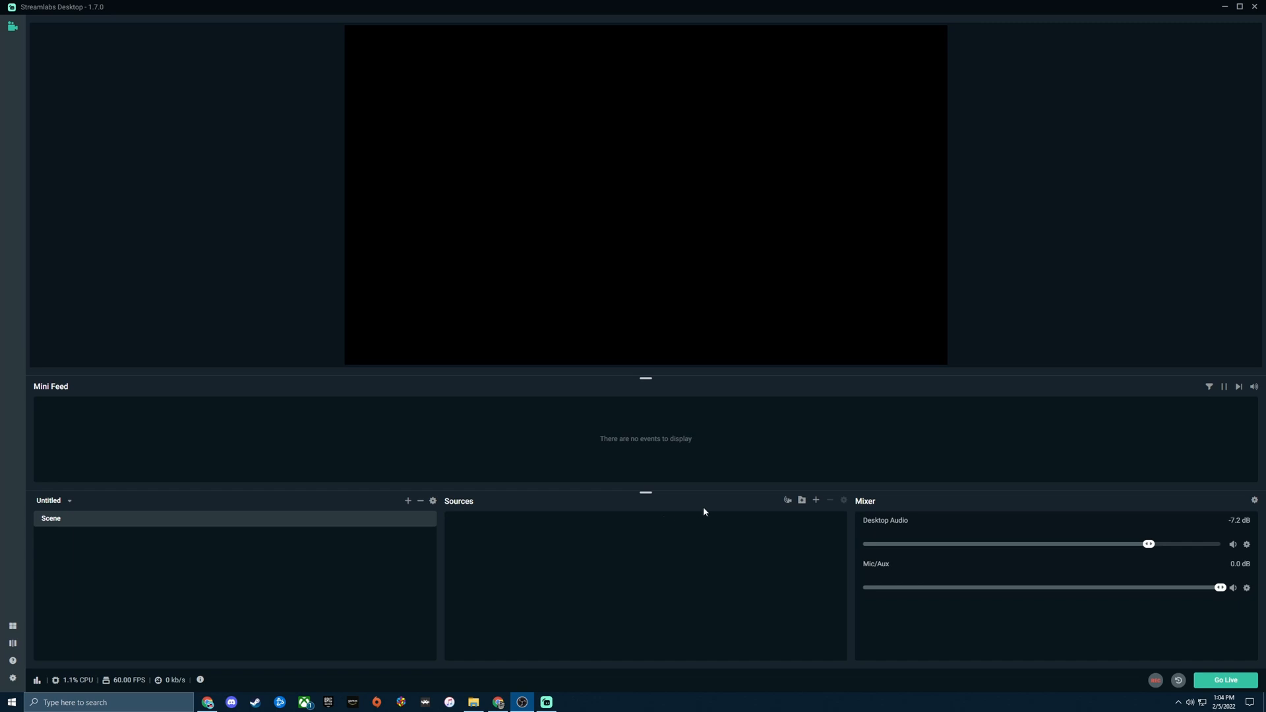
pyautogui.moveTo(774, 431)
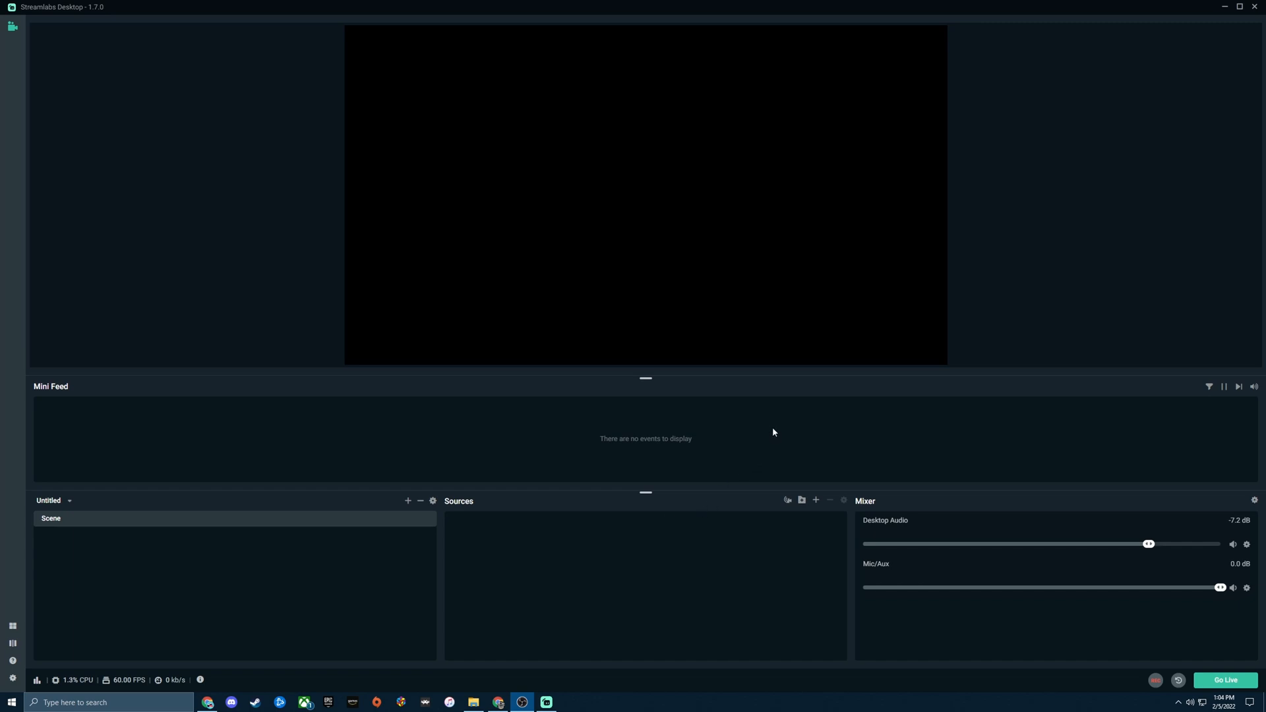
pyautogui.moveTo(847, 312)
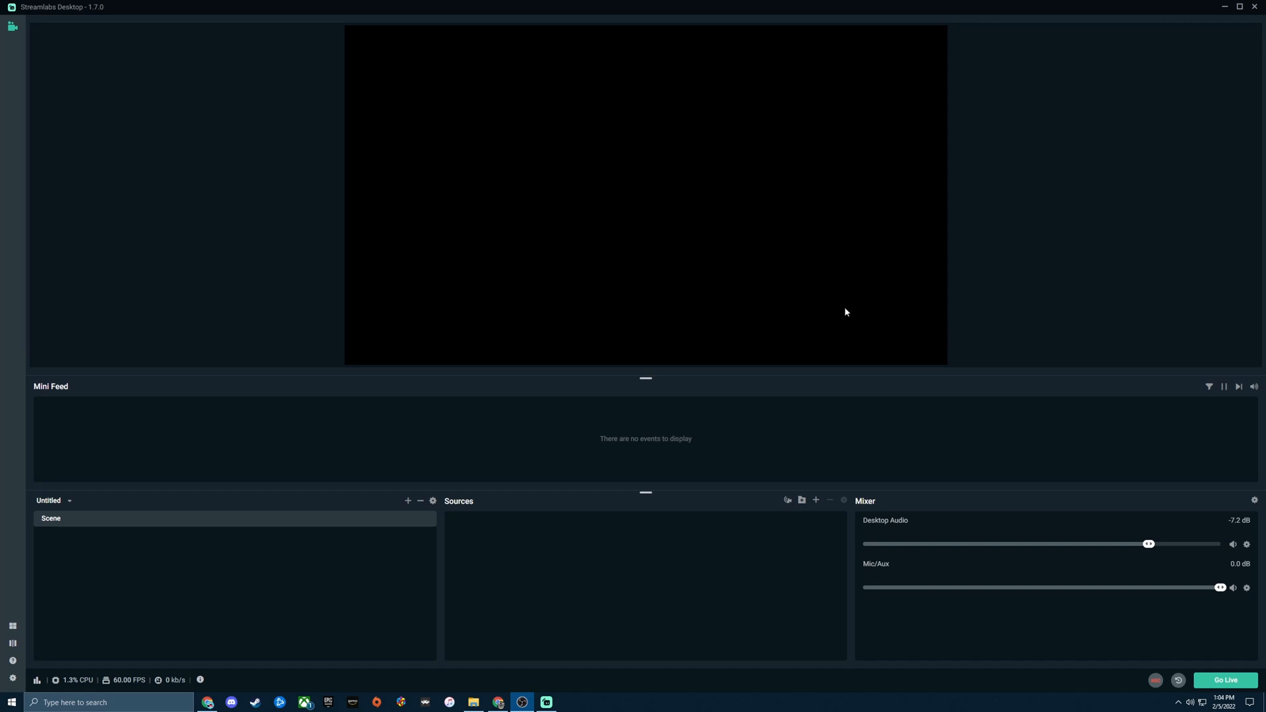
pyautogui.moveTo(833, 305)
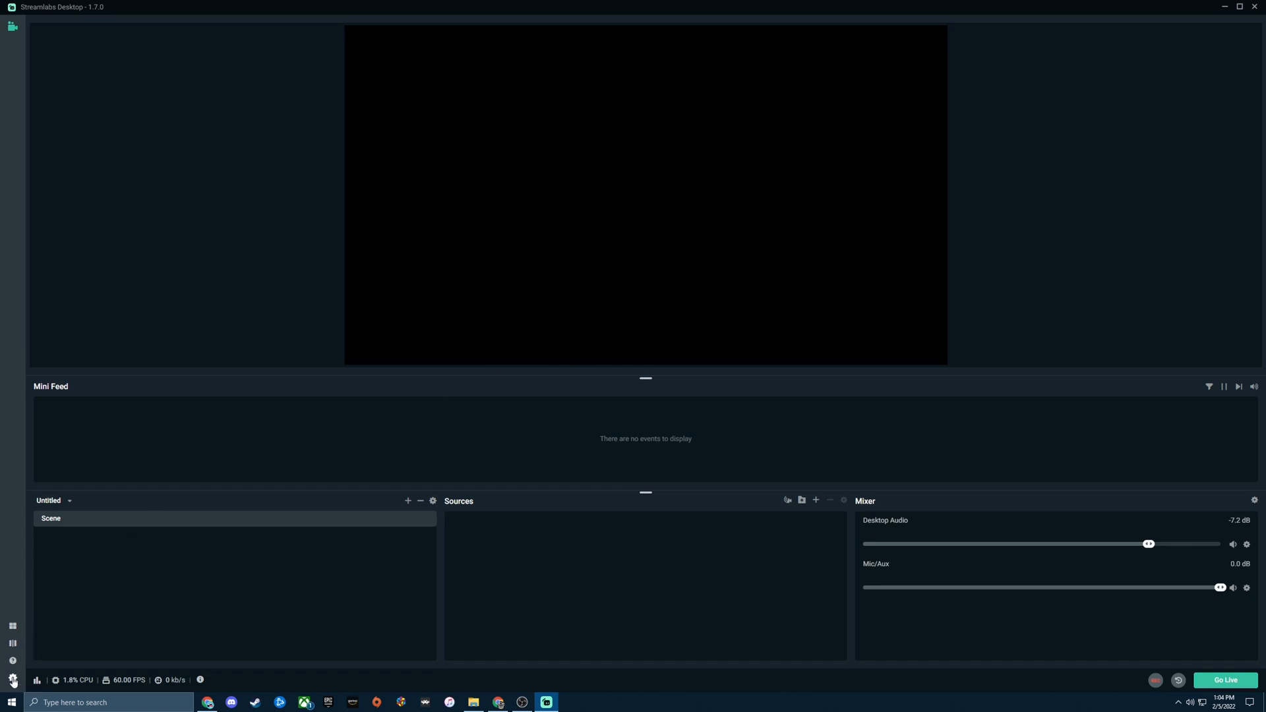
# In Settings > Stream, choose Streaming Services and keep the server on Auto (Recommended)
pyautogui.click(10, 675)
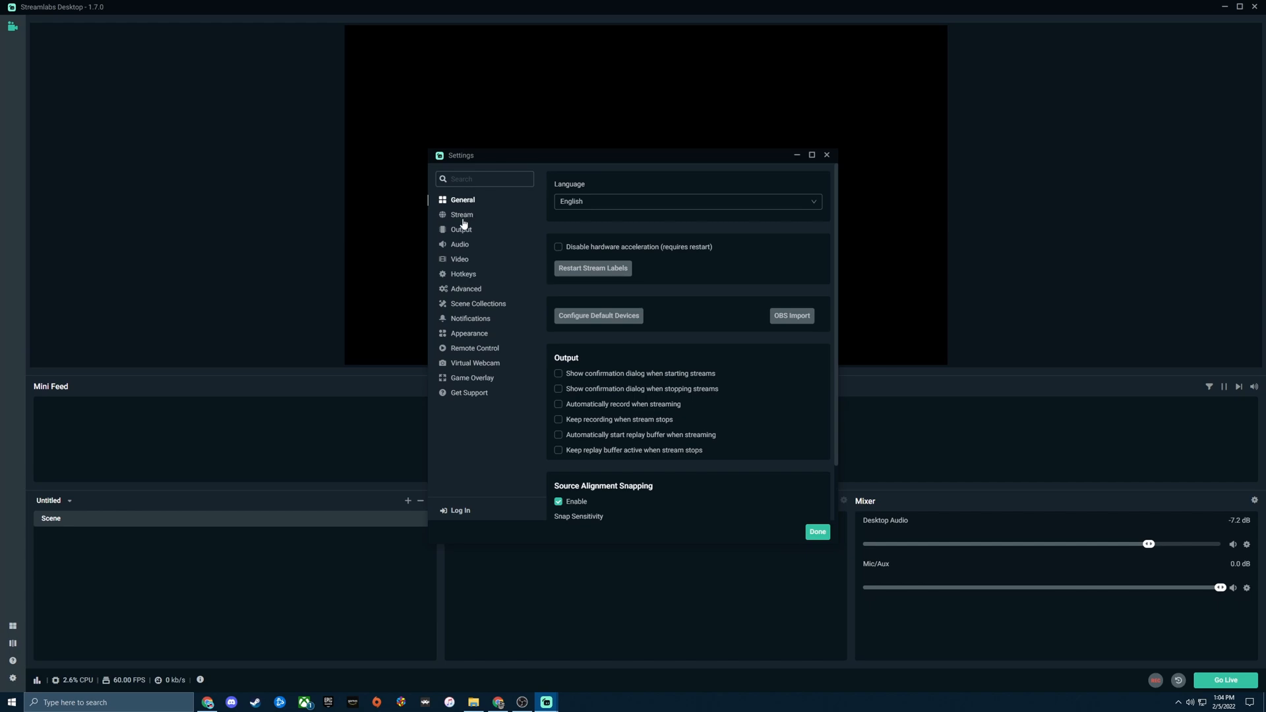
pyautogui.click(462, 214)
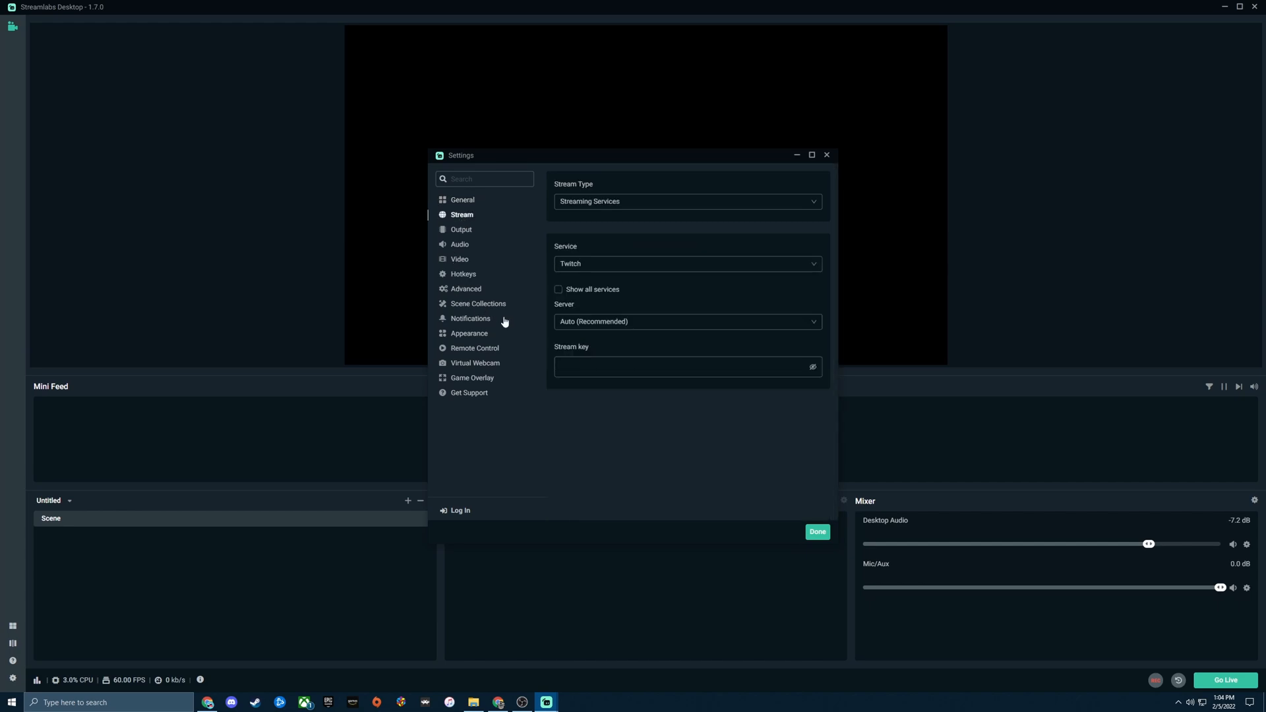
pyautogui.click(687, 201)
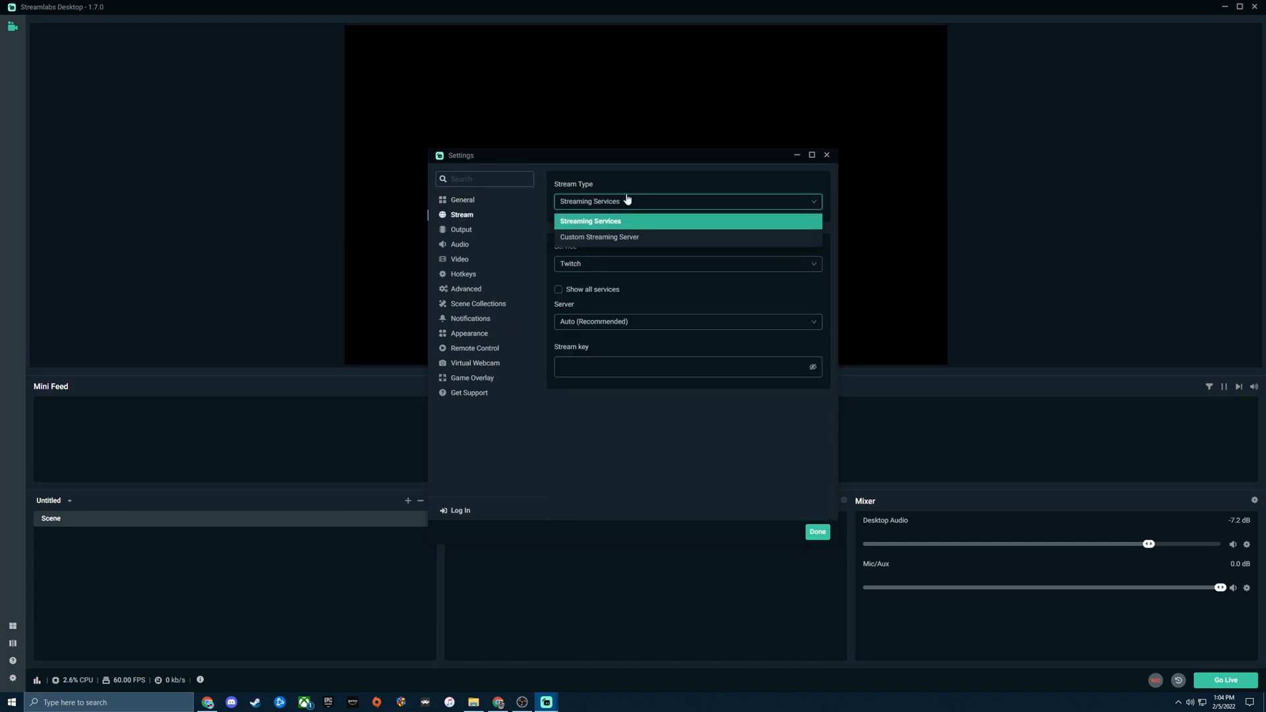
pyautogui.click(688, 263)
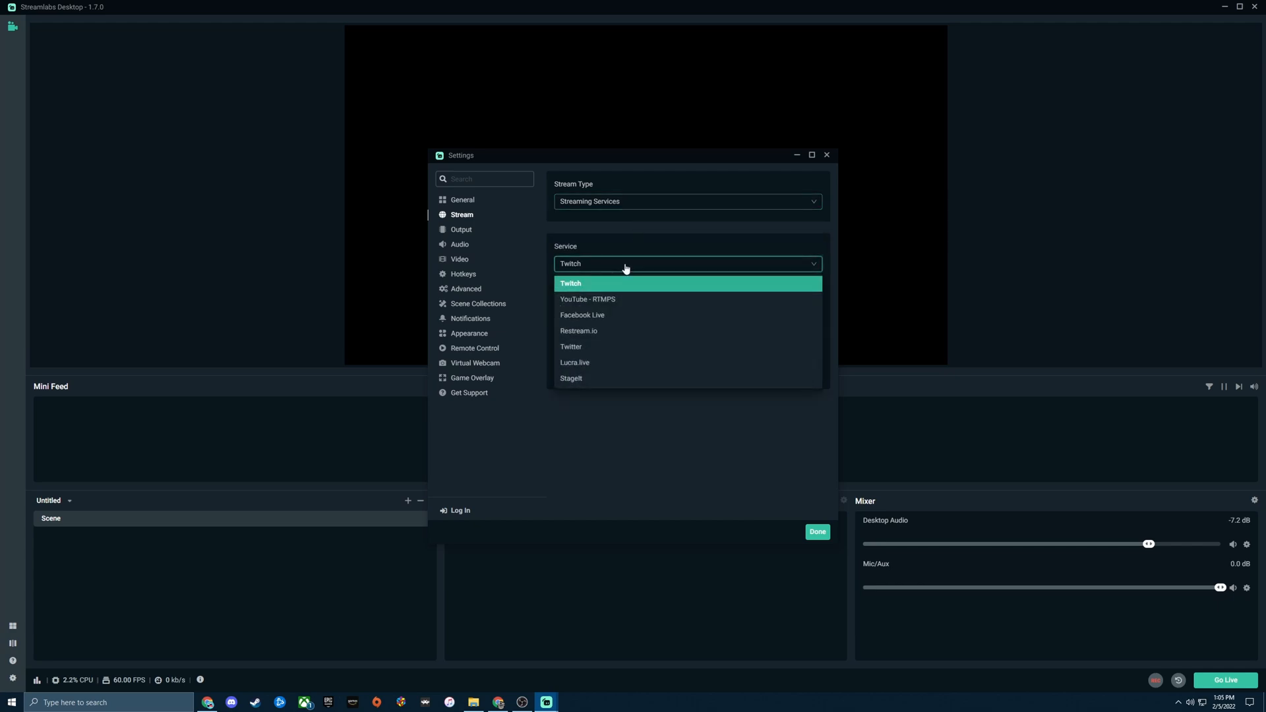
pyautogui.moveTo(593, 315)
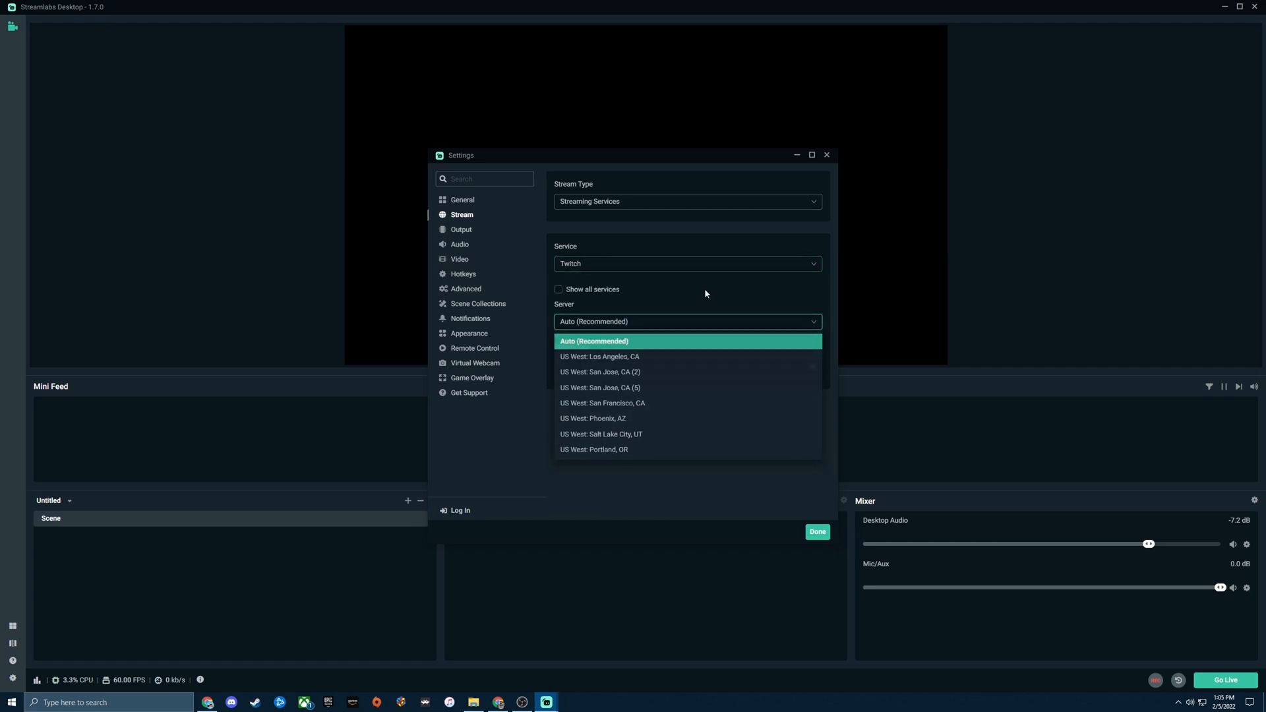
pyautogui.click(594, 341)
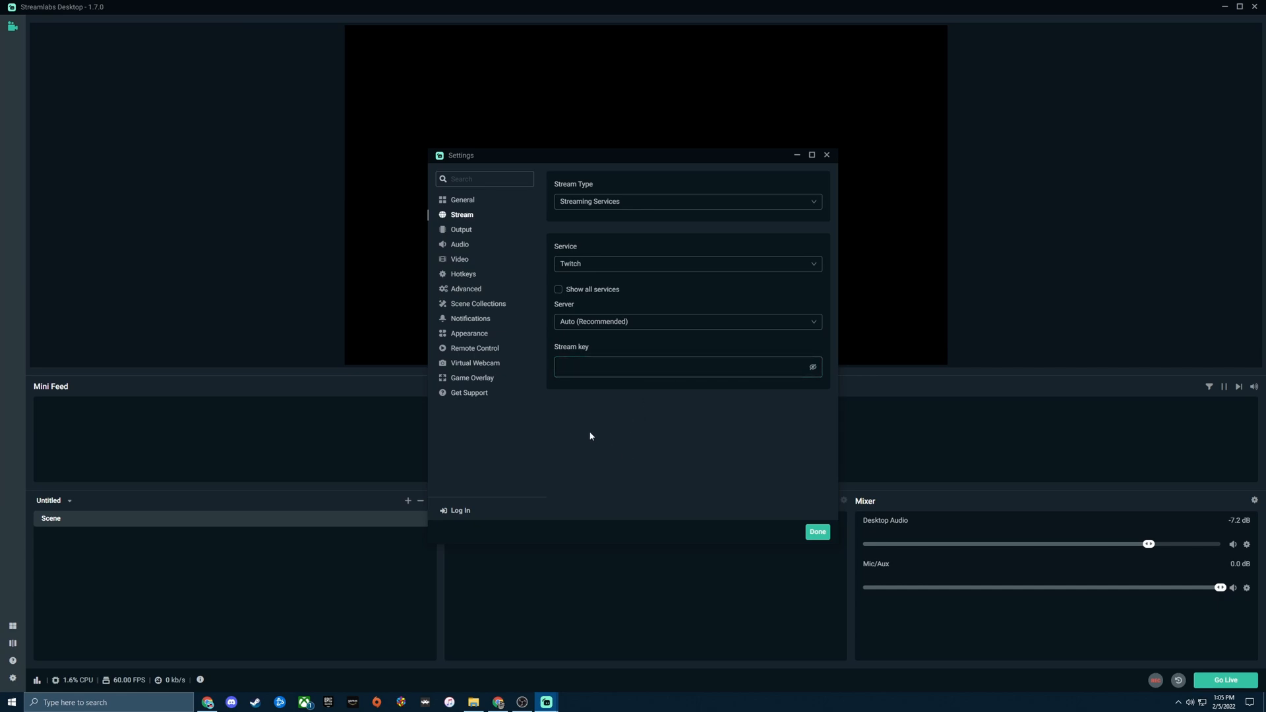
pyautogui.moveTo(573, 427)
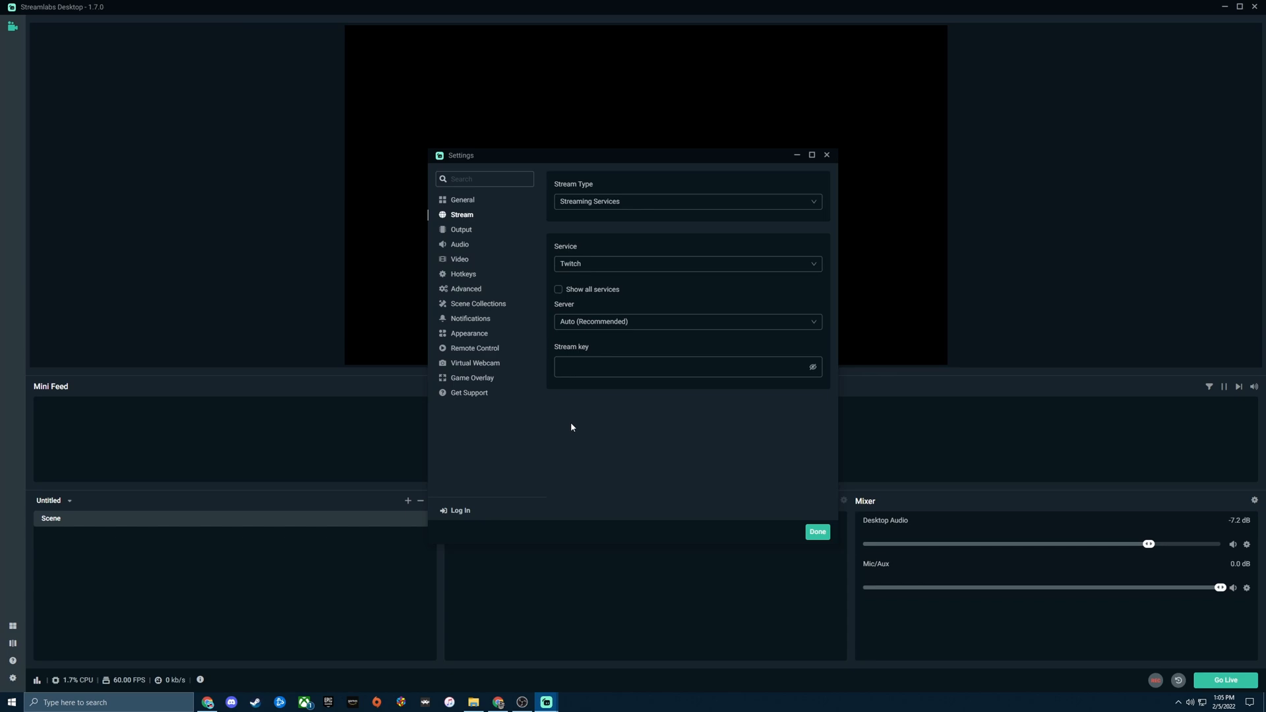
pyautogui.moveTo(574, 426)
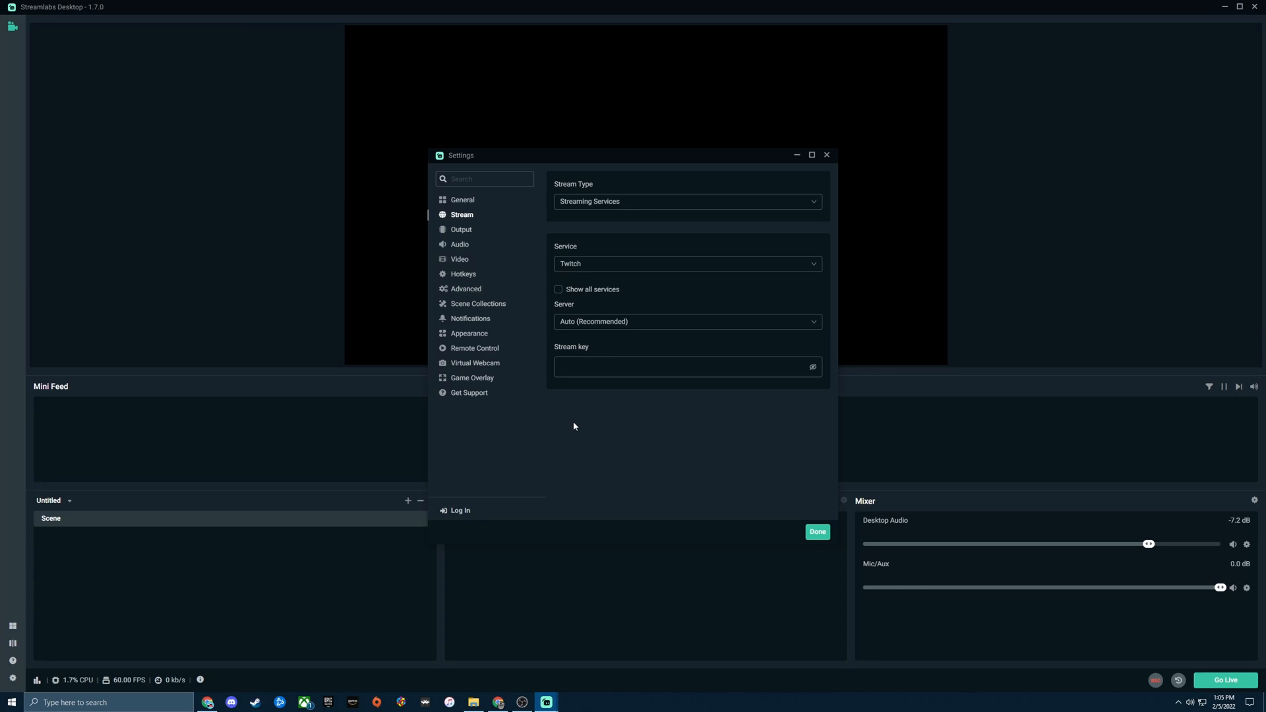
# Try YouTube - RTMPS and Facebook Live as services, then switch back to Twitch
pyautogui.click(682, 366)
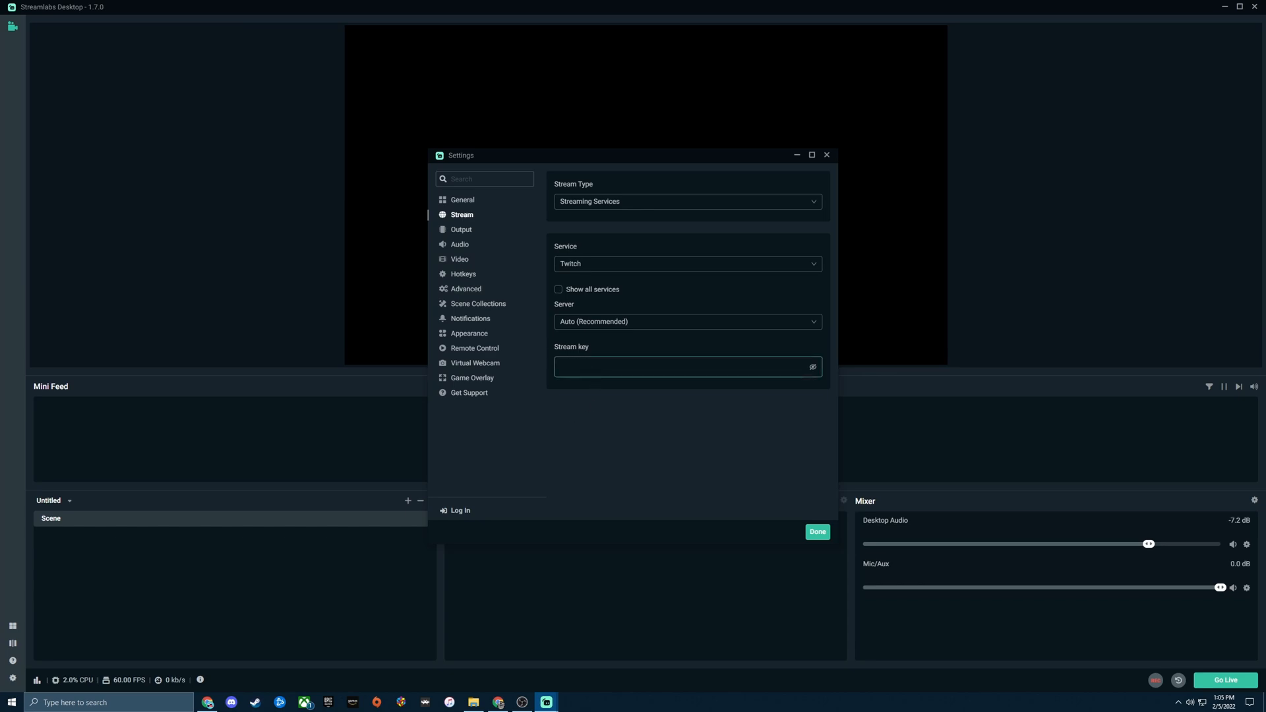
pyautogui.click(688, 264)
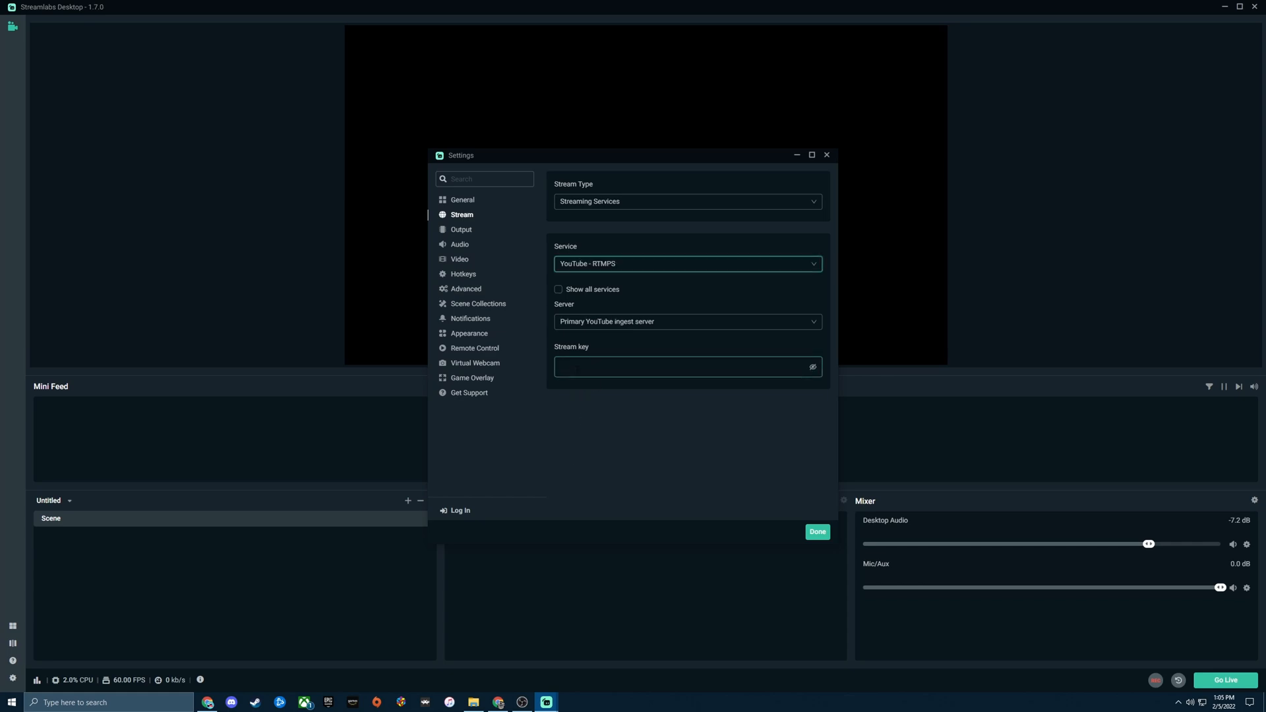
pyautogui.click(682, 367)
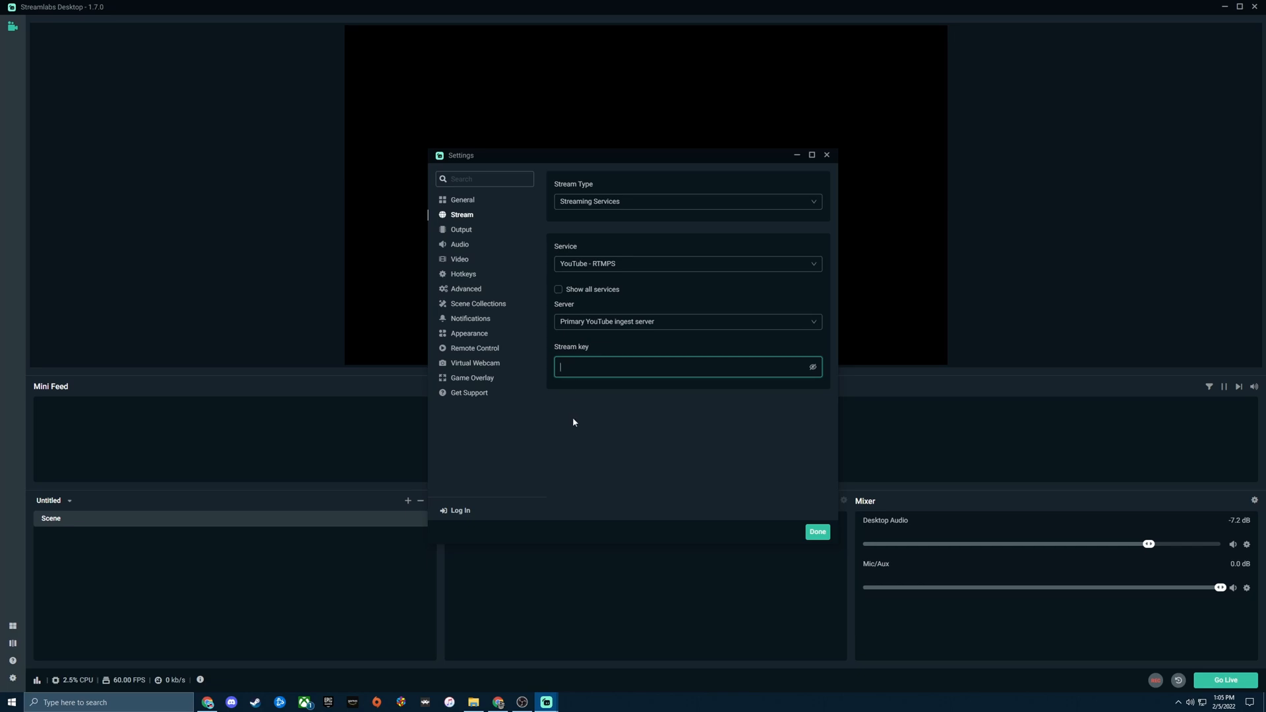
pyautogui.click(688, 263)
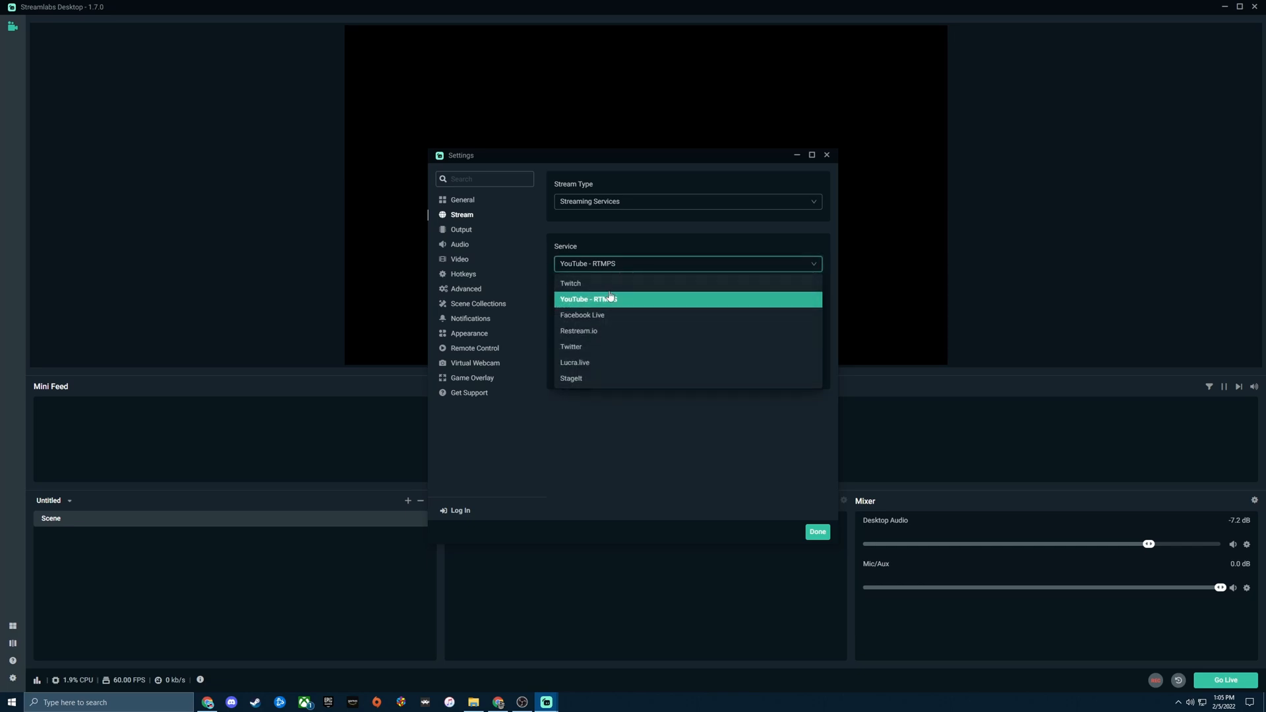
pyautogui.click(582, 315)
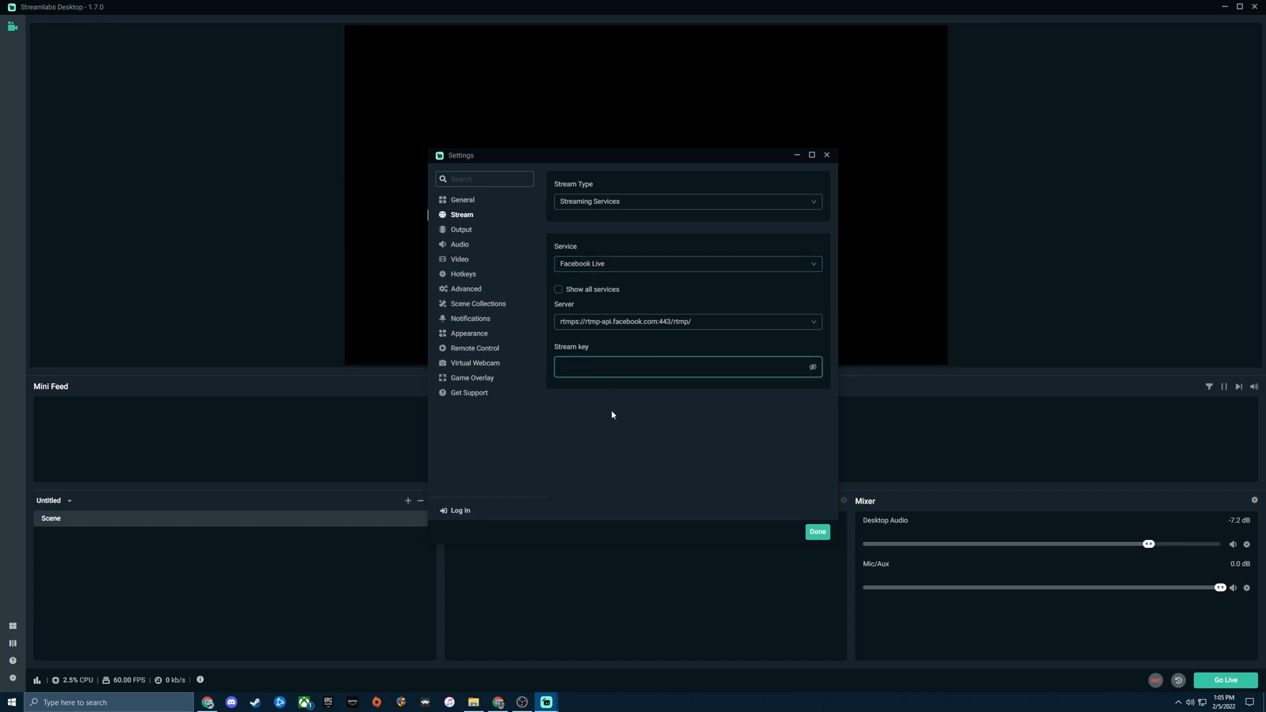
pyautogui.click(688, 264)
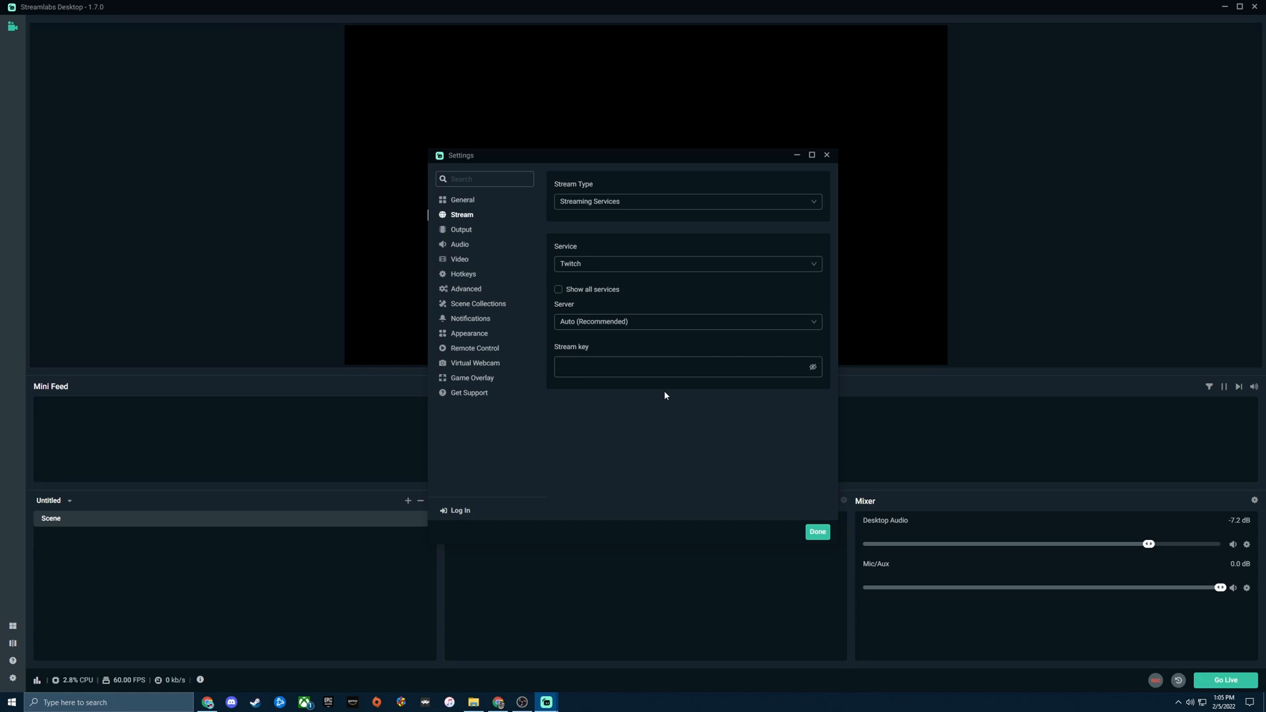
pyautogui.moveTo(616, 462)
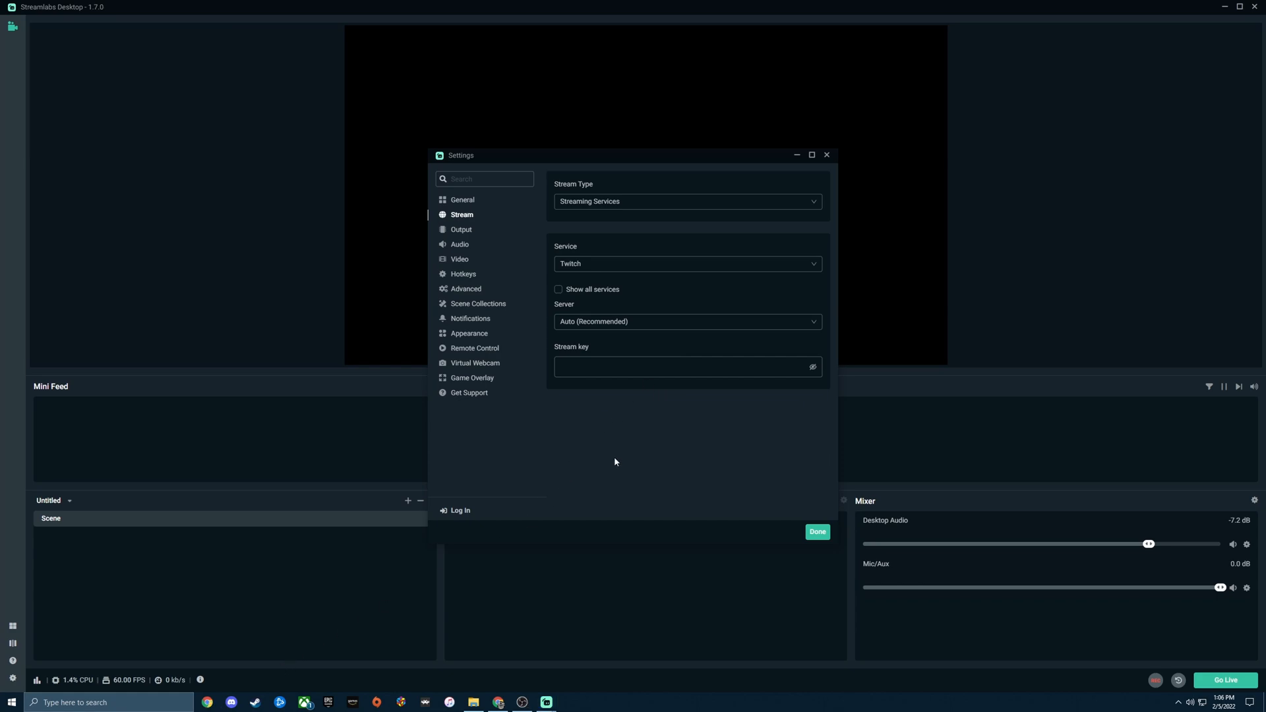
pyautogui.moveTo(299, 669)
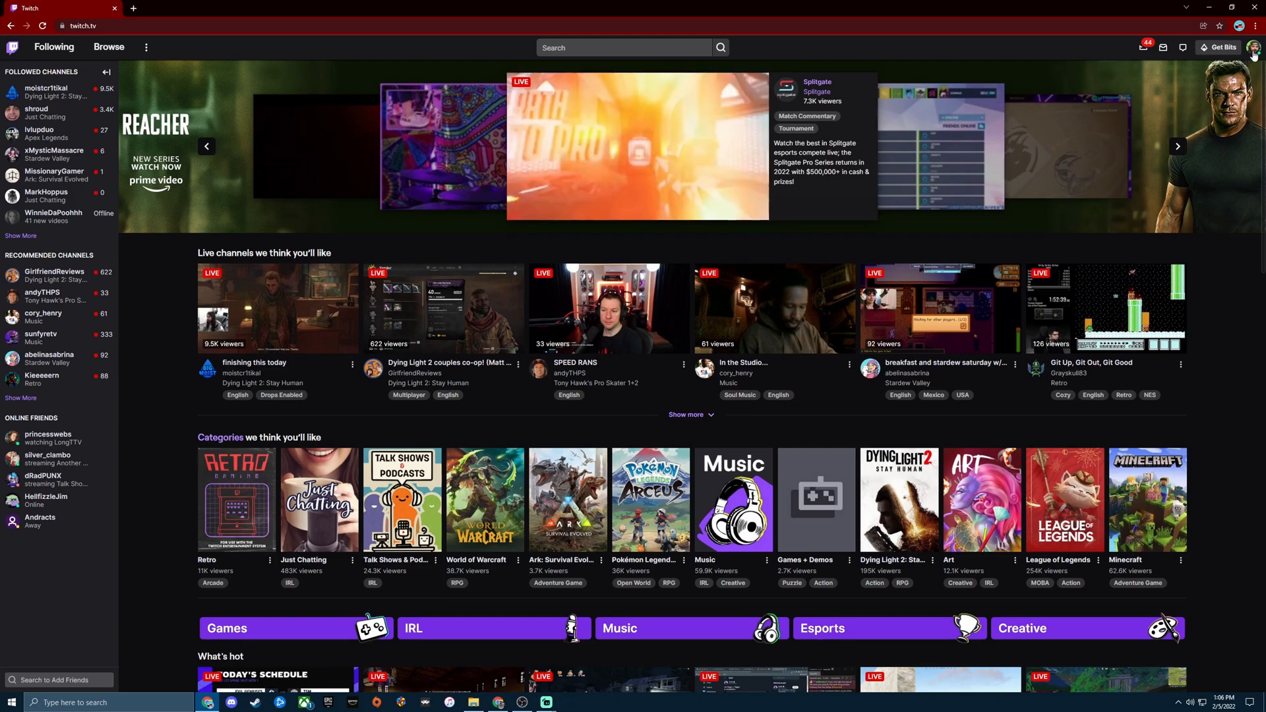
# Open Twitch's Creator Dashboard from the profile avatar menu
pyautogui.click(1255, 47)
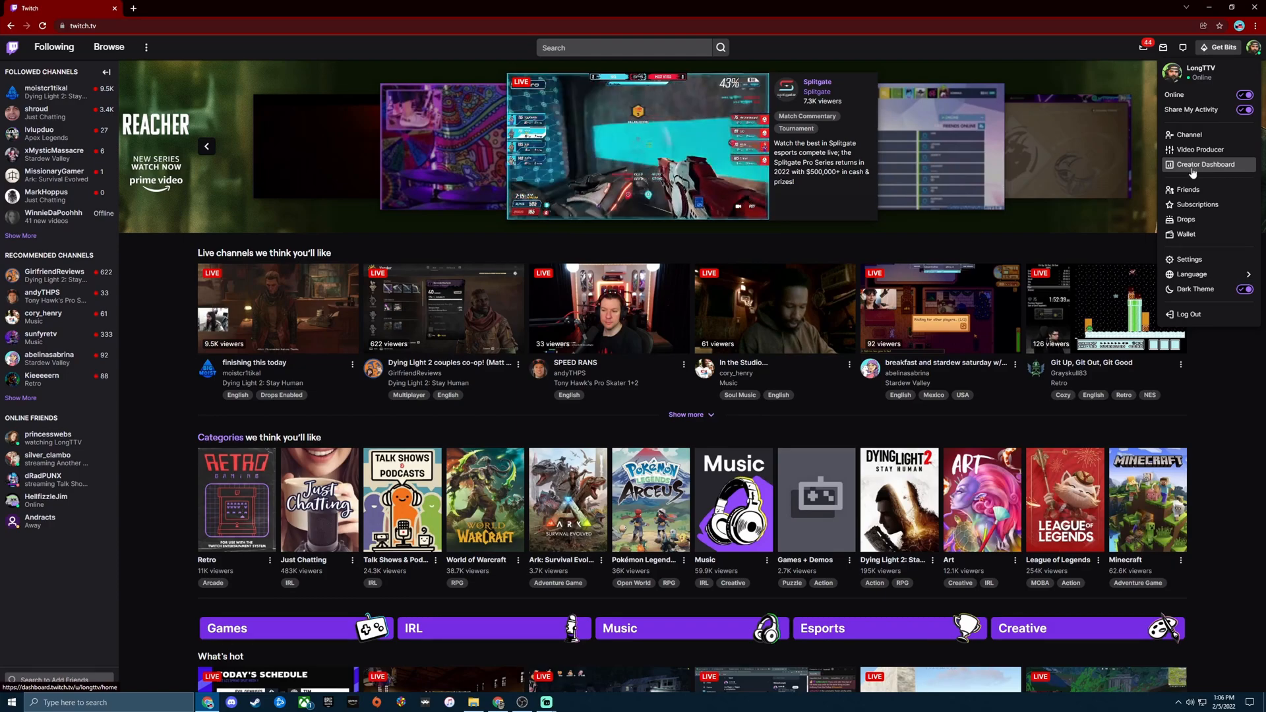
pyautogui.click(1206, 165)
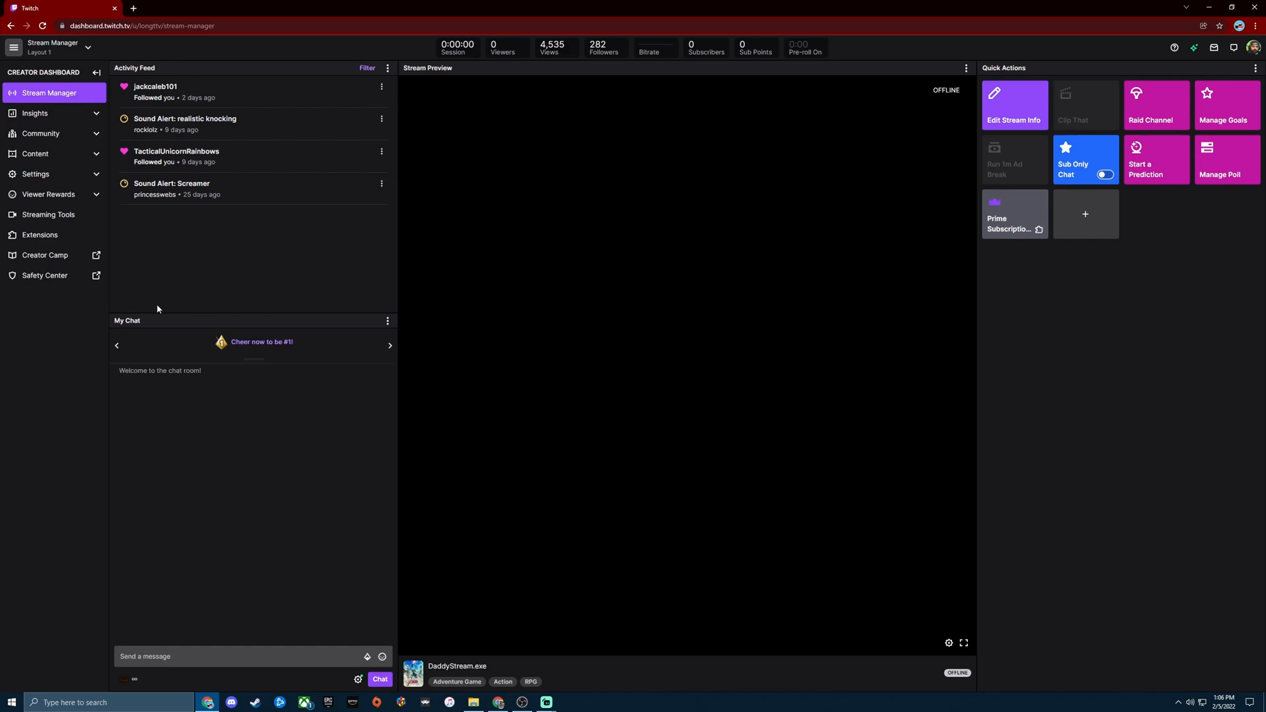
pyautogui.moveTo(53, 194)
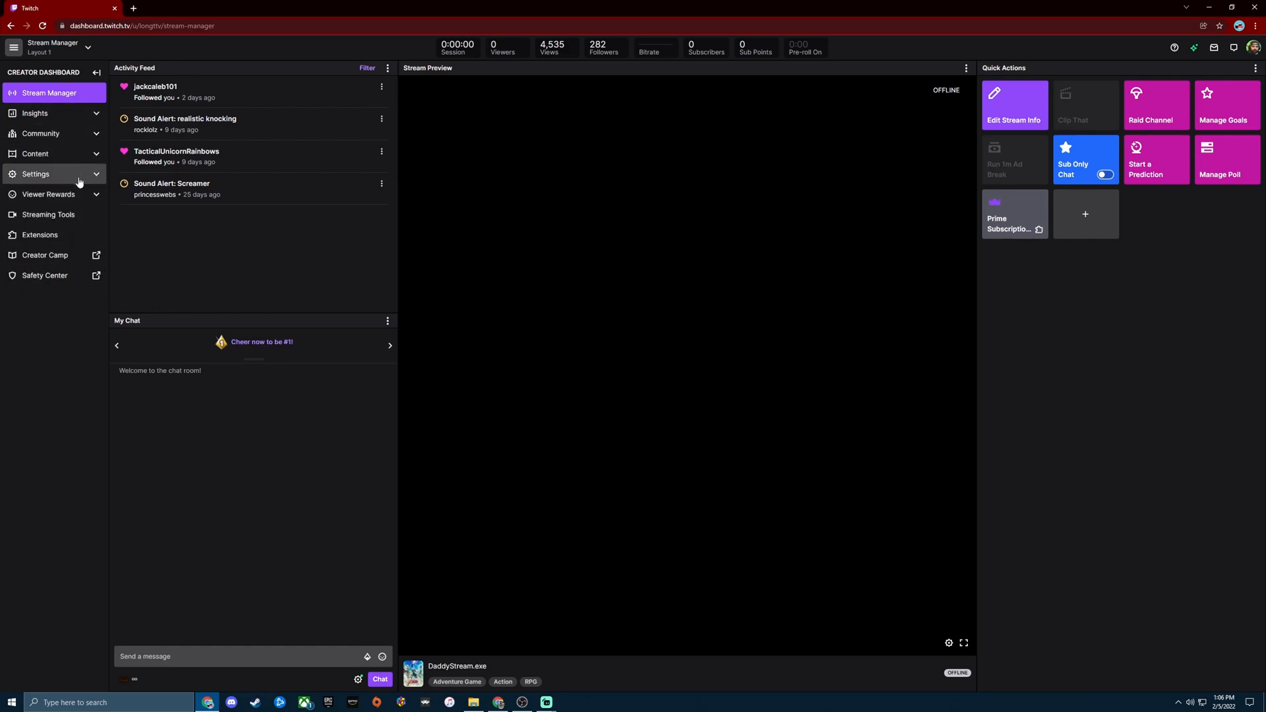
# Copy the Primary Stream key from Twitch's Settings > Stream page into Streamlabs Desktop
pyautogui.click(35, 174)
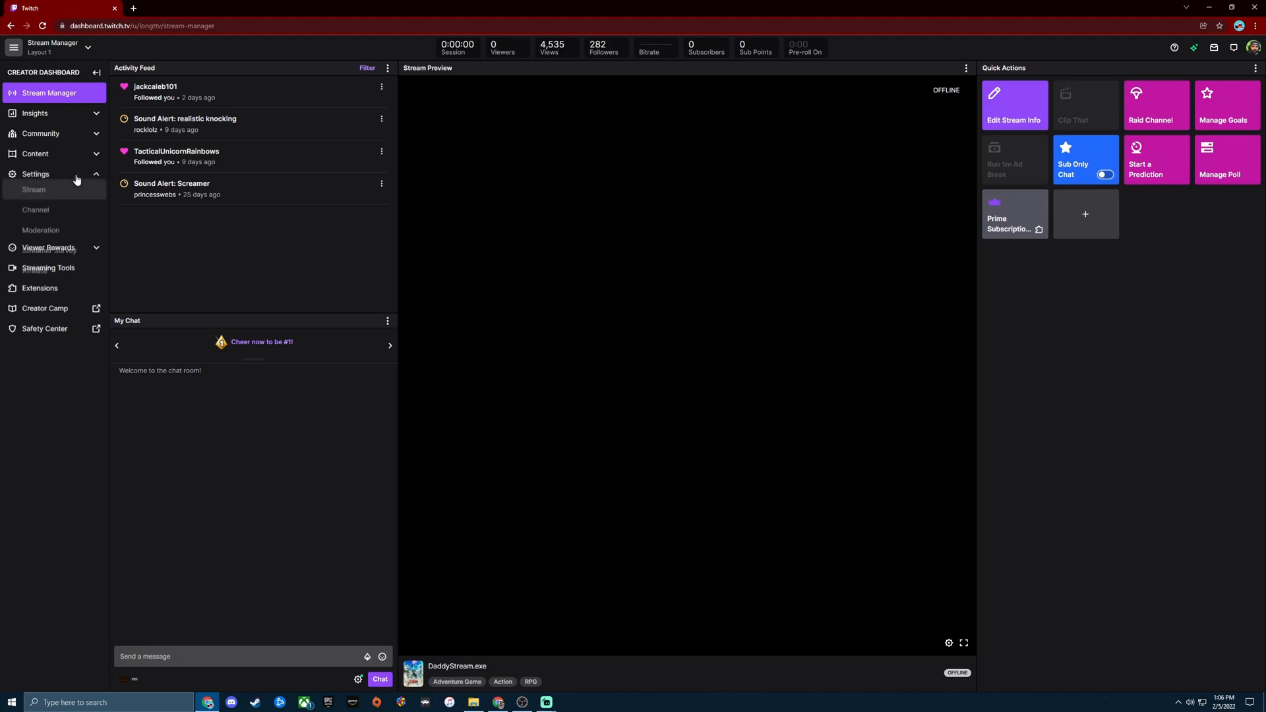
pyautogui.click(35, 174)
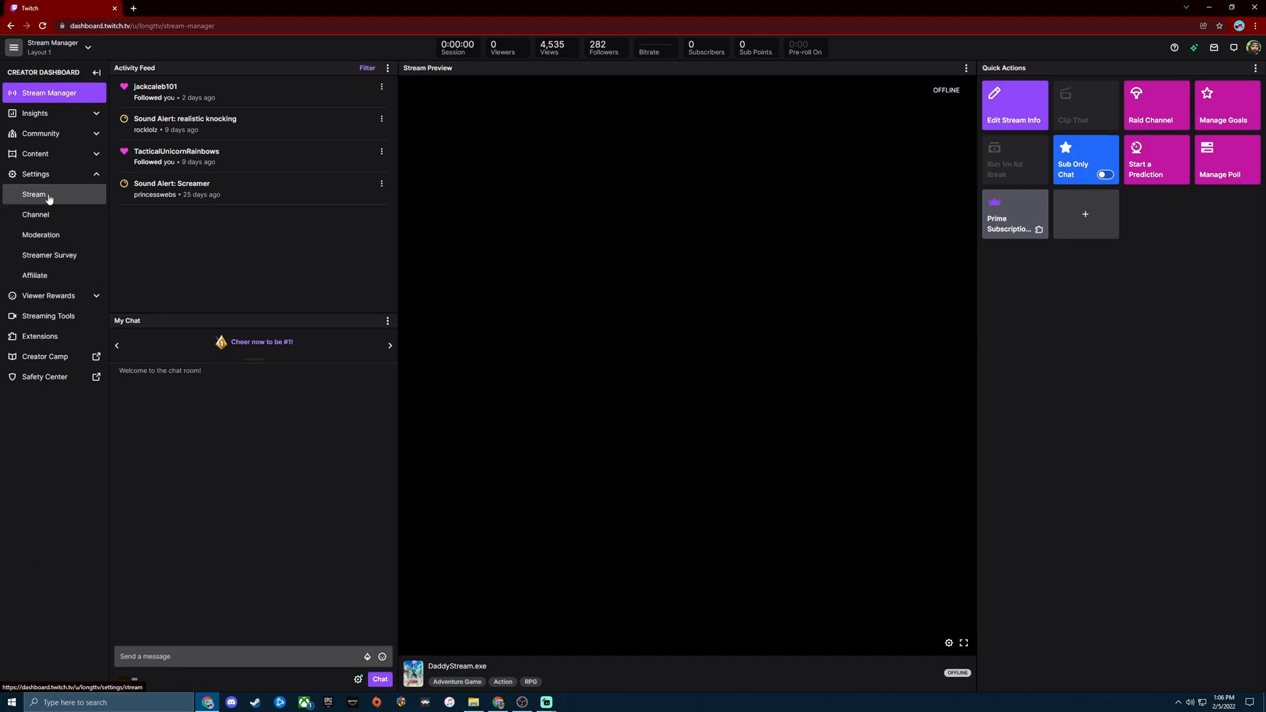
pyautogui.click(34, 194)
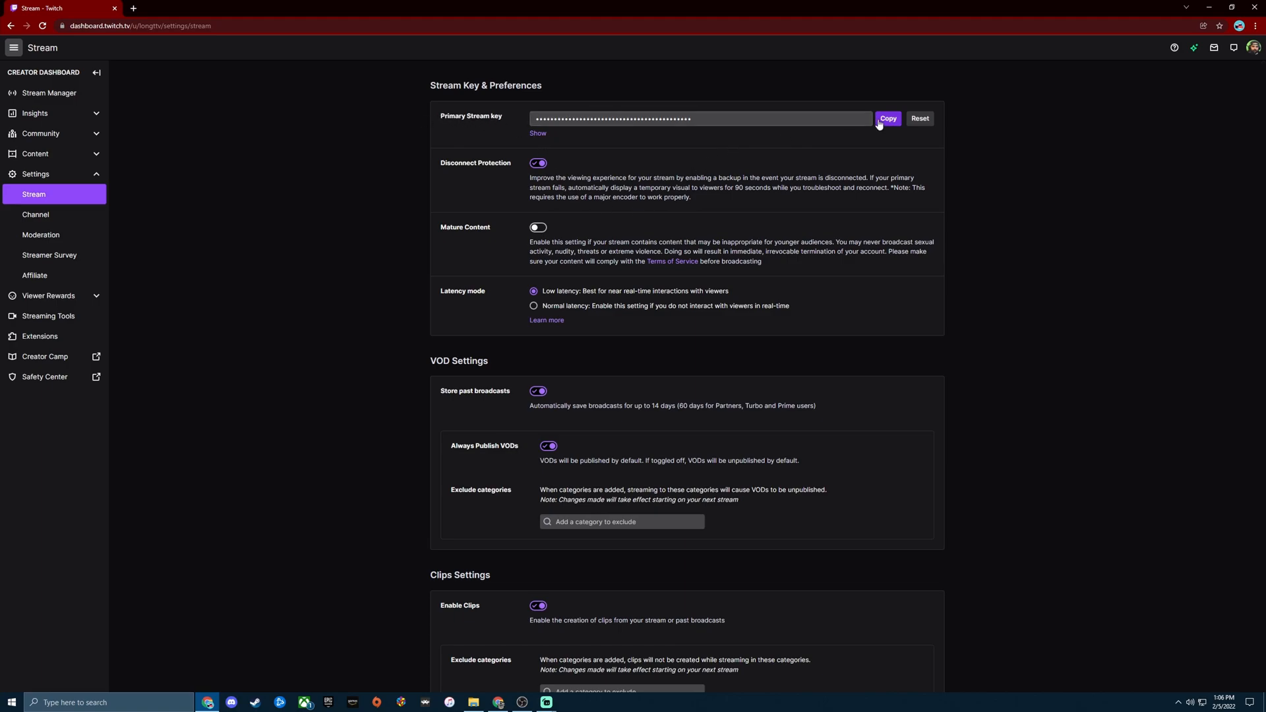
pyautogui.click(888, 119)
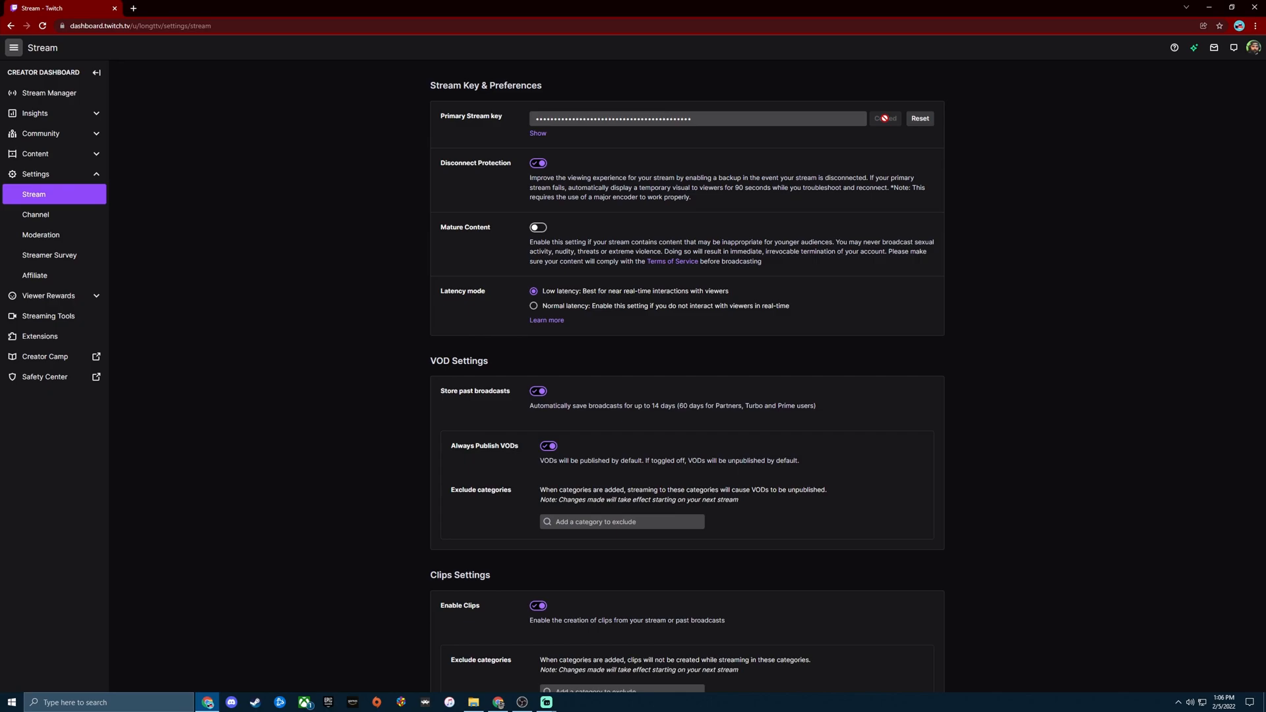
pyautogui.click(885, 119)
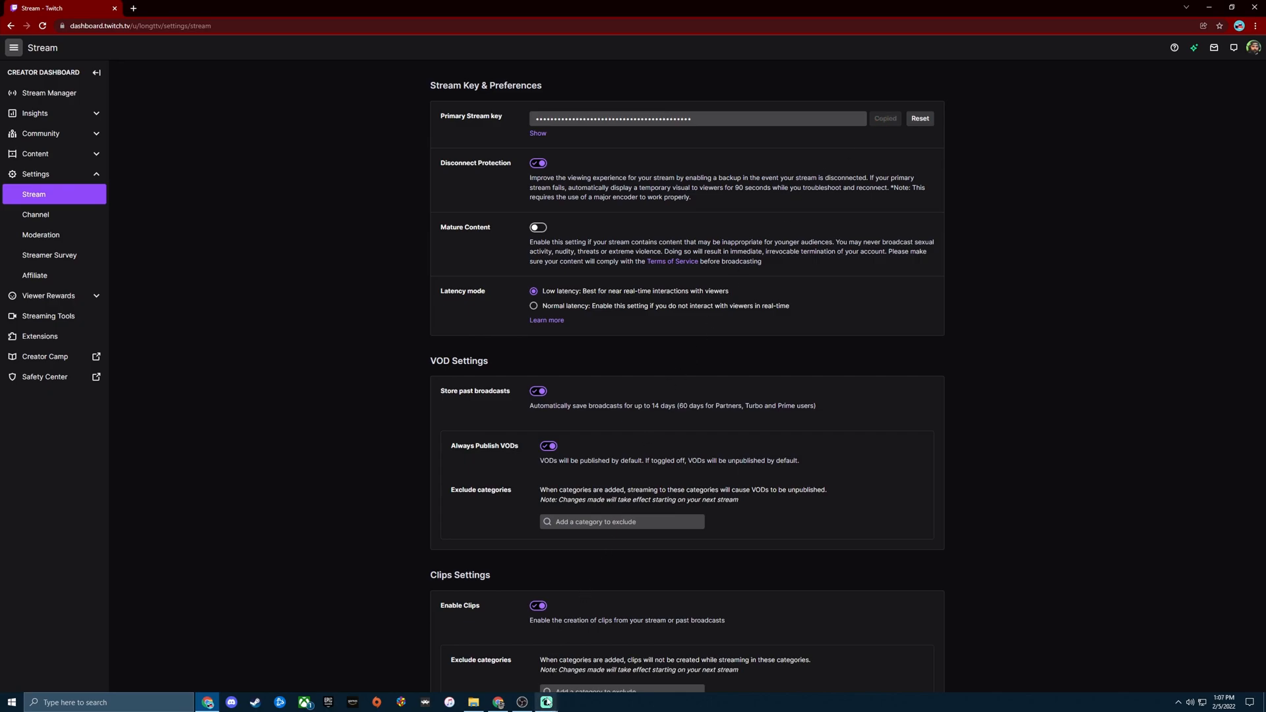
pyautogui.click(547, 701)
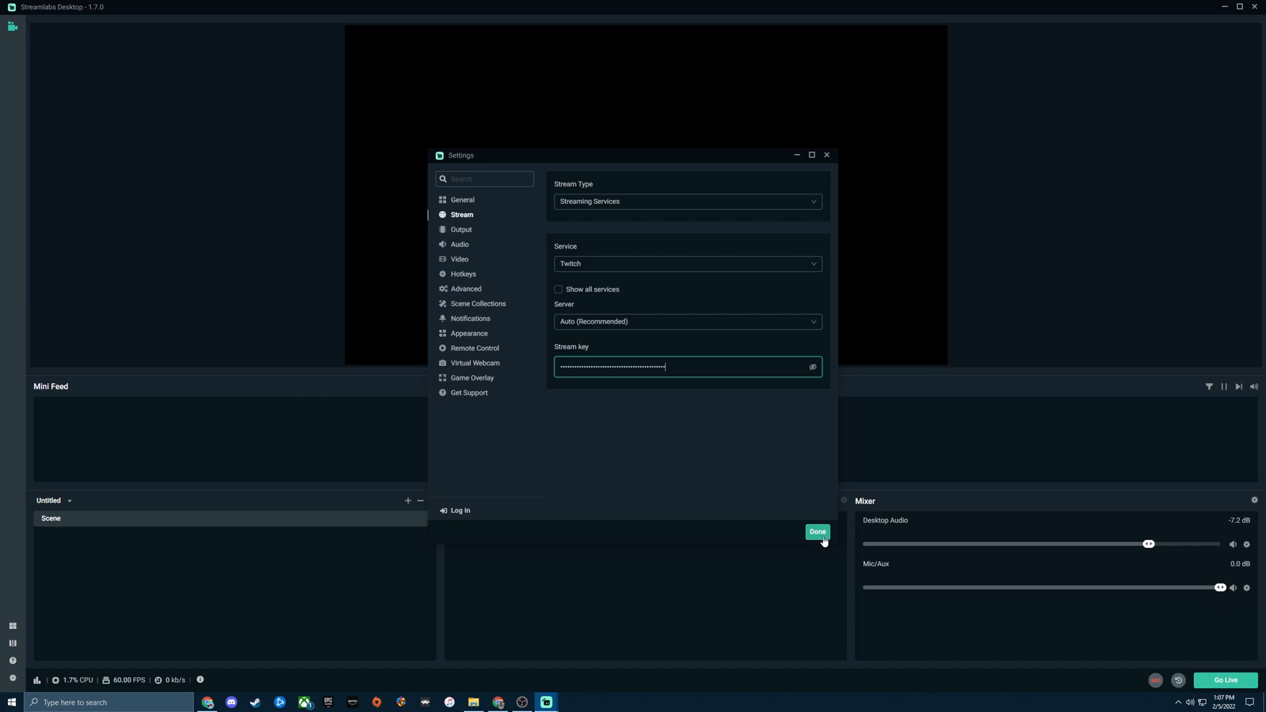
# Save the Twitch stream key with Done and close the Settings window
pyautogui.click(818, 532)
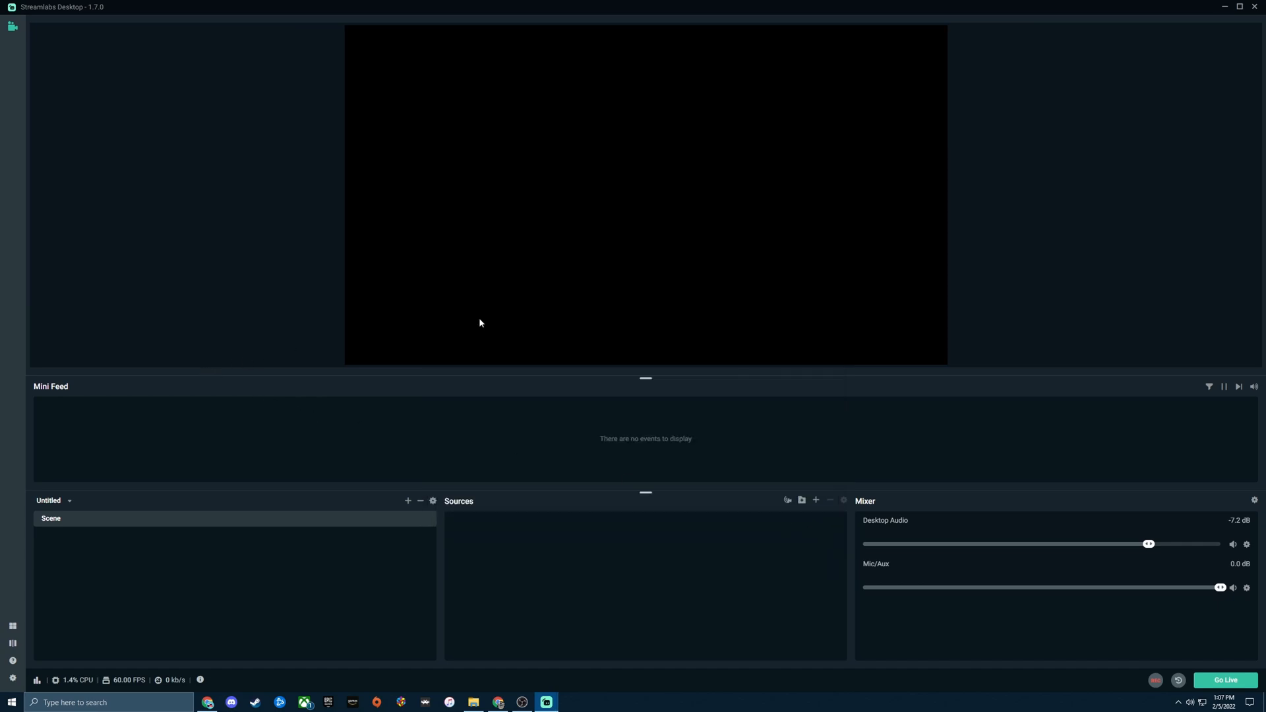
pyautogui.moveTo(548, 352)
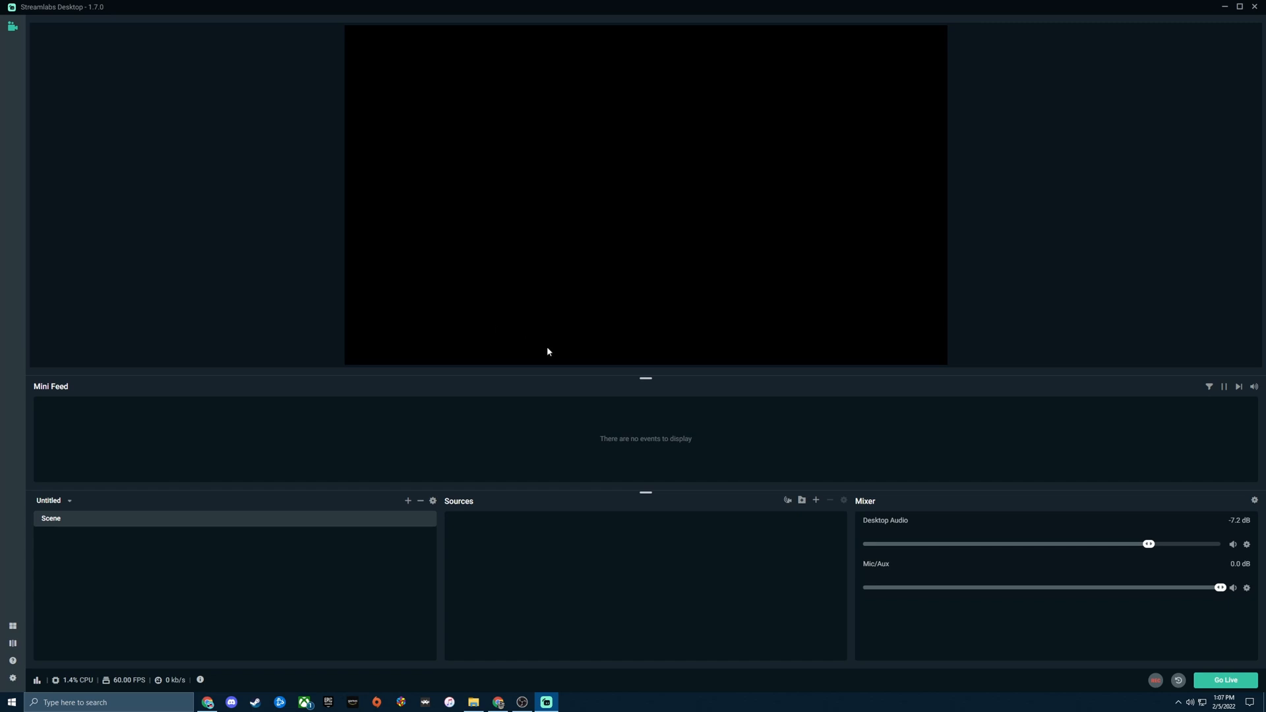
pyautogui.moveTo(621, 416)
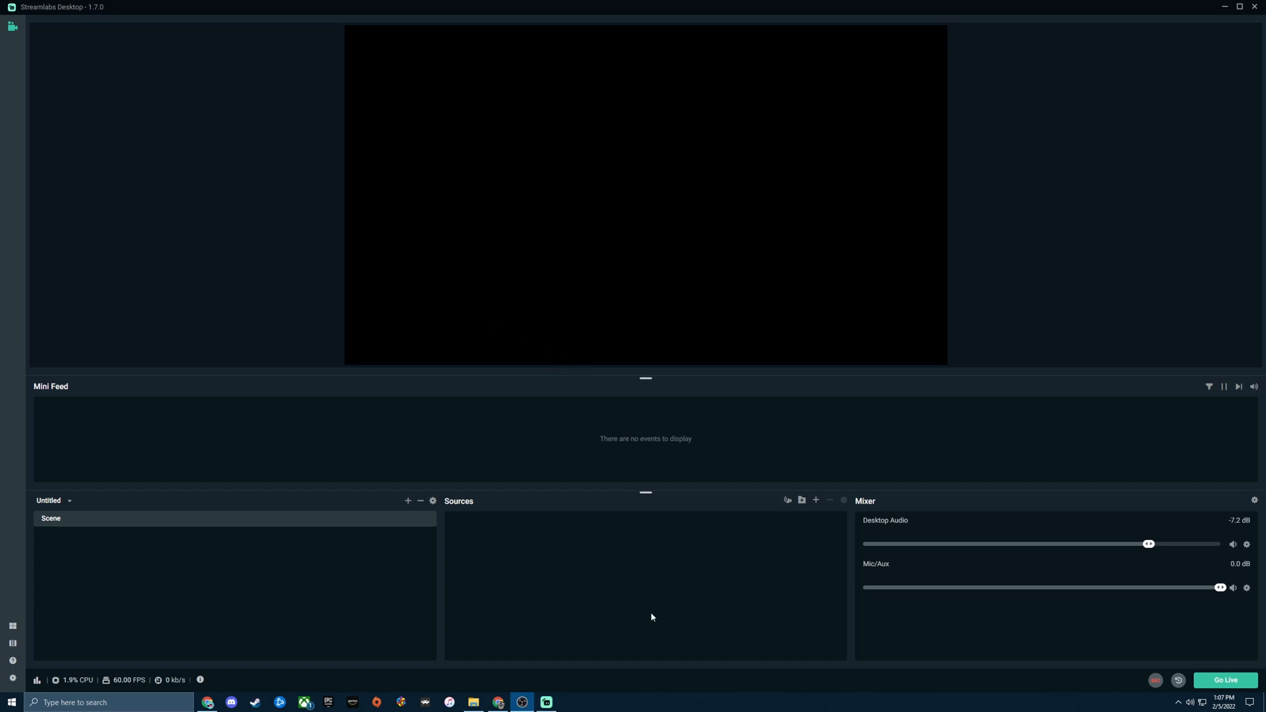
pyautogui.moveTo(265, 414)
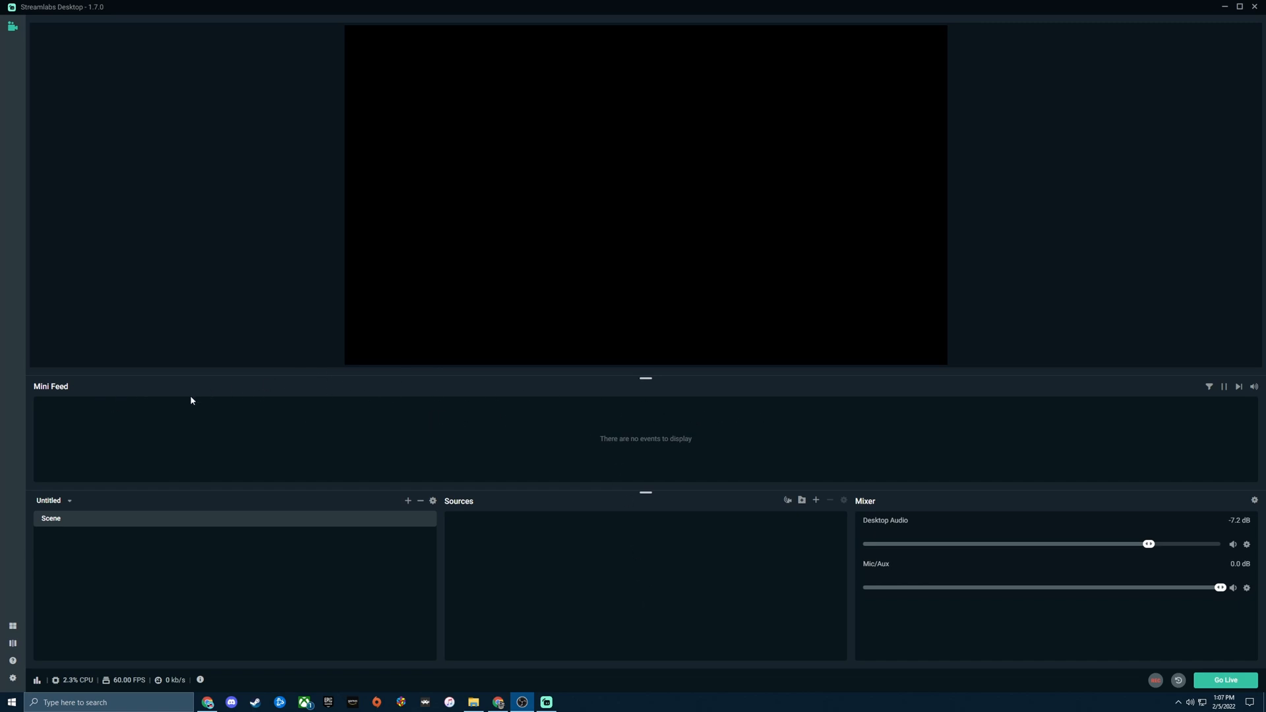
pyautogui.moveTo(859, 443)
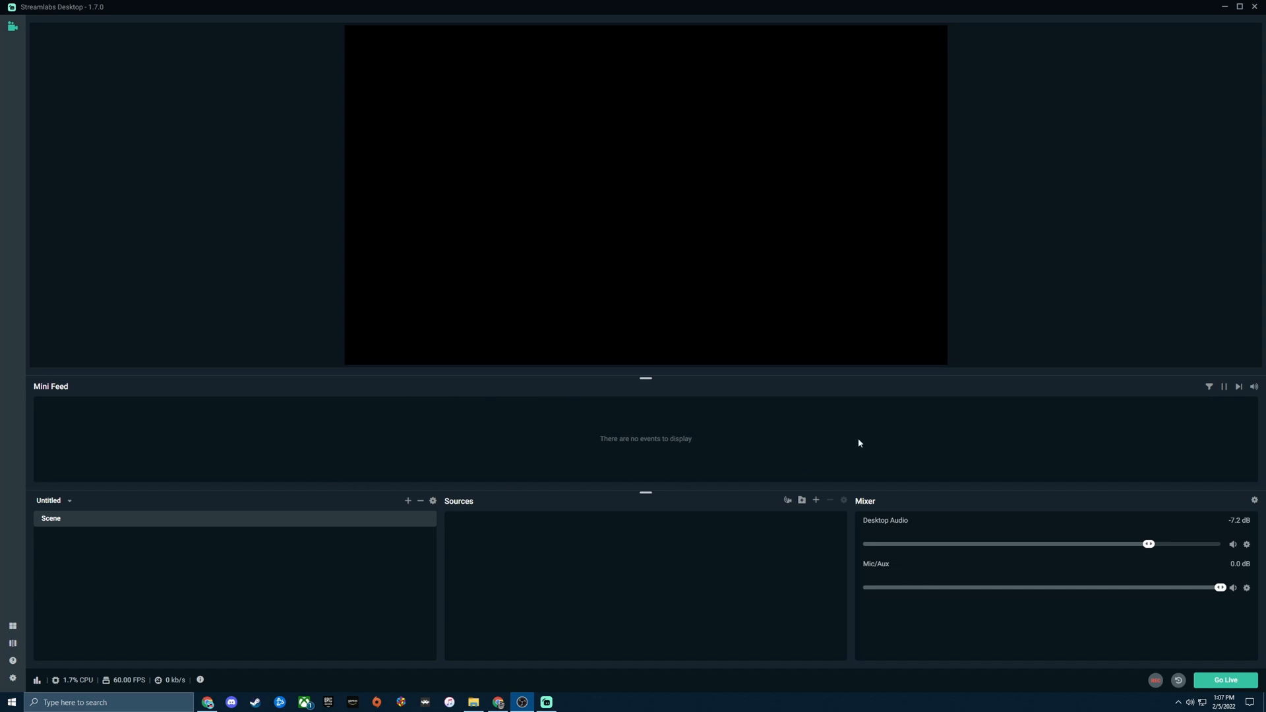
pyautogui.moveTo(785, 465)
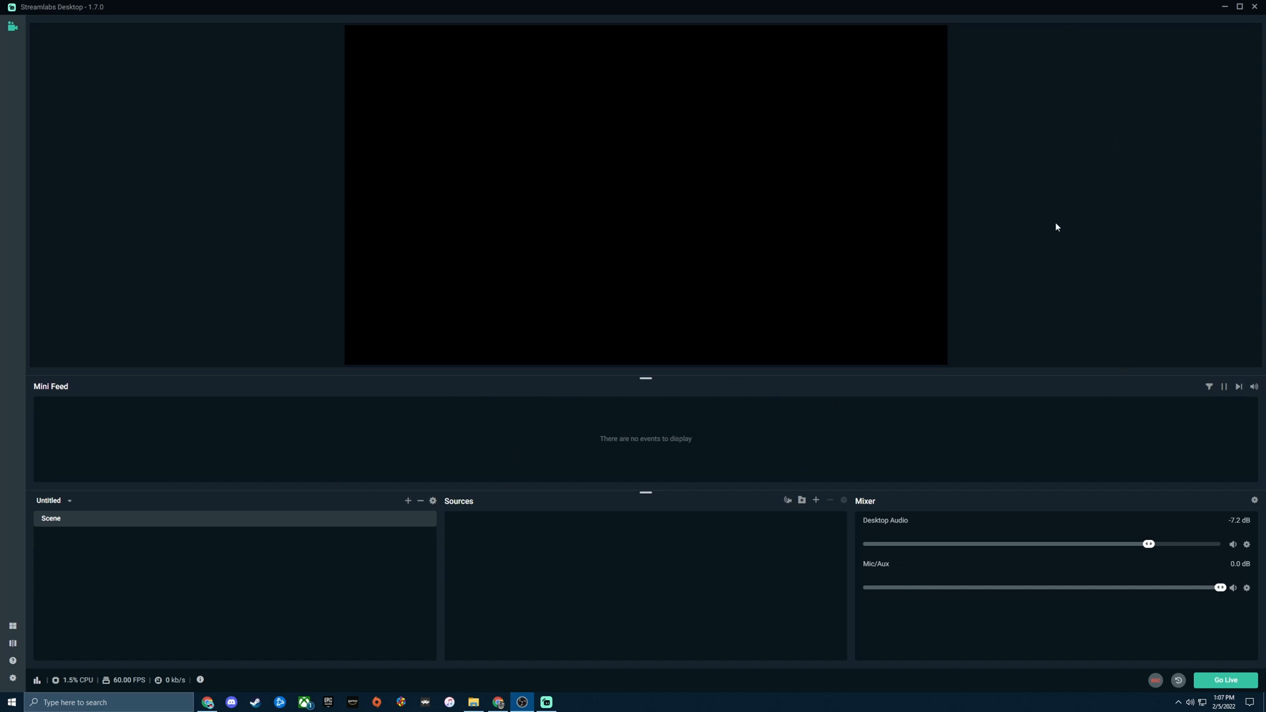
pyautogui.moveTo(1059, 22)
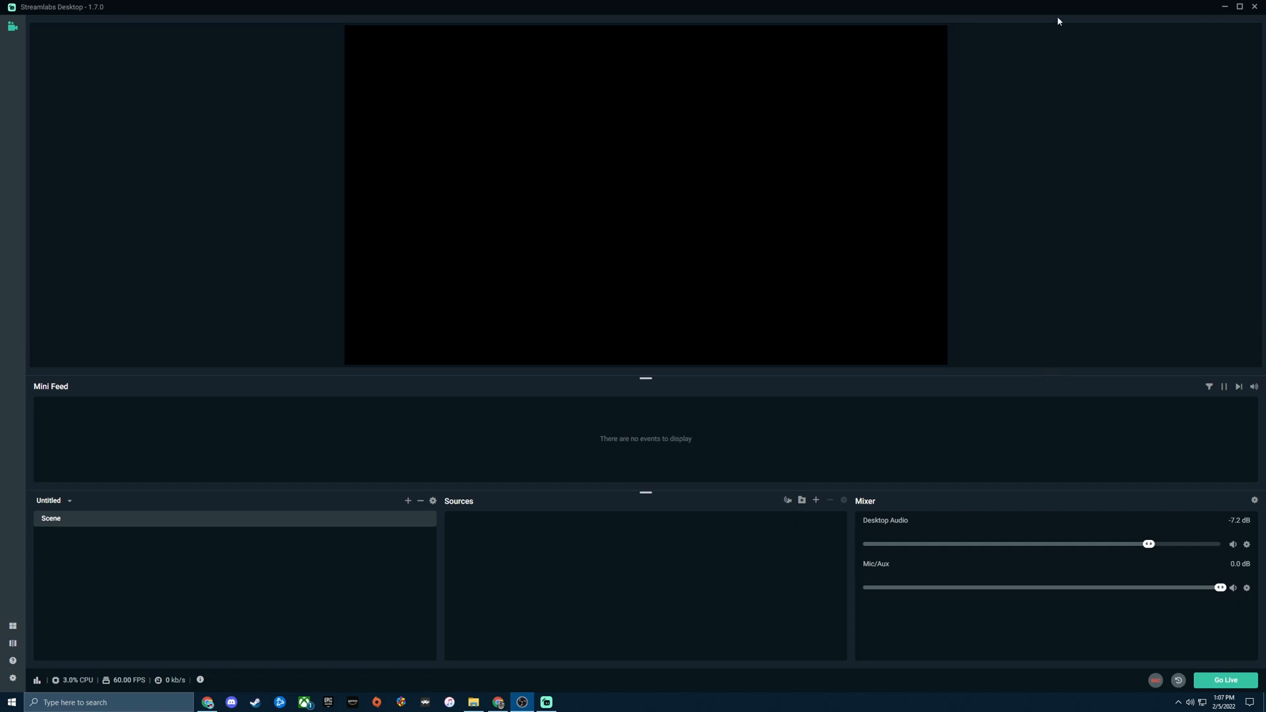
pyautogui.moveTo(745, 414)
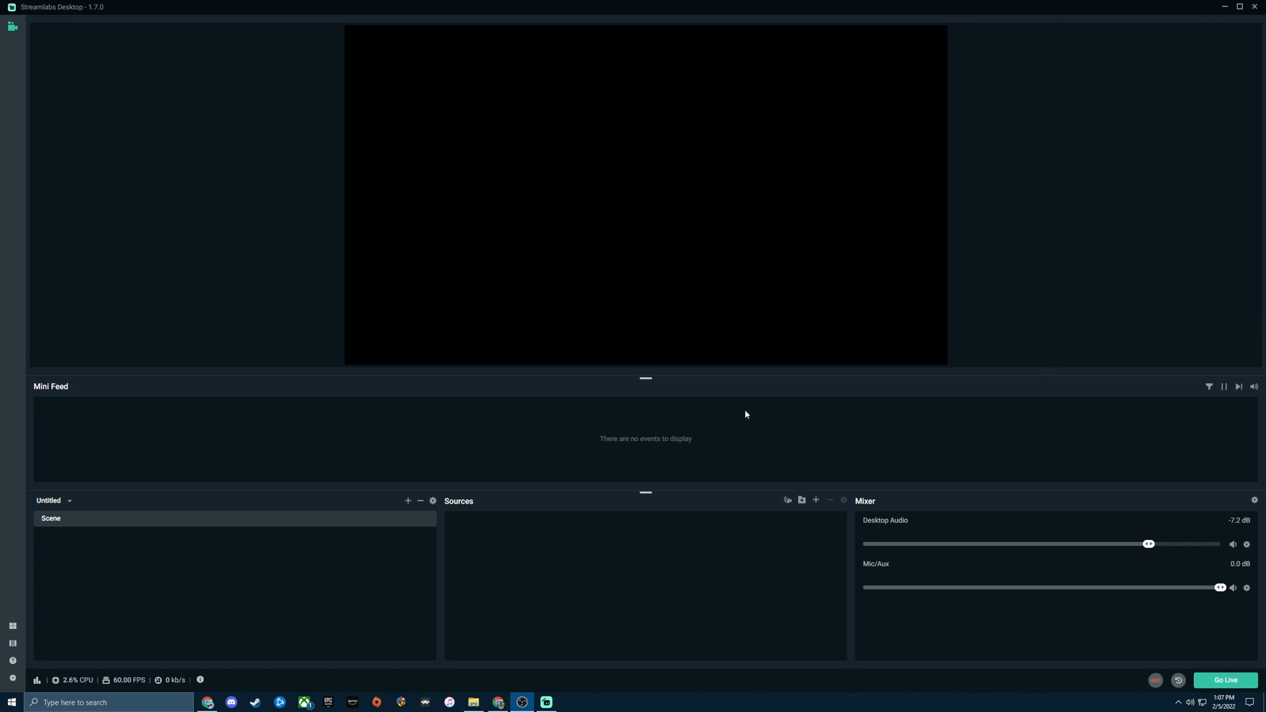
pyautogui.moveTo(1030, 268)
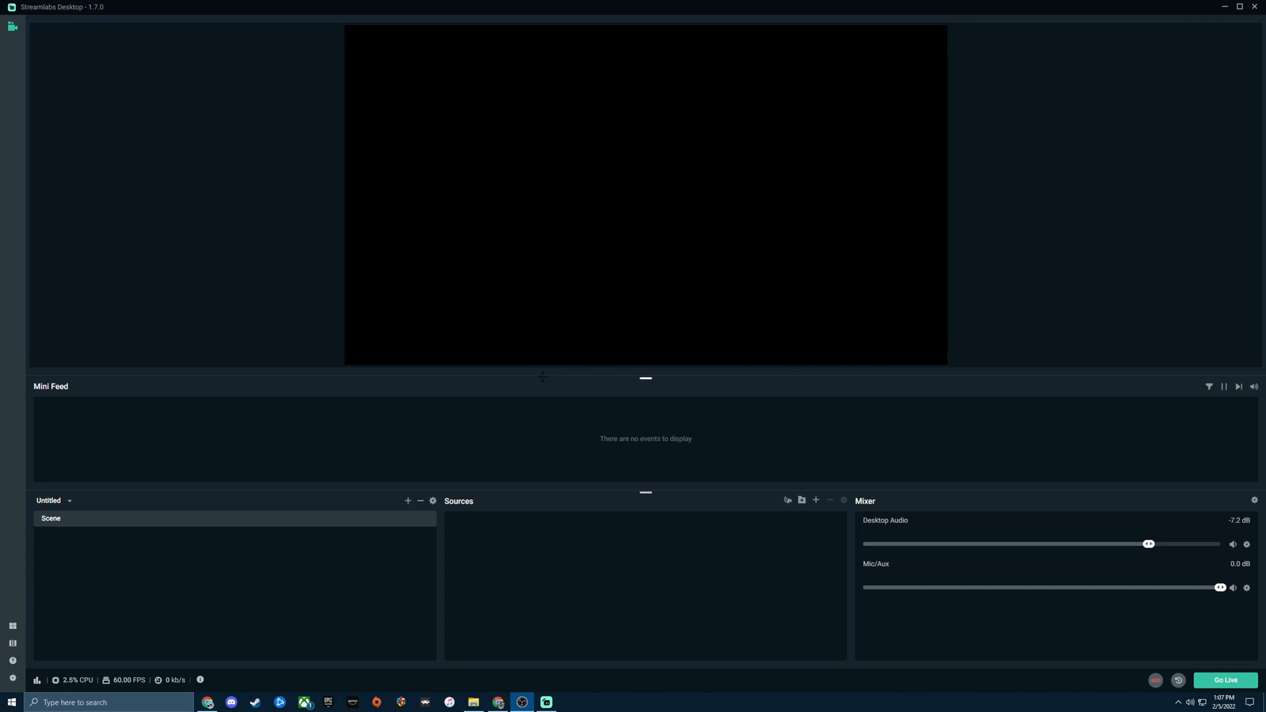
pyautogui.moveTo(286, 386)
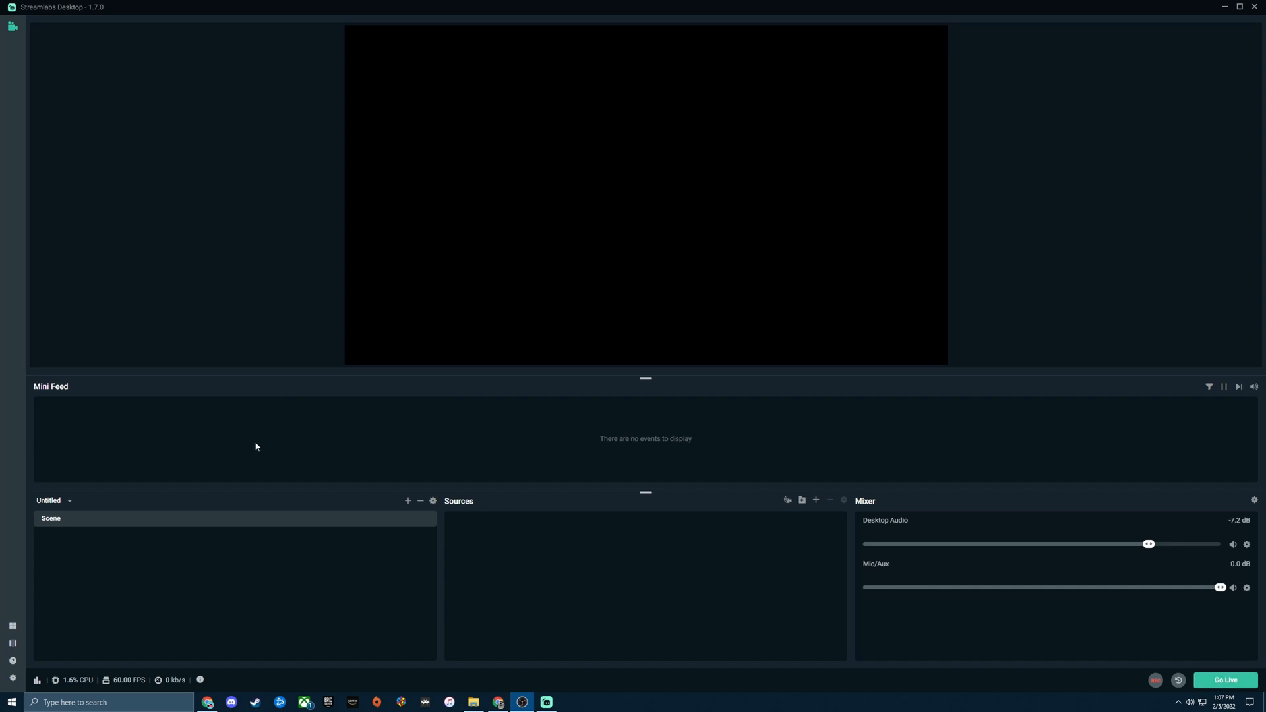
# Go live to Twitch, choosing Go Live Anyway despite the No Sources warning
pyautogui.click(1225, 680)
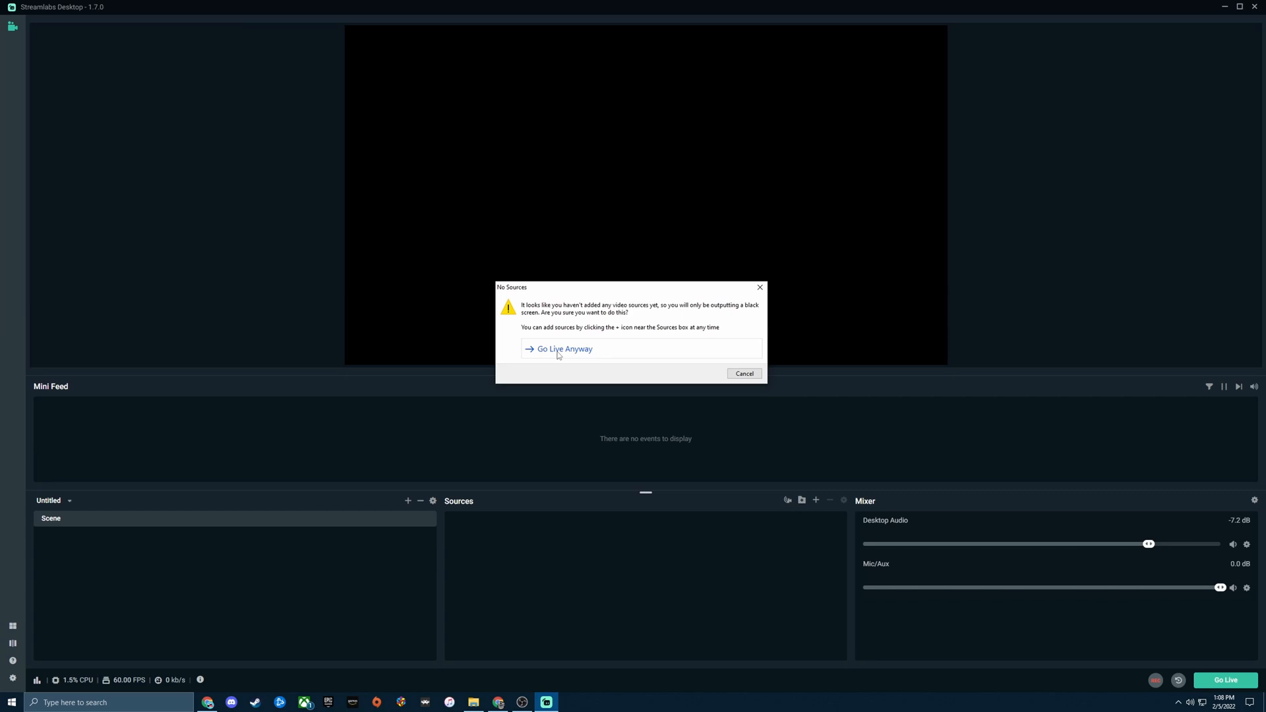
pyautogui.click(563, 349)
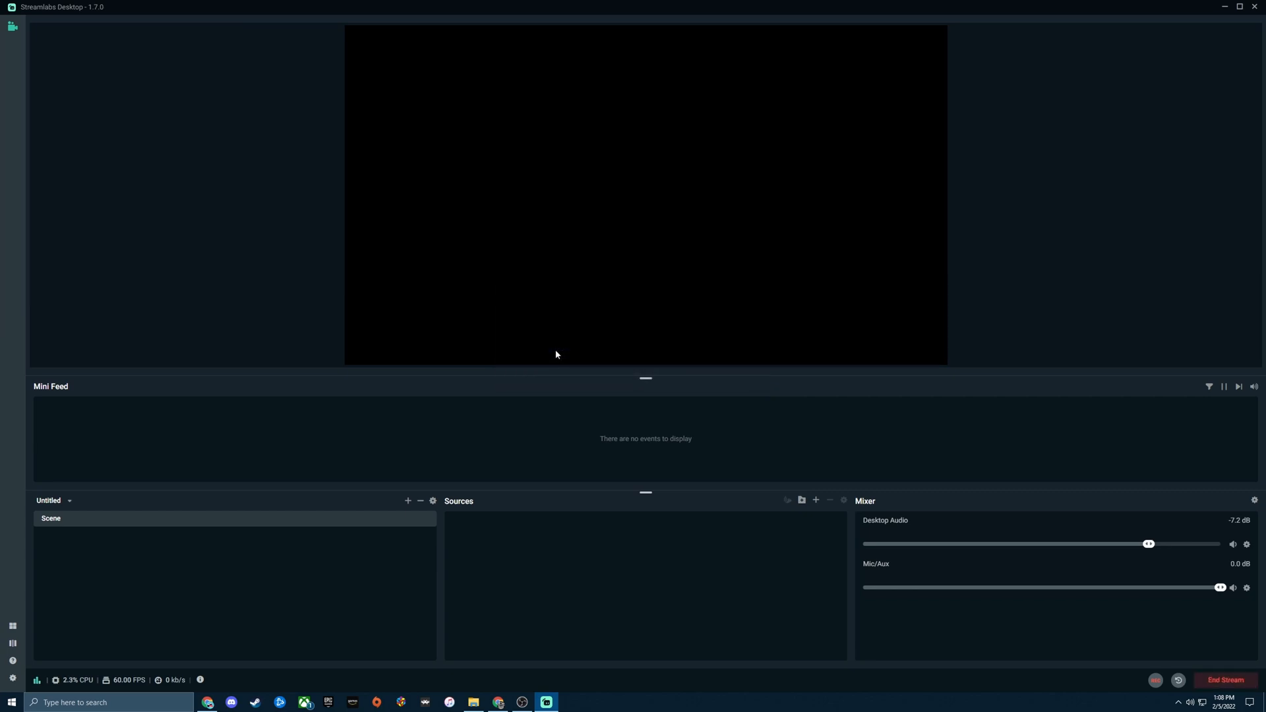
pyautogui.moveTo(1071, 394)
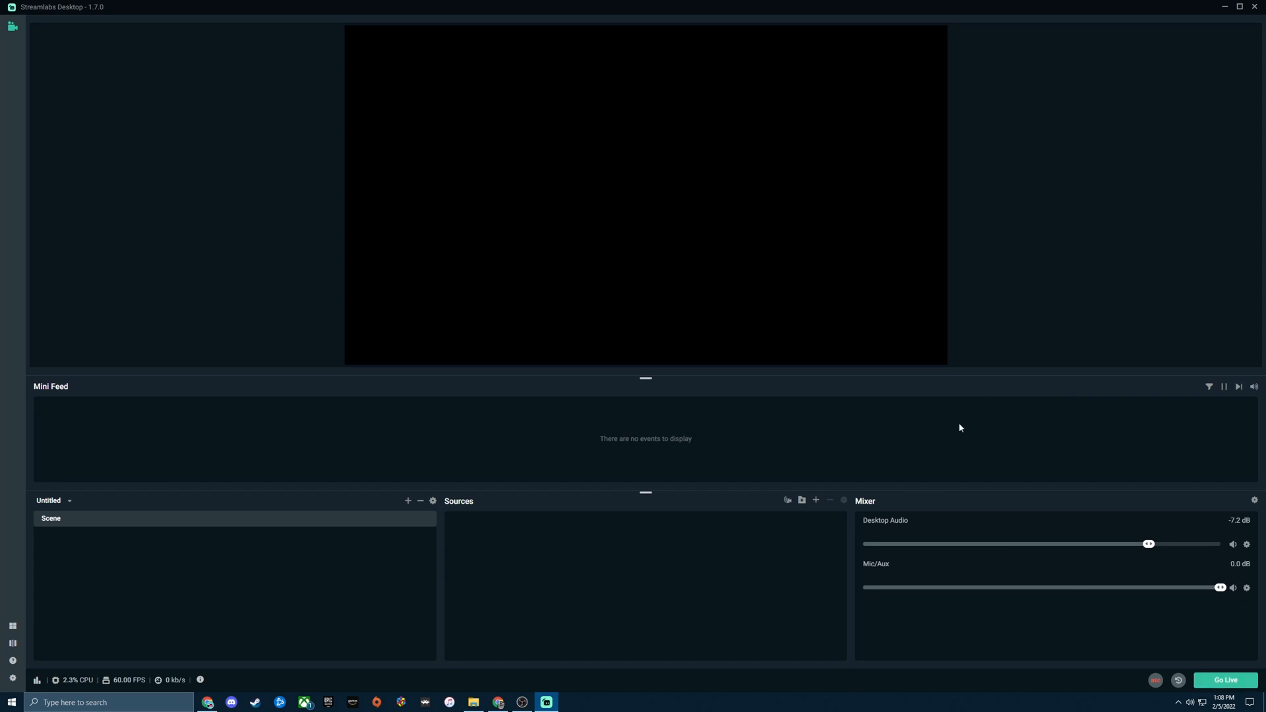
pyautogui.moveTo(758, 490)
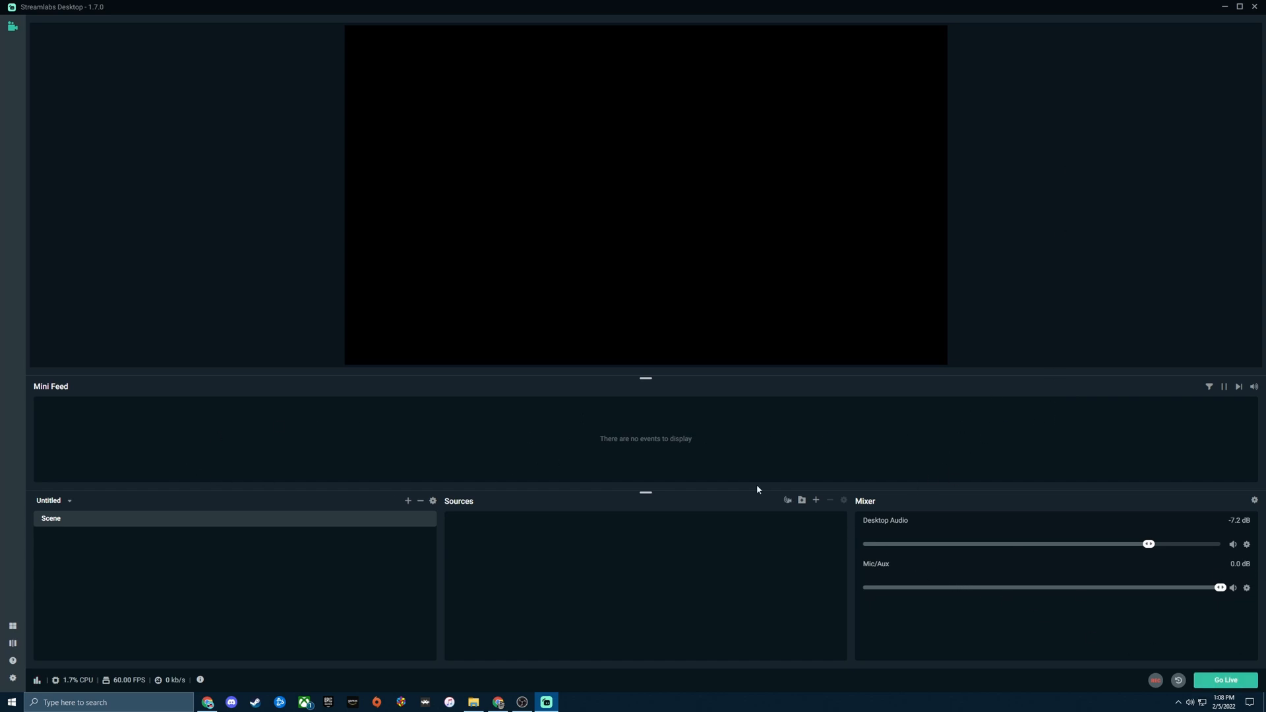
pyautogui.moveTo(1011, 203)
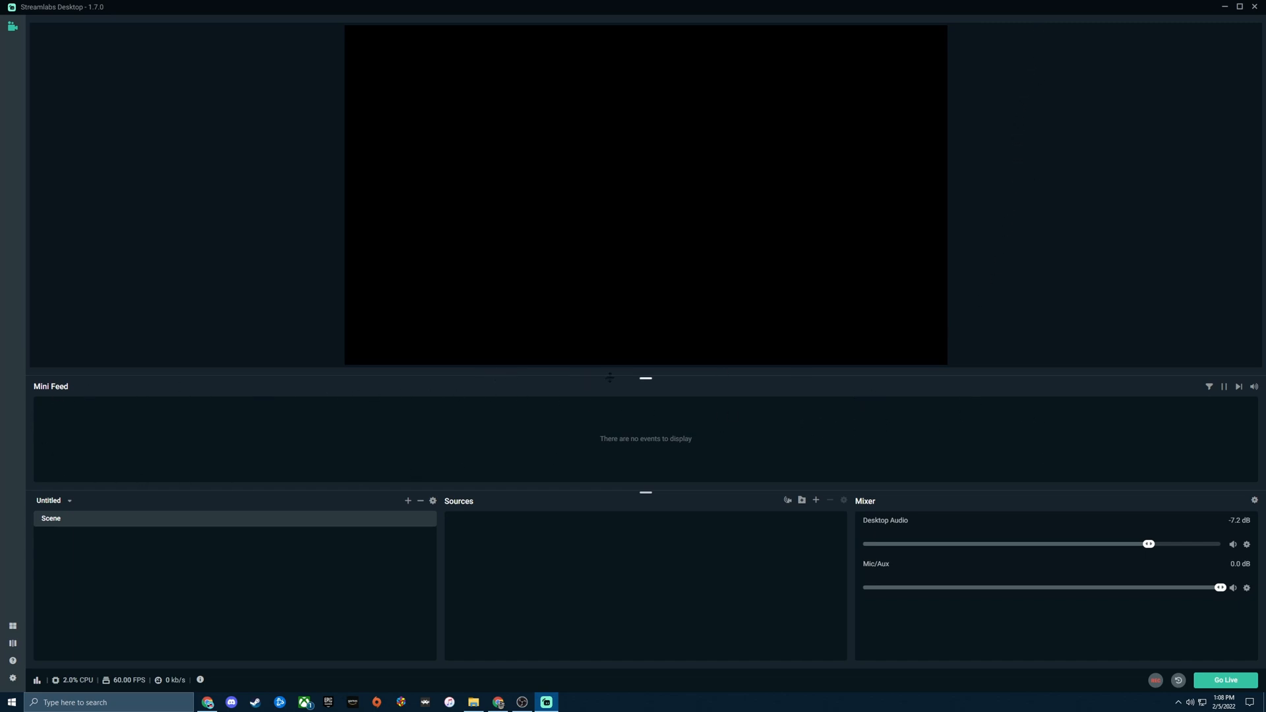
pyautogui.moveTo(849, 326)
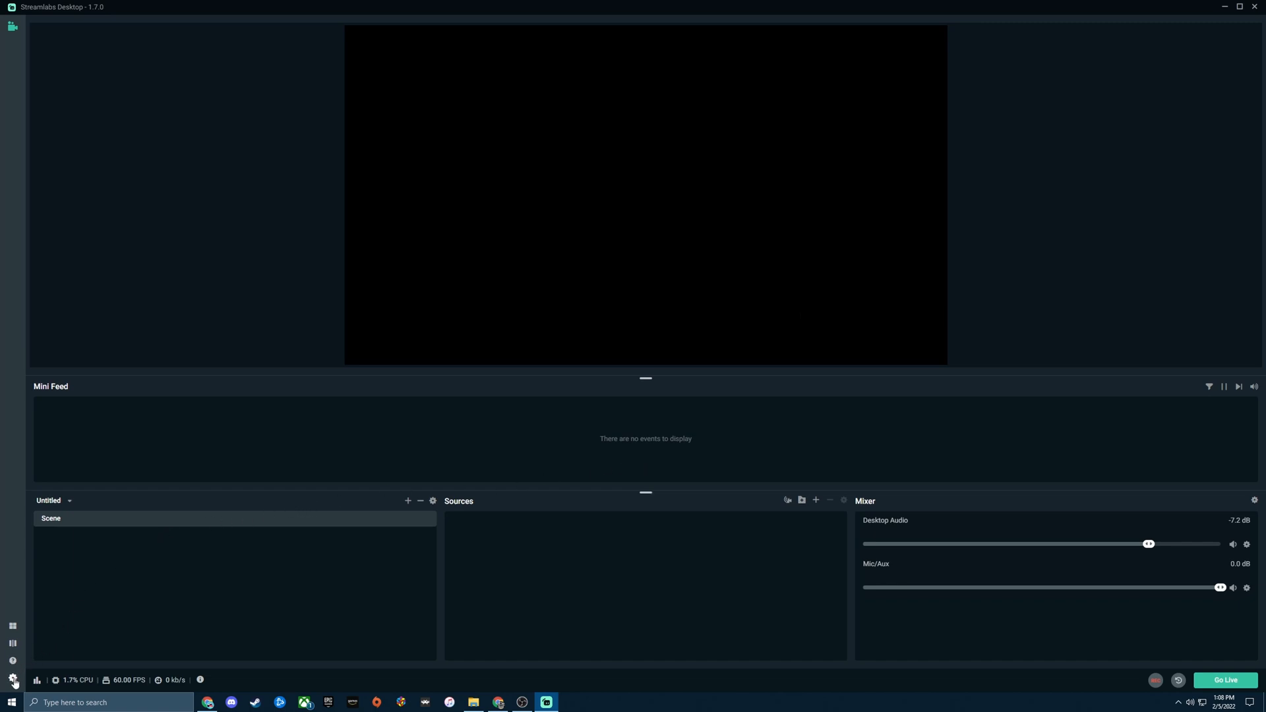
# Start Log In from Settings and browse the Select platform dropdown of other platforms
pyautogui.click(10, 677)
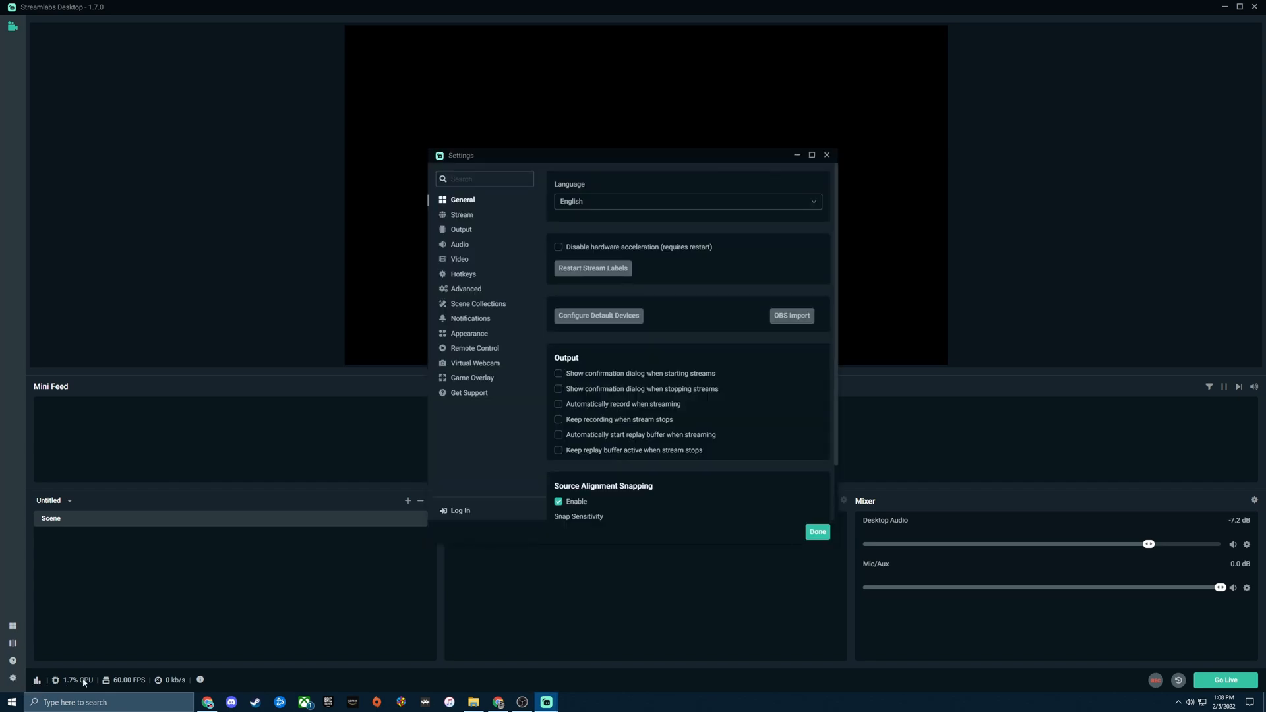
pyautogui.moveTo(454, 215)
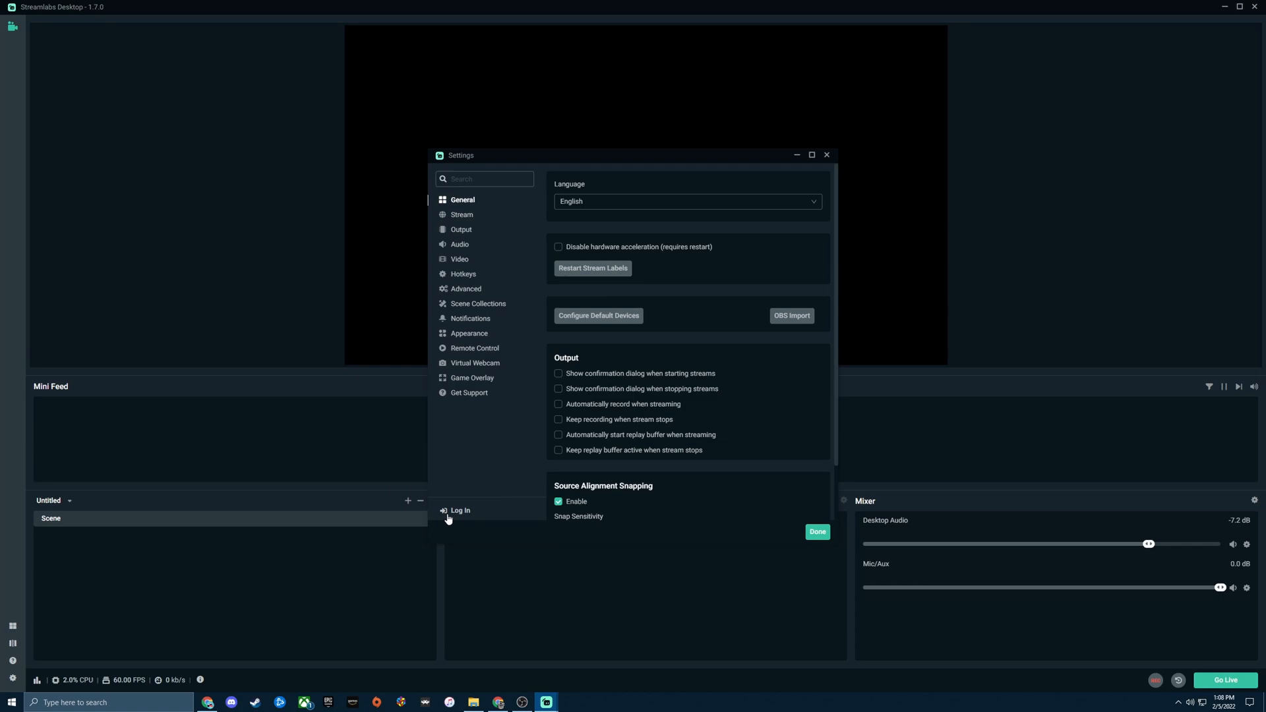
pyautogui.click(459, 510)
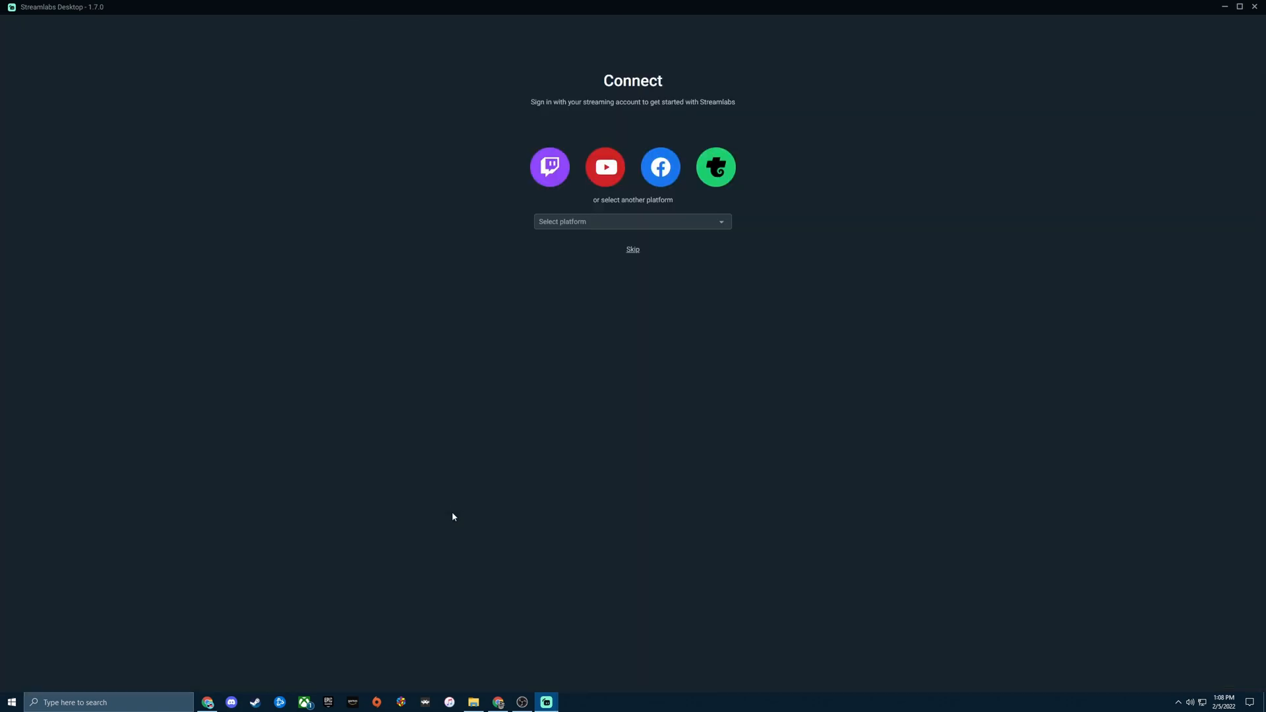
pyautogui.moveTo(544, 332)
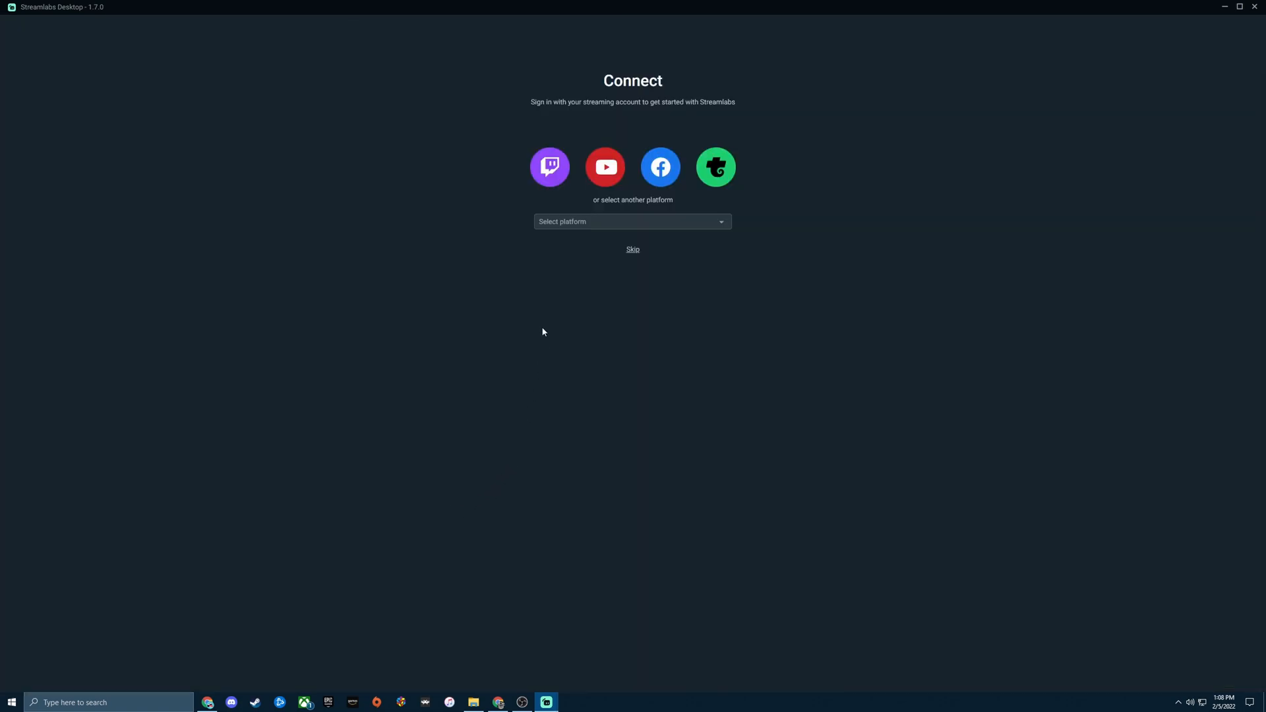
pyautogui.moveTo(592, 302)
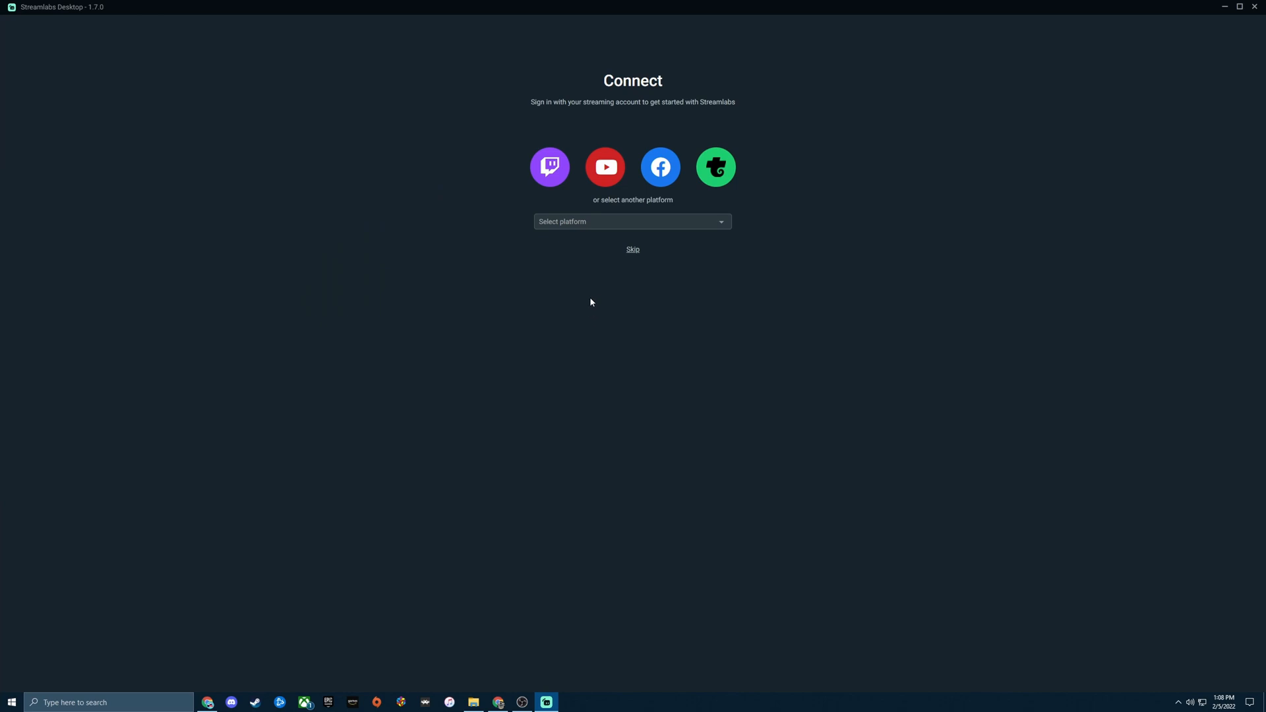
pyautogui.moveTo(567, 325)
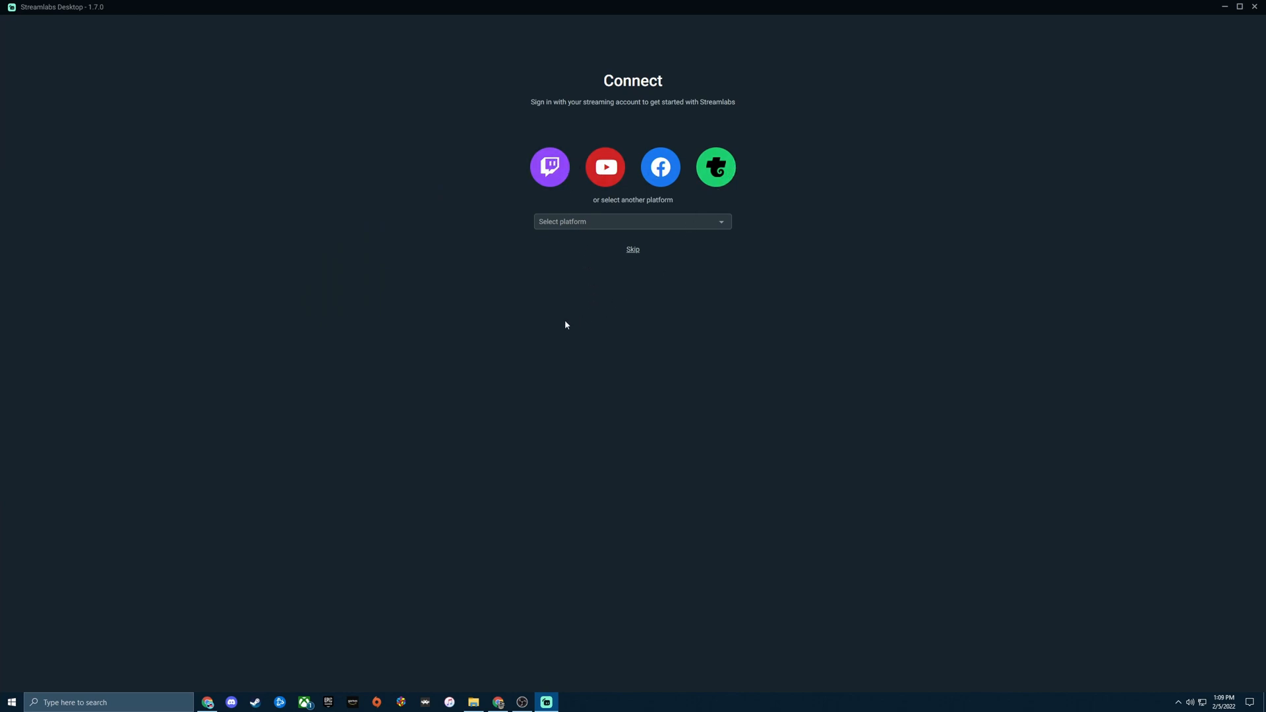
pyautogui.moveTo(497, 358)
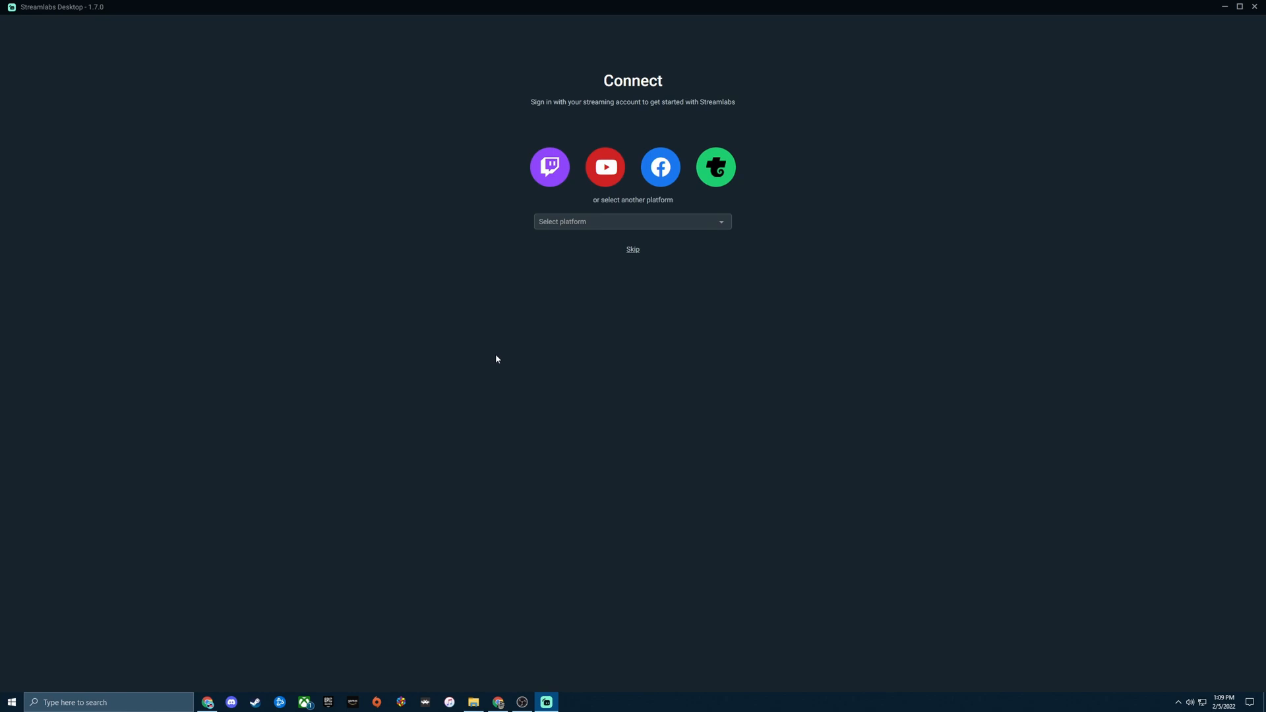
pyautogui.moveTo(500, 315)
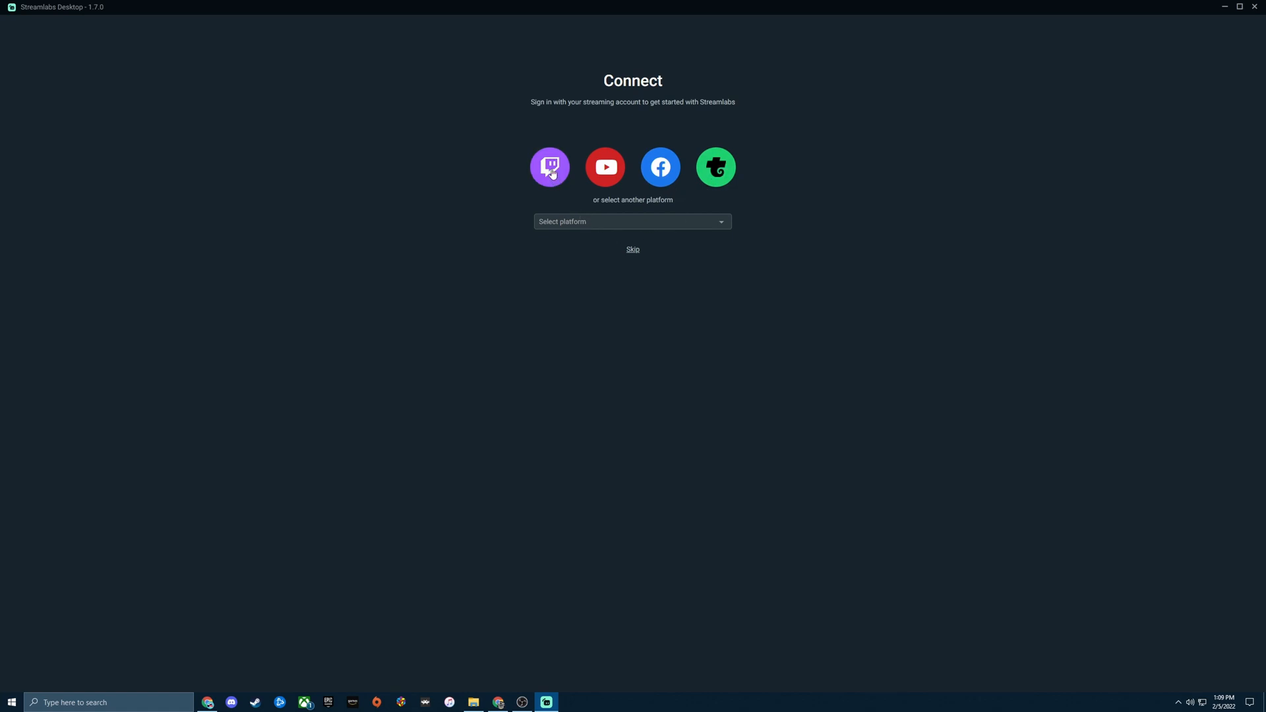
pyautogui.moveTo(718, 179)
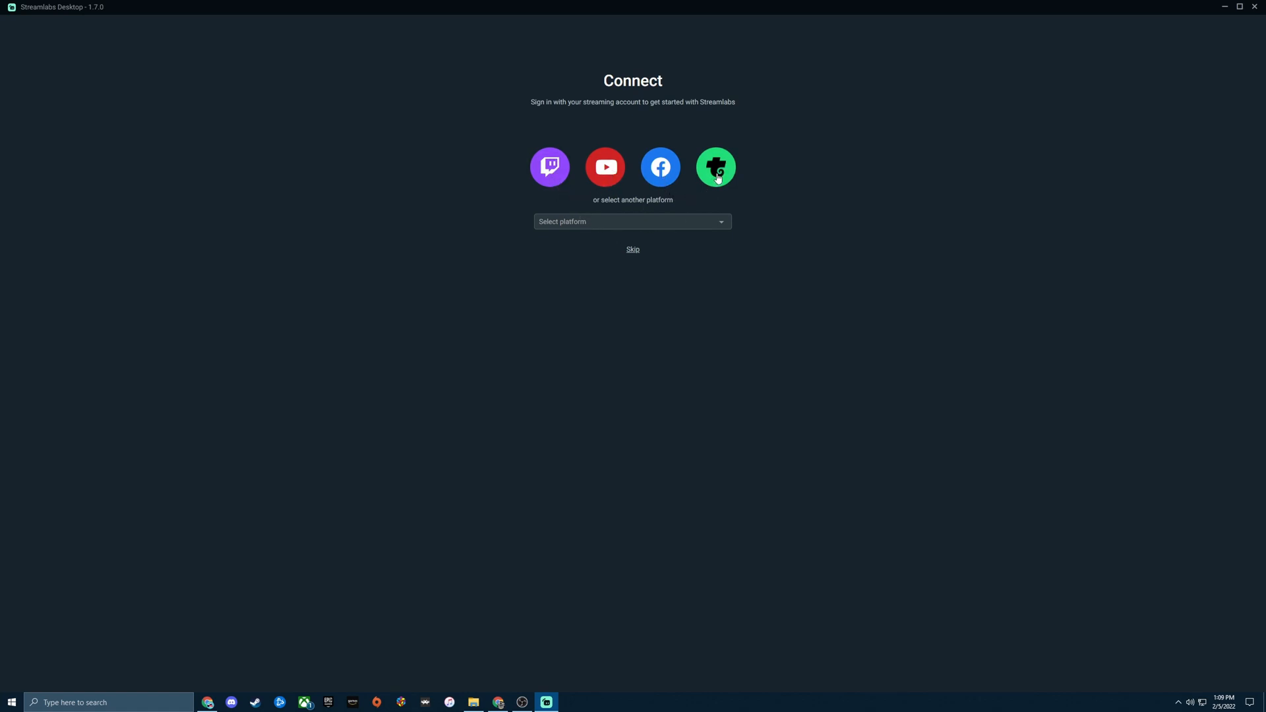
pyautogui.click(633, 221)
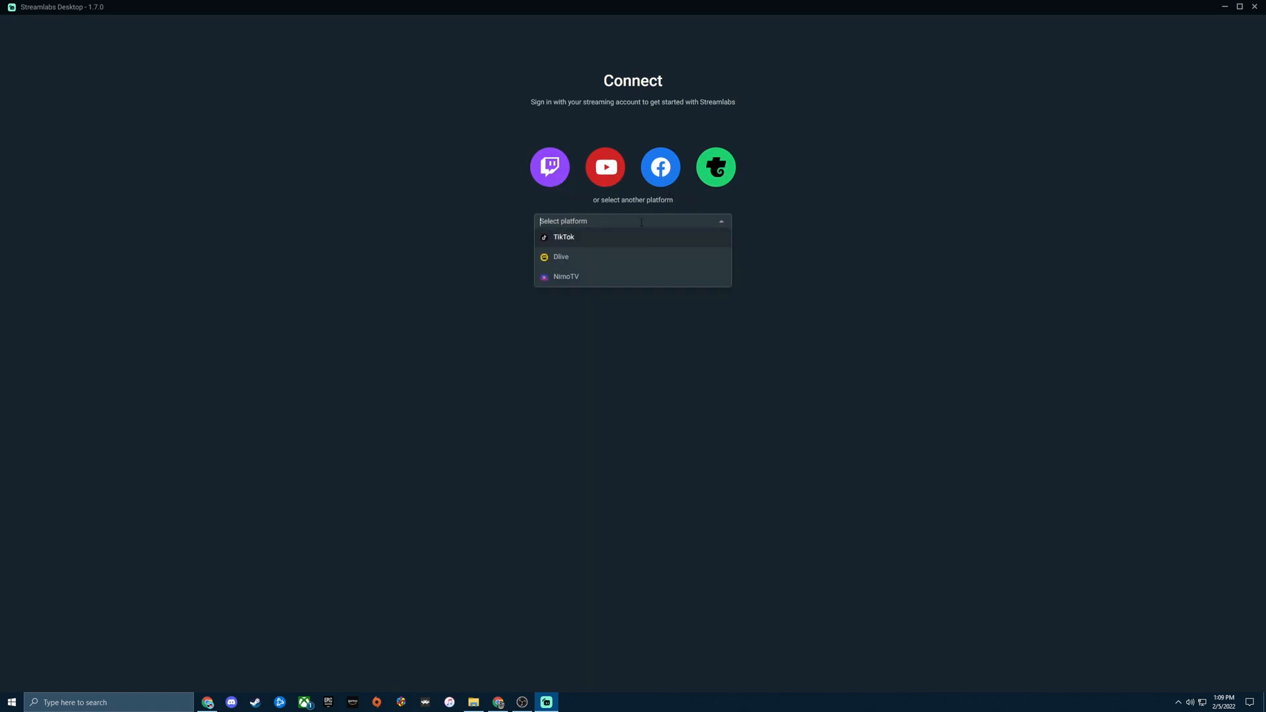
pyautogui.moveTo(577, 260)
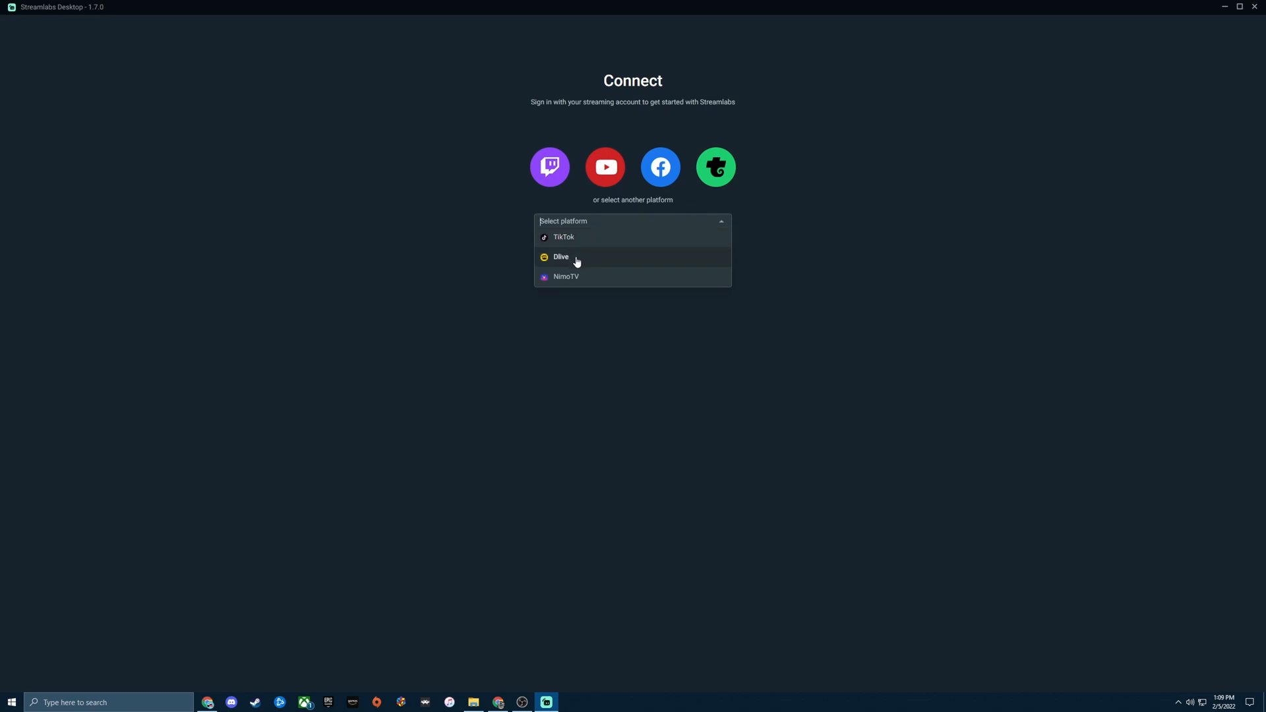
pyautogui.moveTo(547, 275)
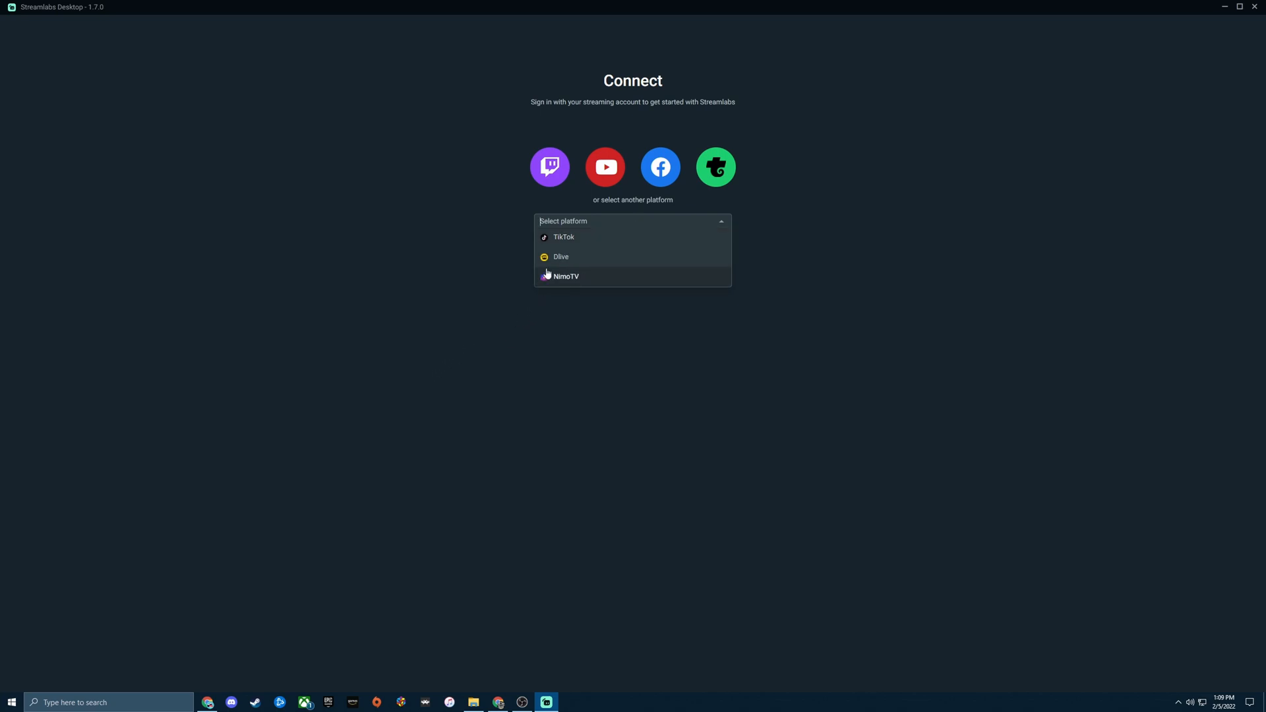
pyautogui.moveTo(560, 245)
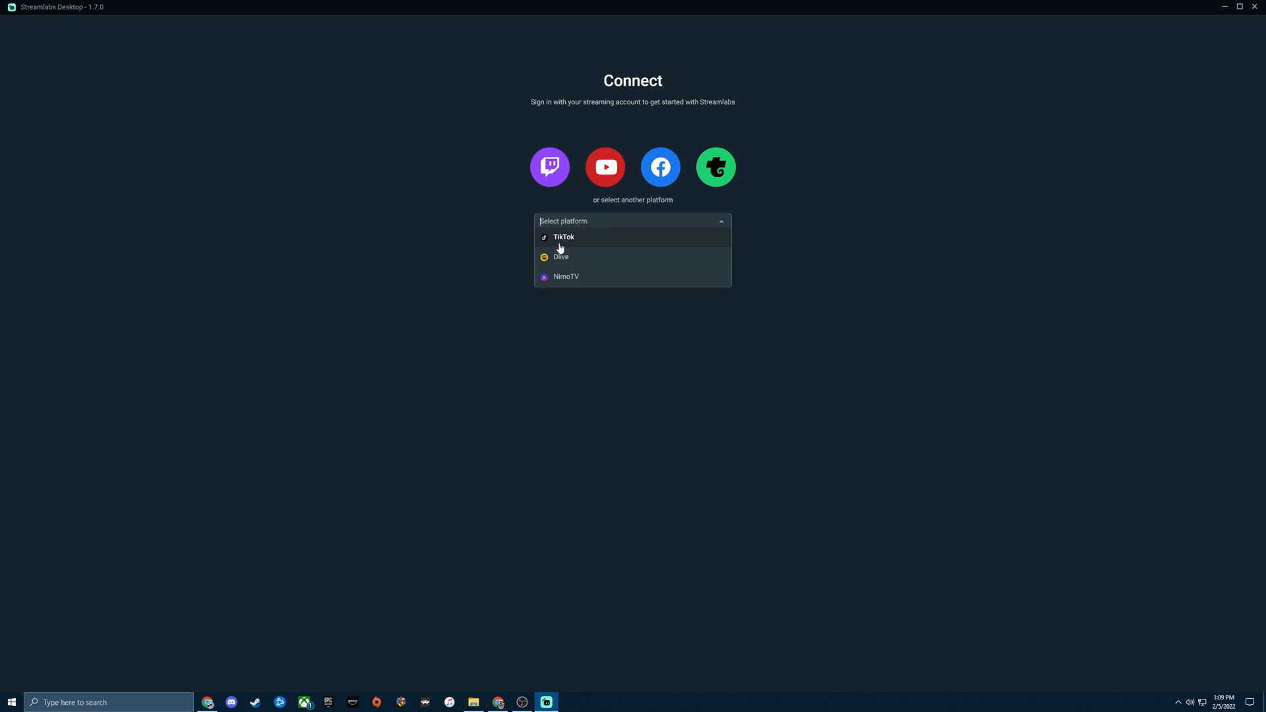
pyautogui.click(474, 293)
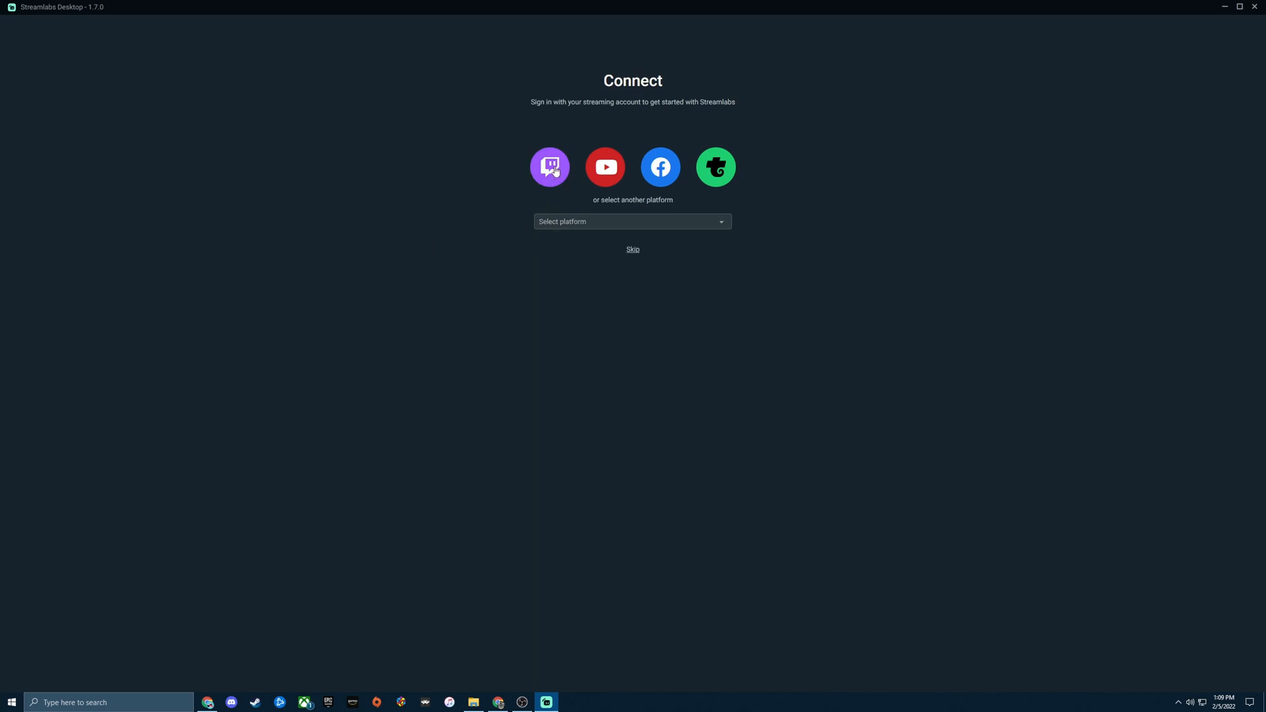
# Choose Twitch sign-in and log in with the Twitch username and password
pyautogui.click(550, 167)
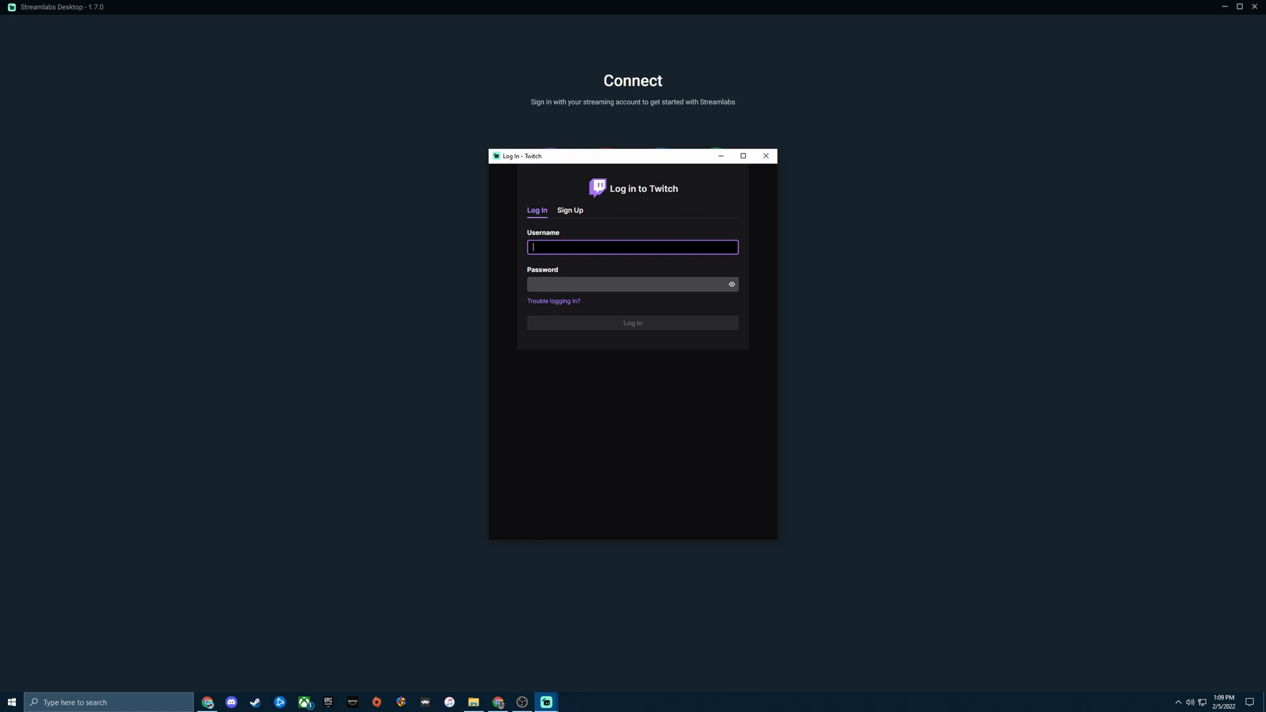
pyautogui.write('LongTT')
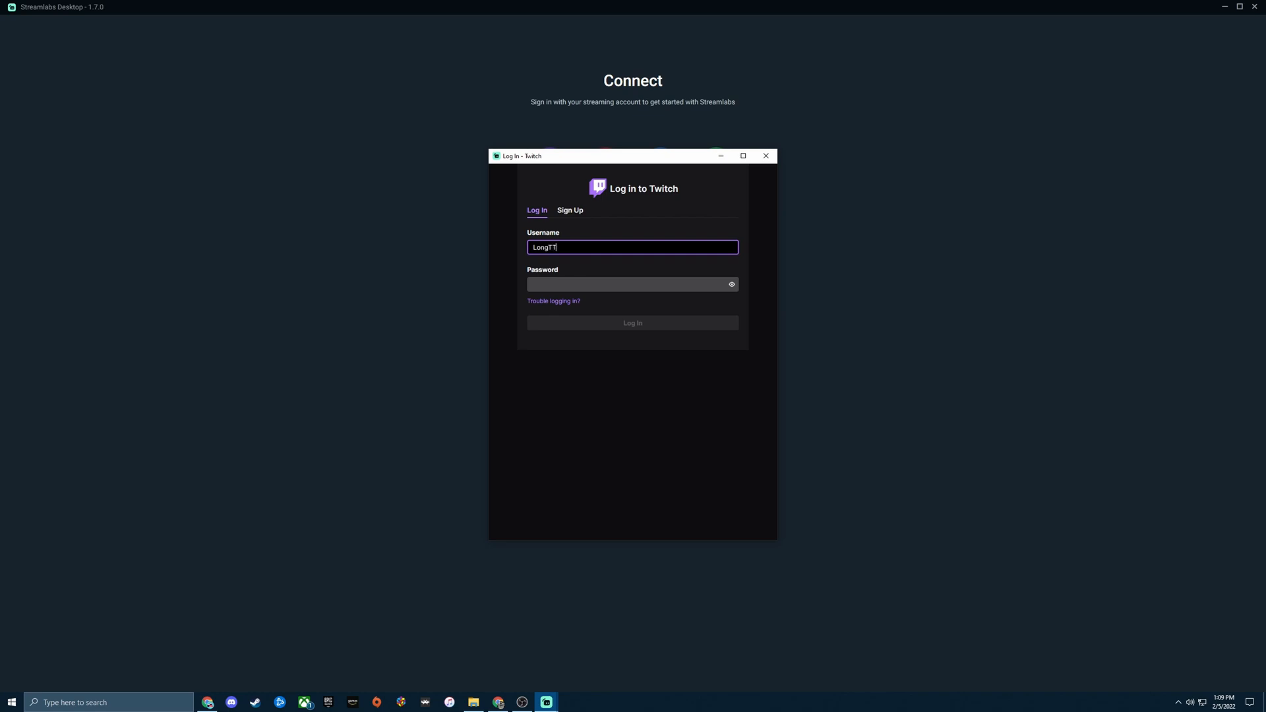
pyautogui.click(625, 284)
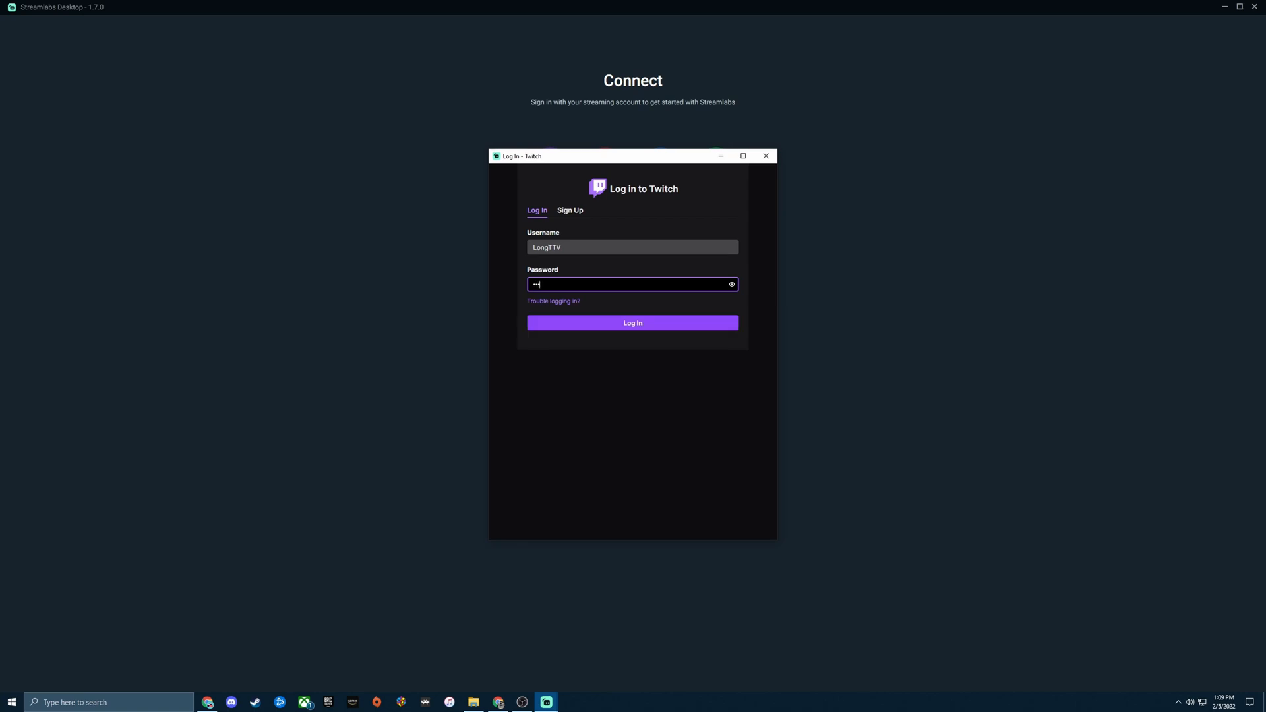
pyautogui.click(632, 322)
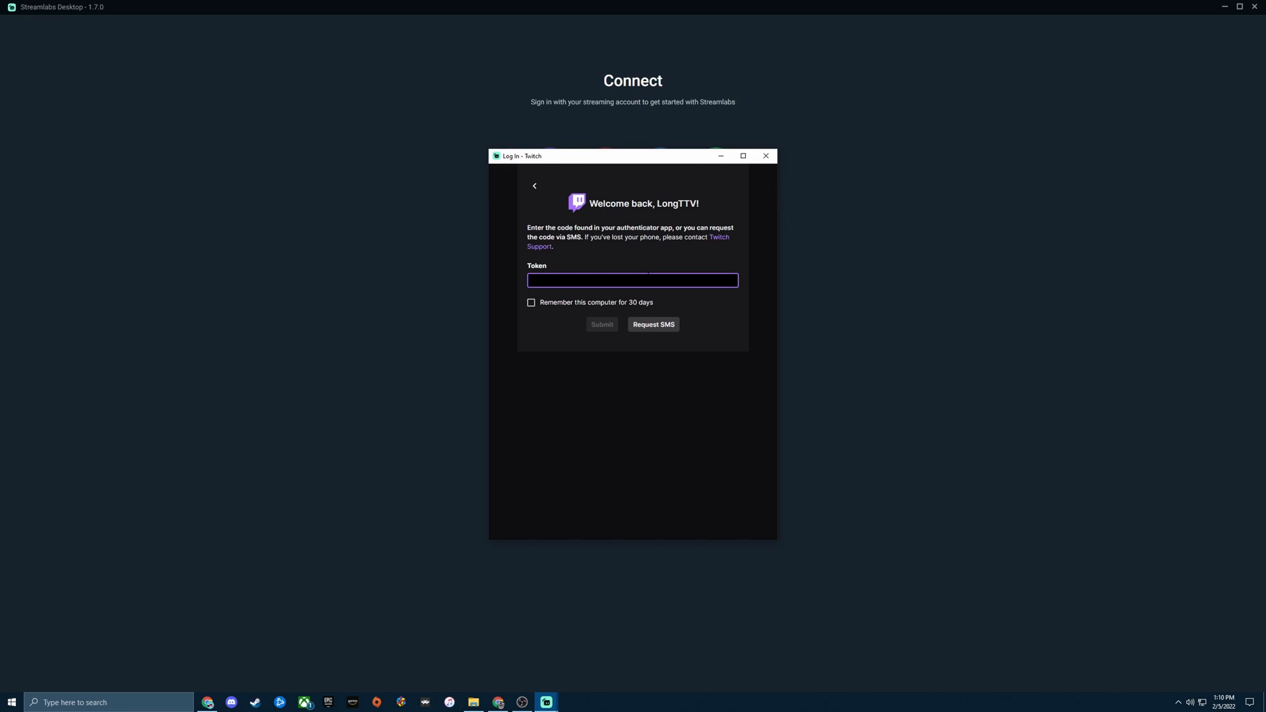
# Enter and submit the two-factor authenticator code
pyautogui.click(632, 280)
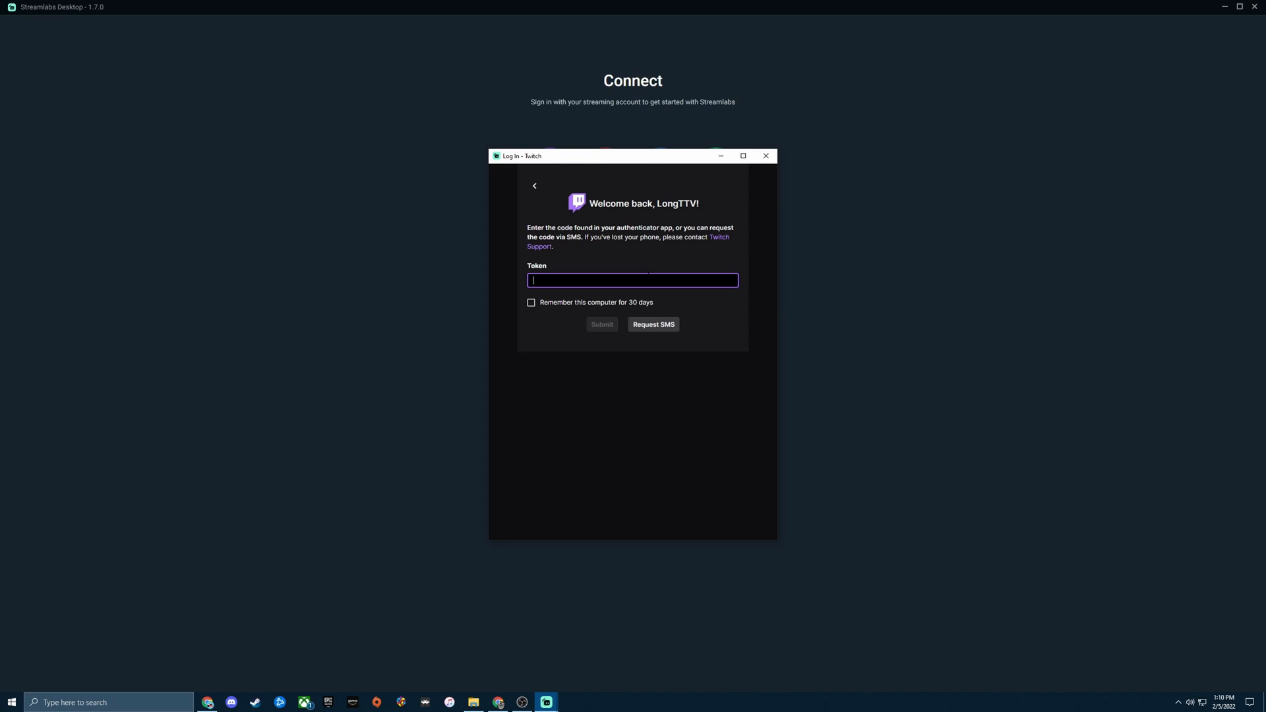
pyautogui.write('01')
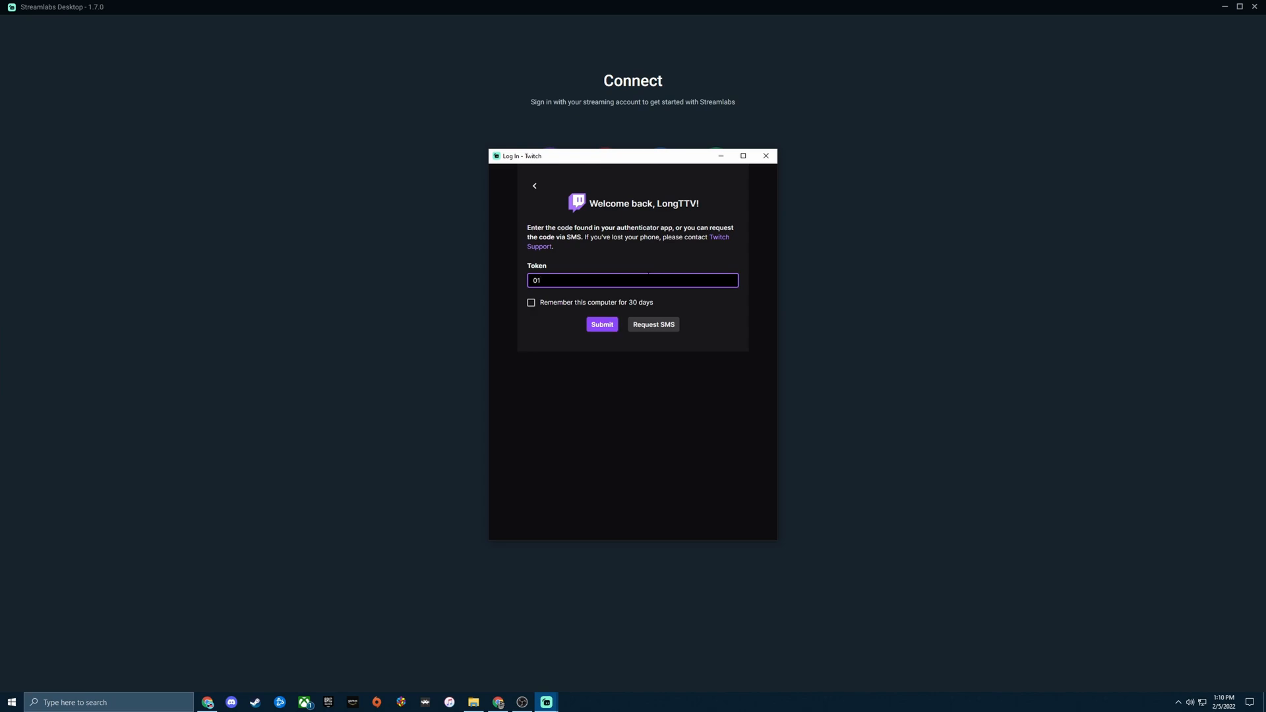
pyautogui.click(602, 325)
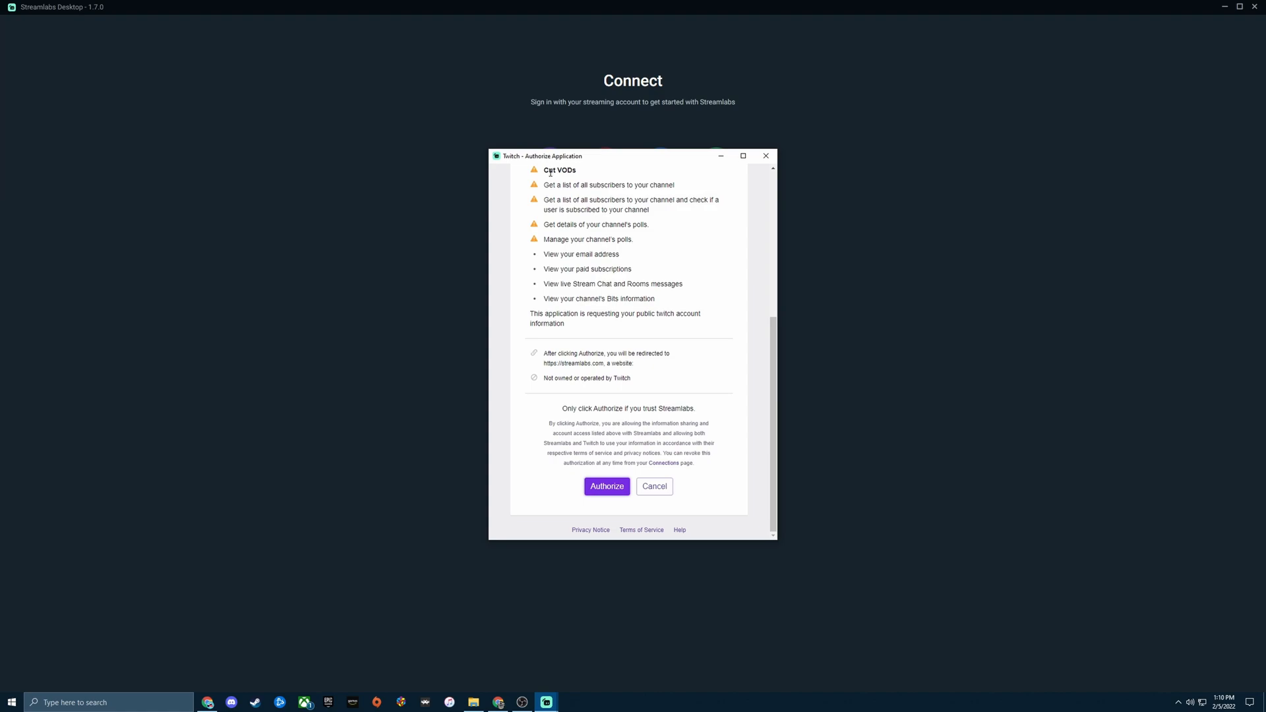
pyautogui.moveTo(548, 390)
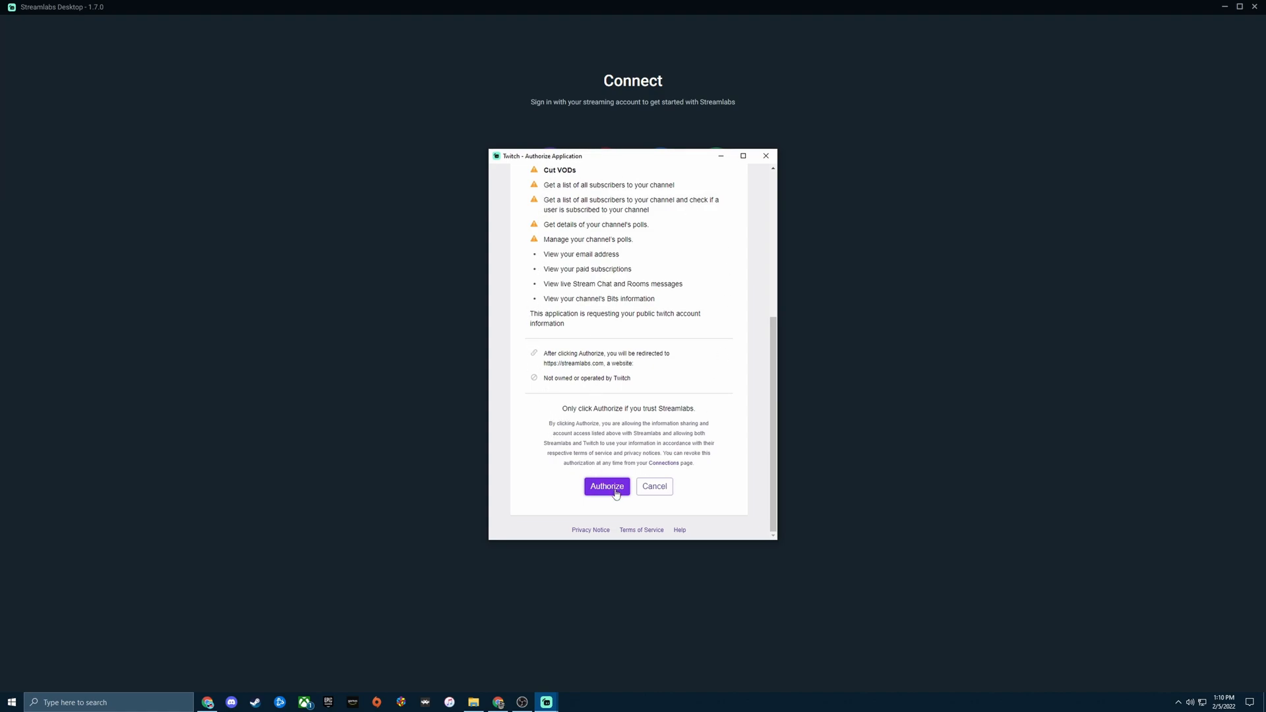
pyautogui.click(606, 486)
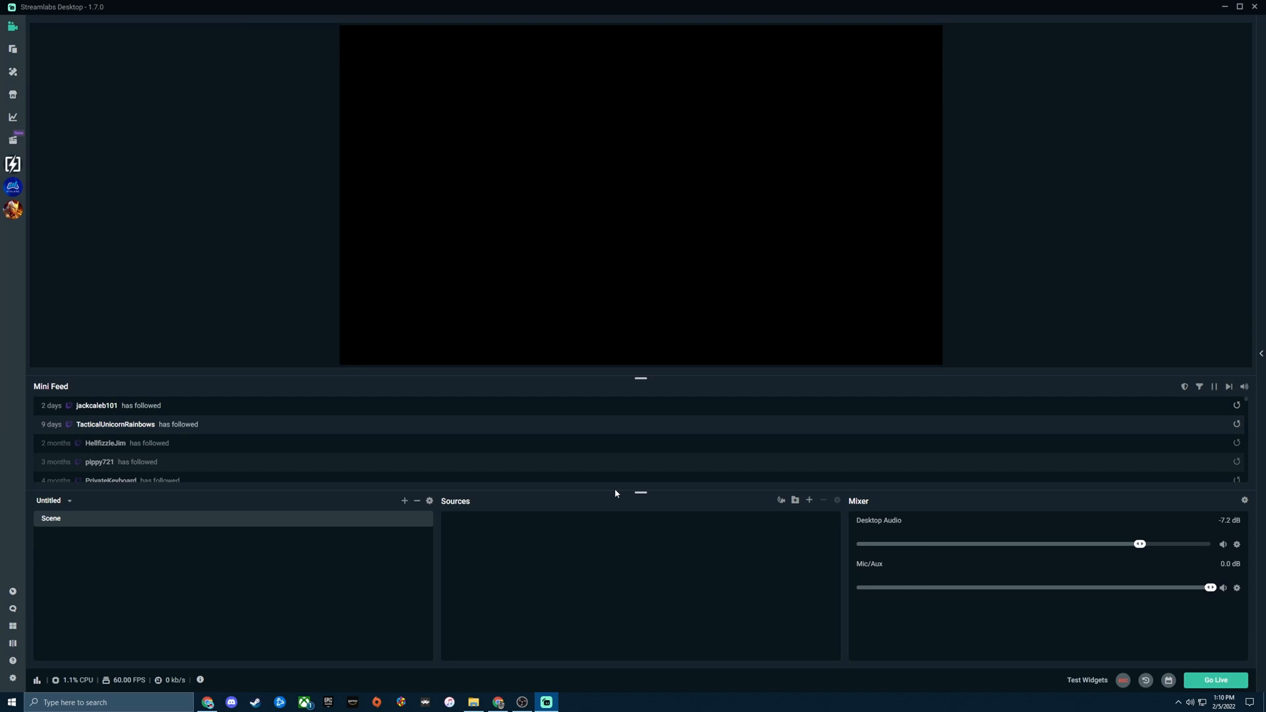
pyautogui.moveTo(121, 326)
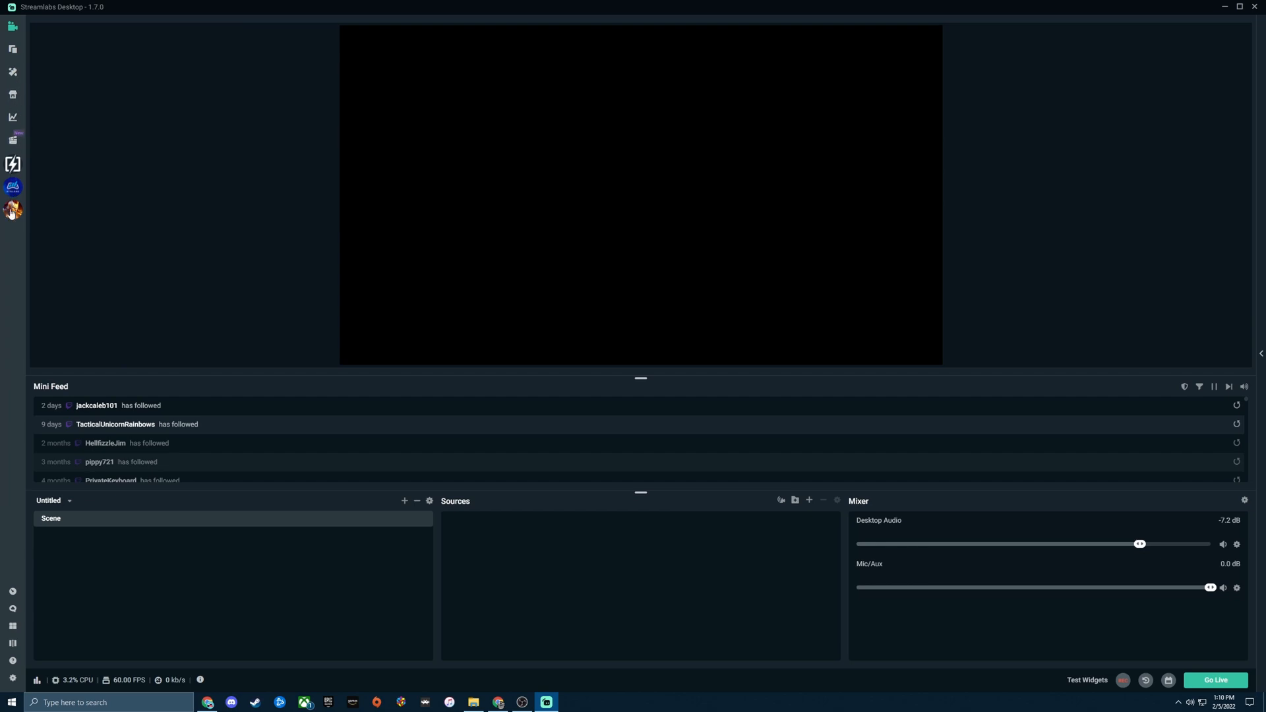
pyautogui.moveTo(106, 405)
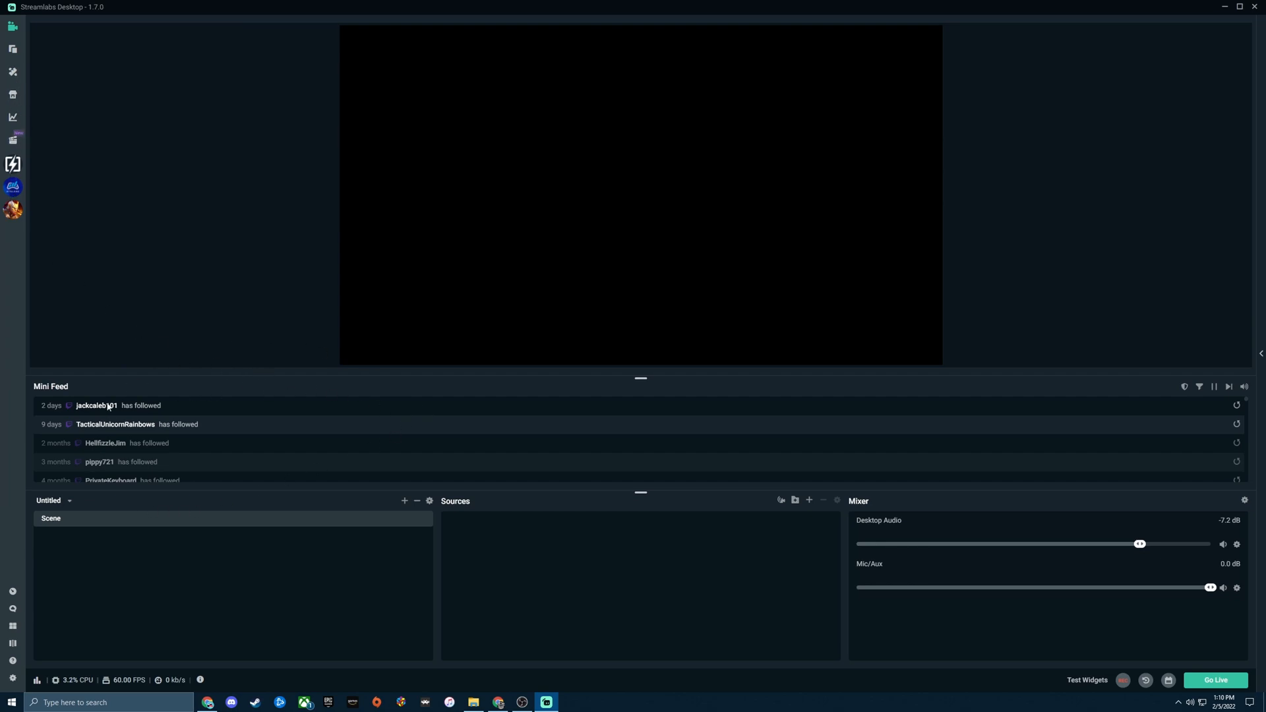
pyautogui.moveTo(271, 384)
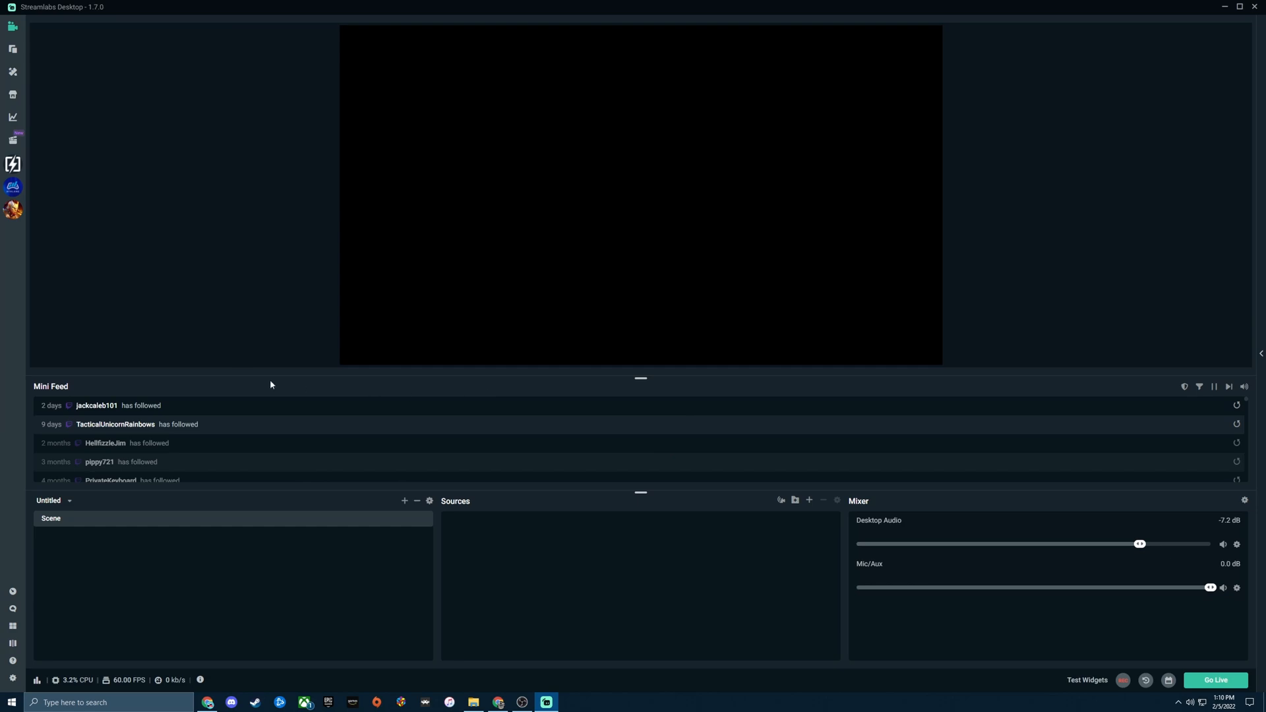
pyautogui.moveTo(387, 421)
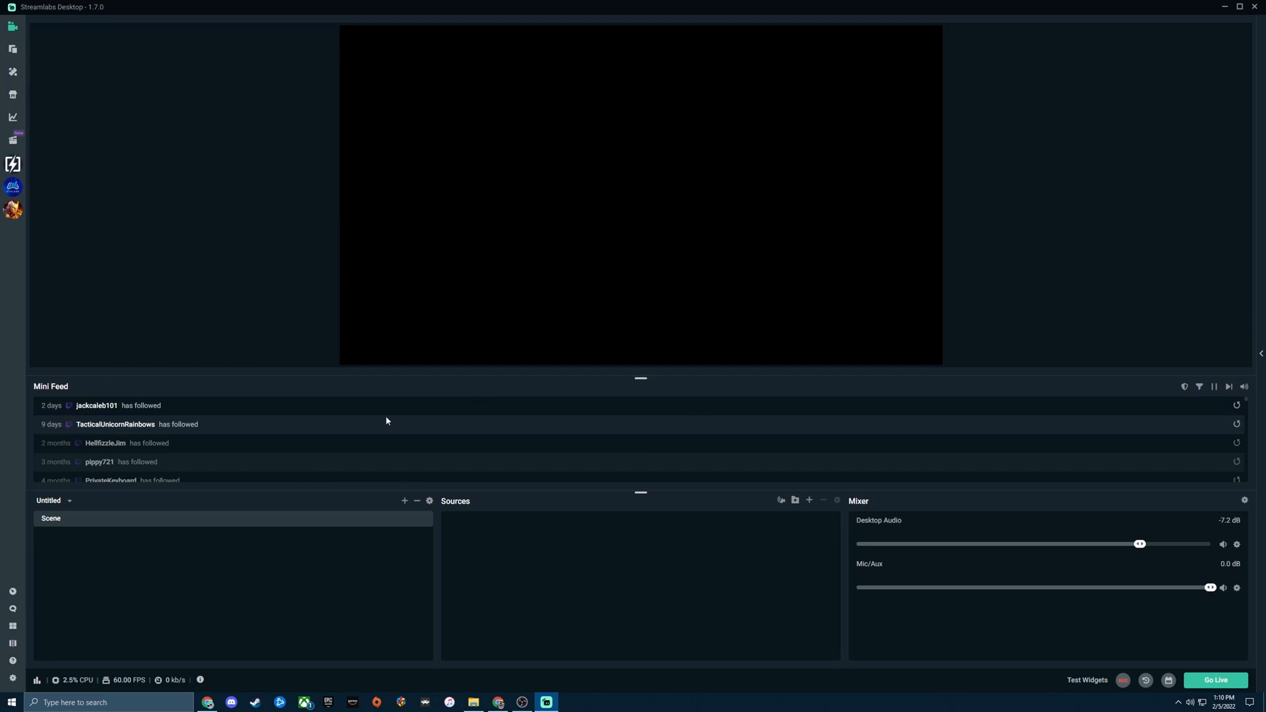
pyautogui.moveTo(563, 397)
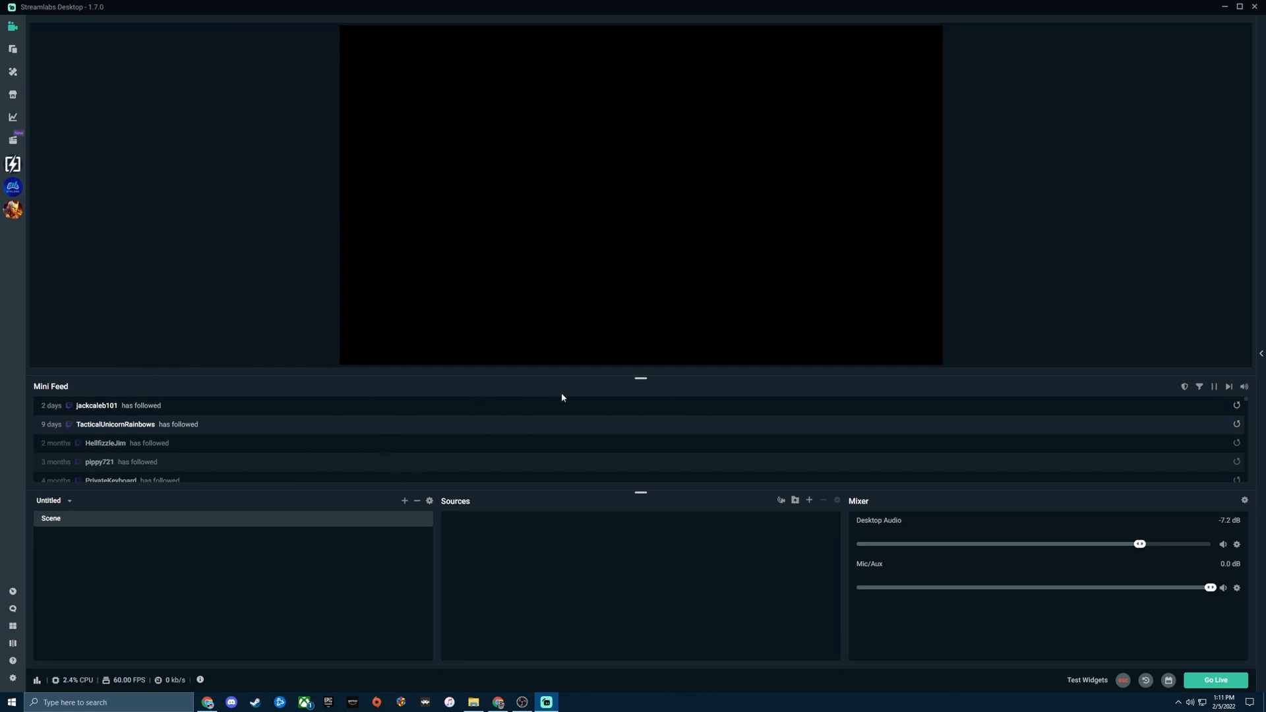
pyautogui.moveTo(628, 418)
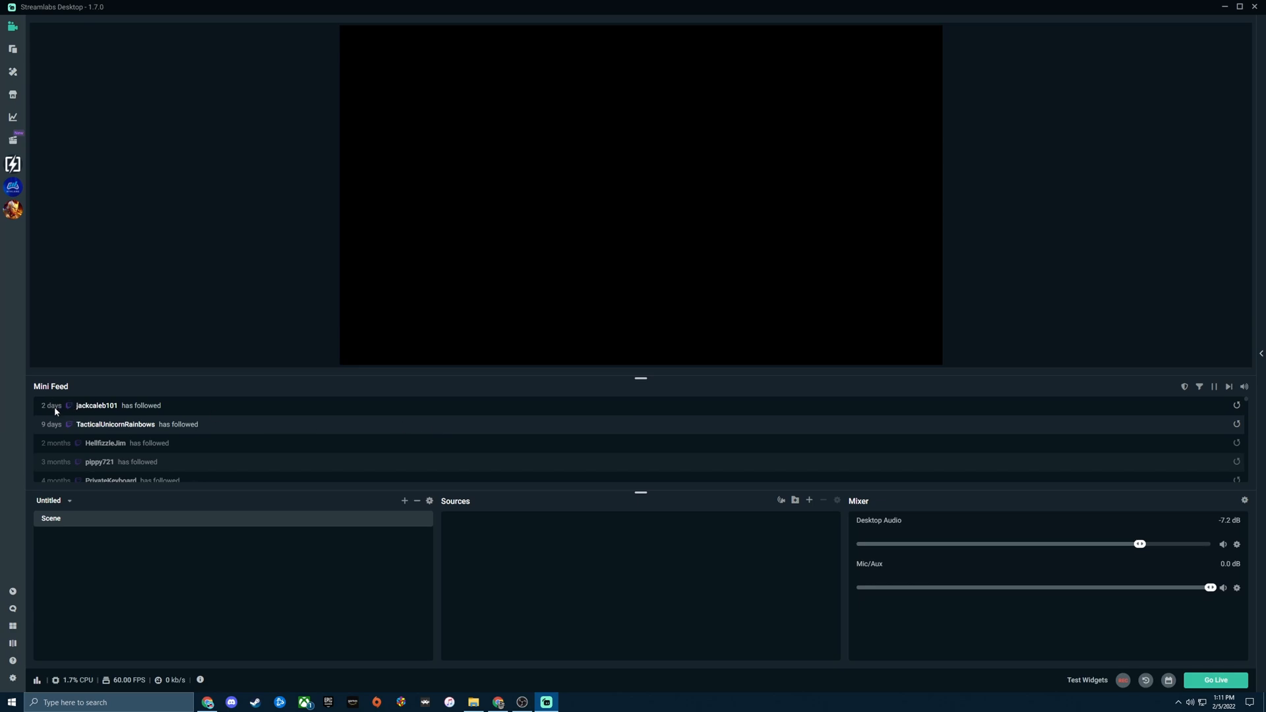
pyautogui.moveTo(66, 440)
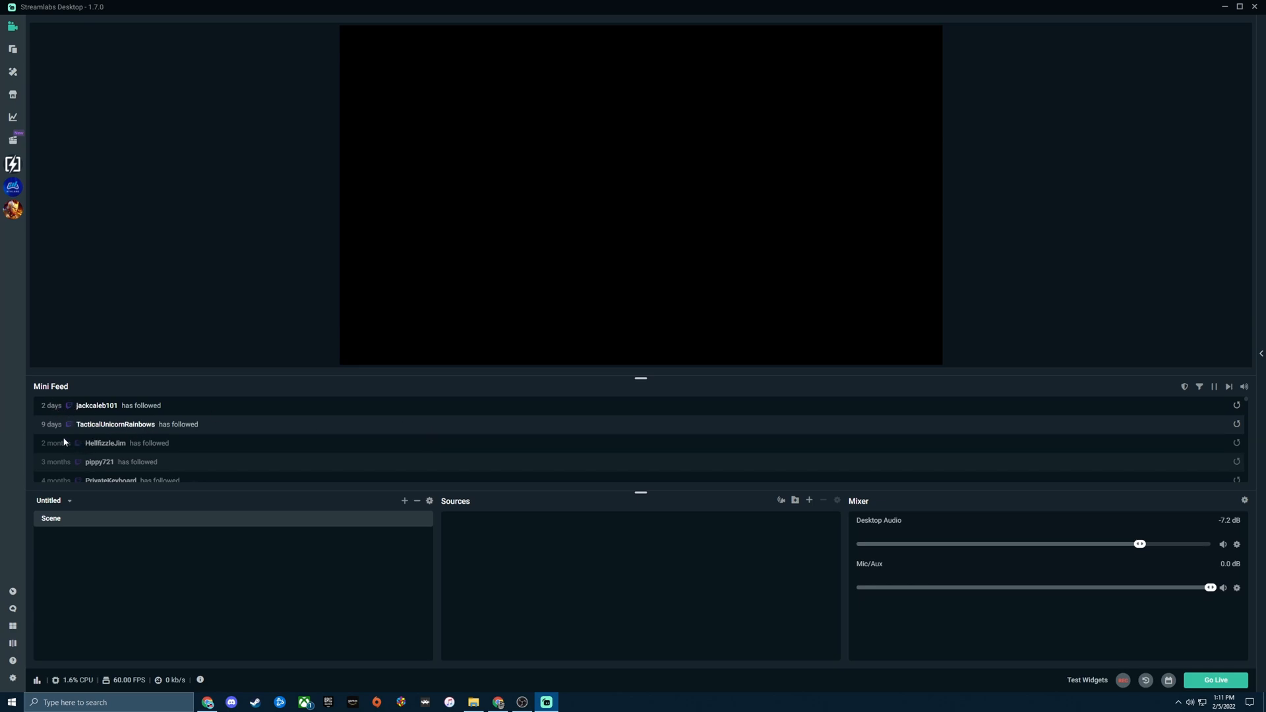
pyautogui.scroll(-3)
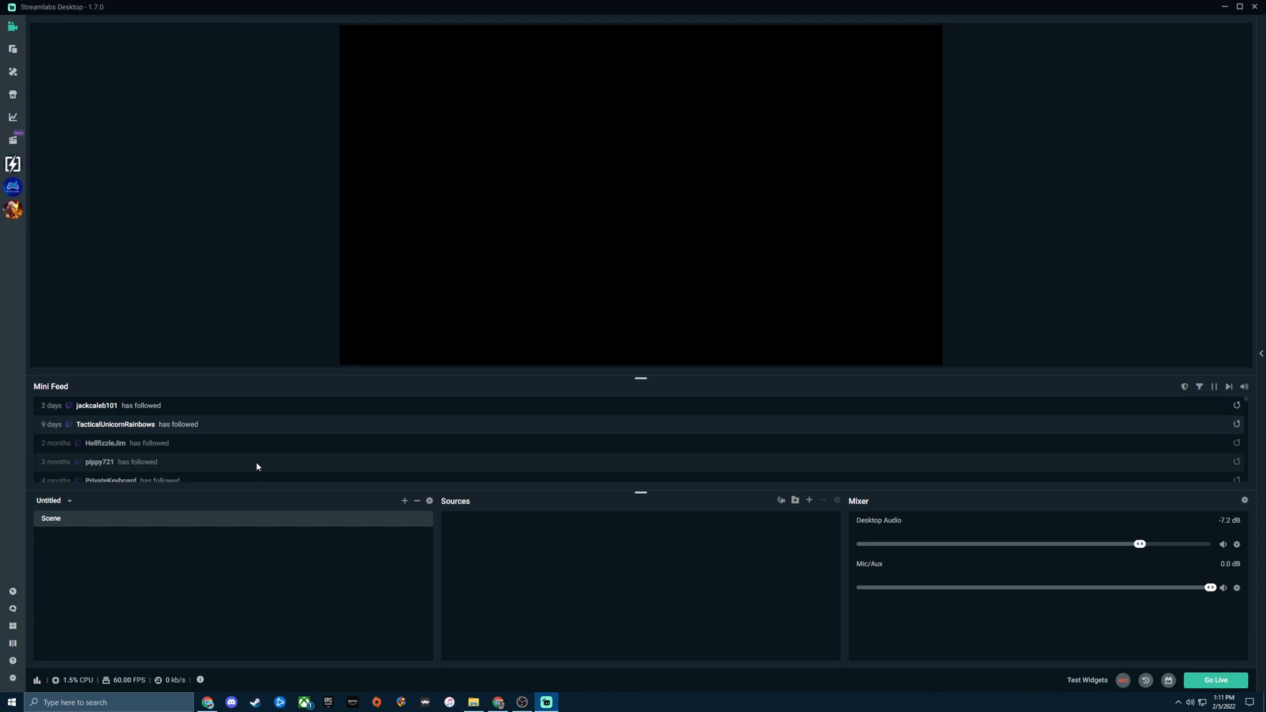
pyautogui.moveTo(259, 448)
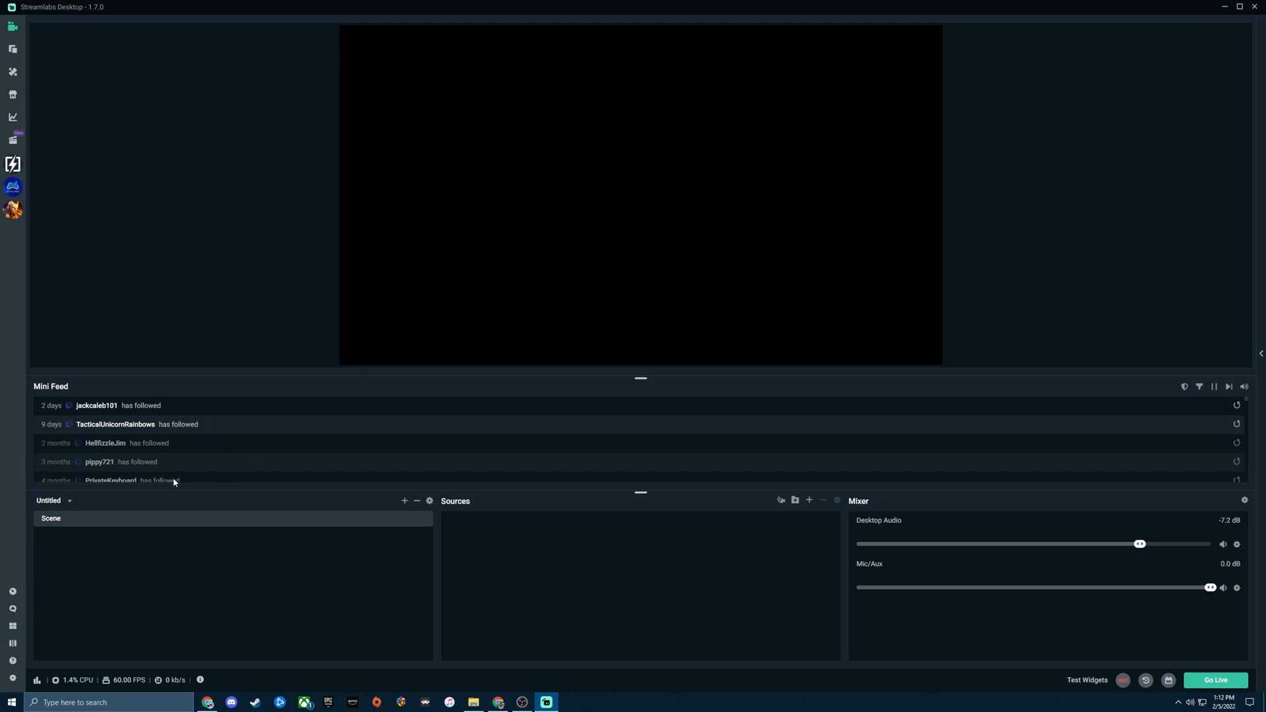
pyautogui.moveTo(430, 523)
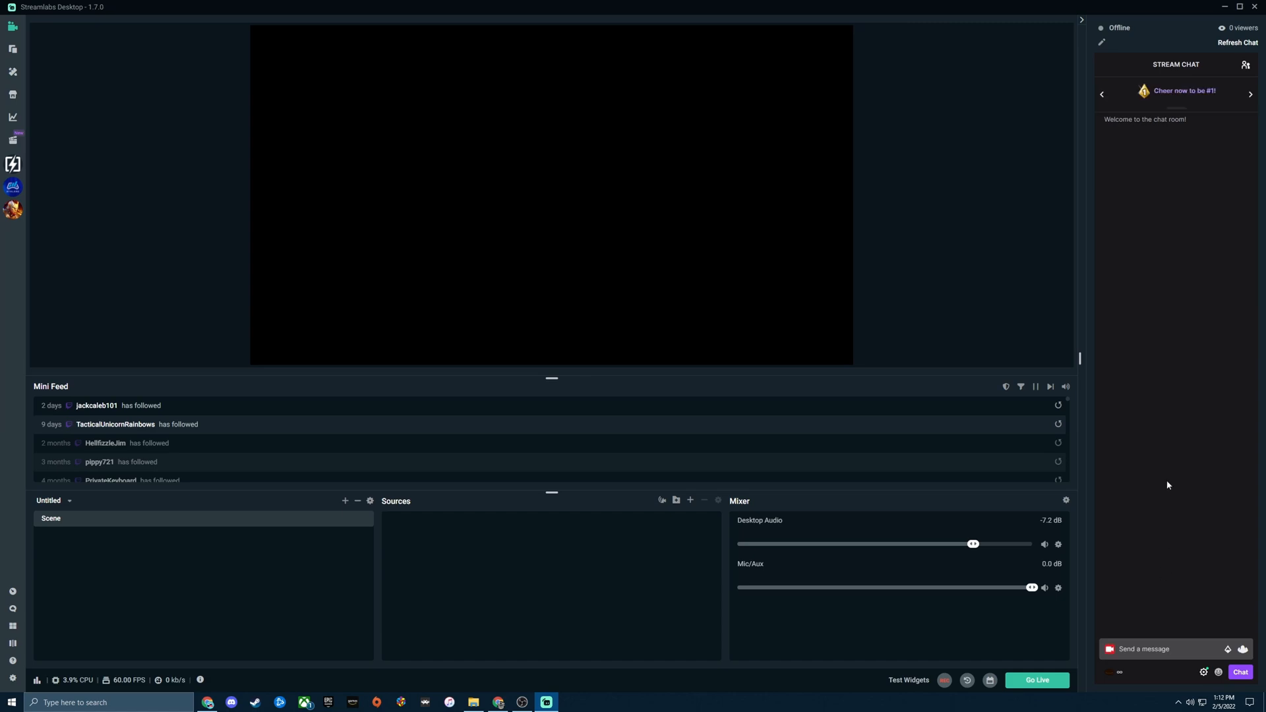
pyautogui.moveTo(1149, 97)
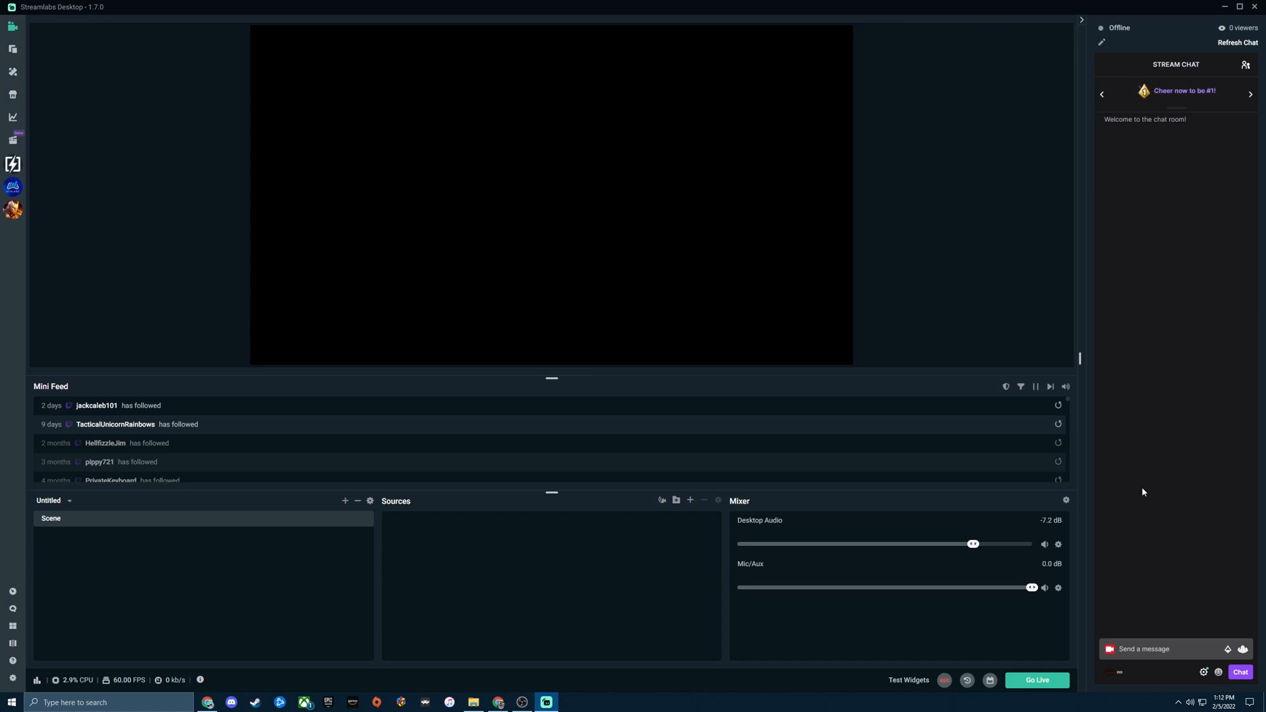
pyautogui.moveTo(1147, 318)
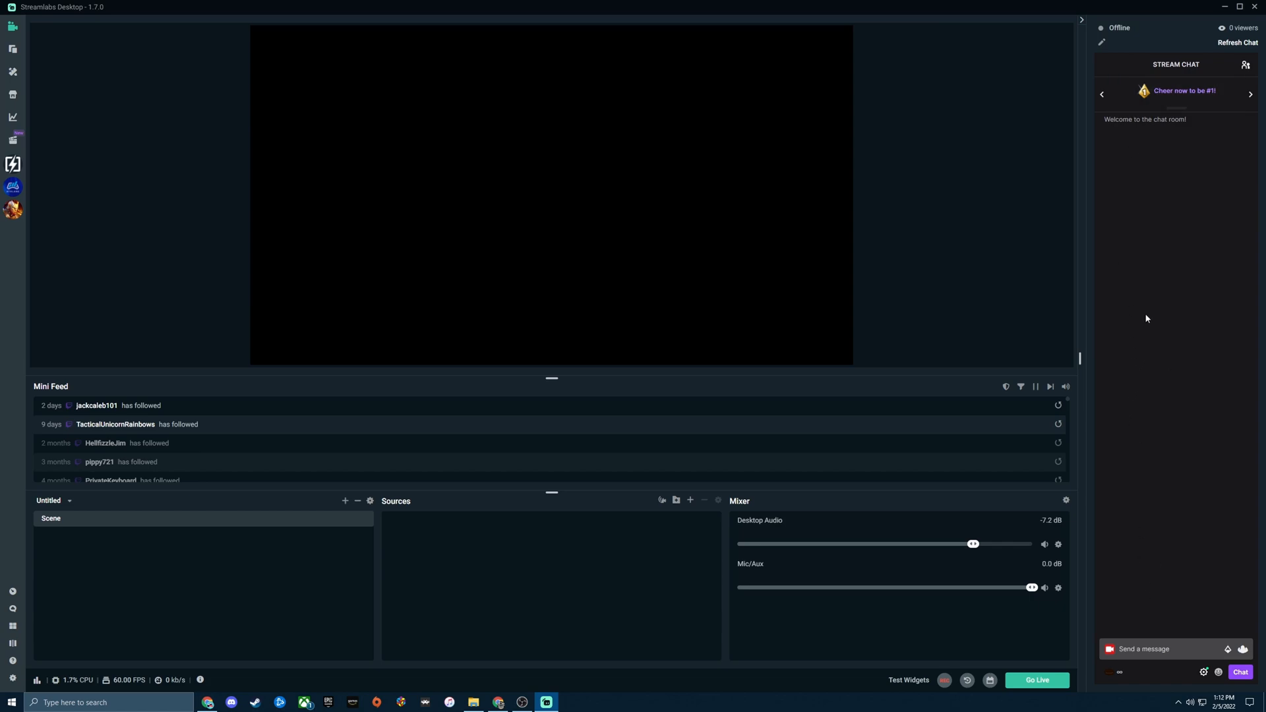
pyautogui.moveTo(1134, 447)
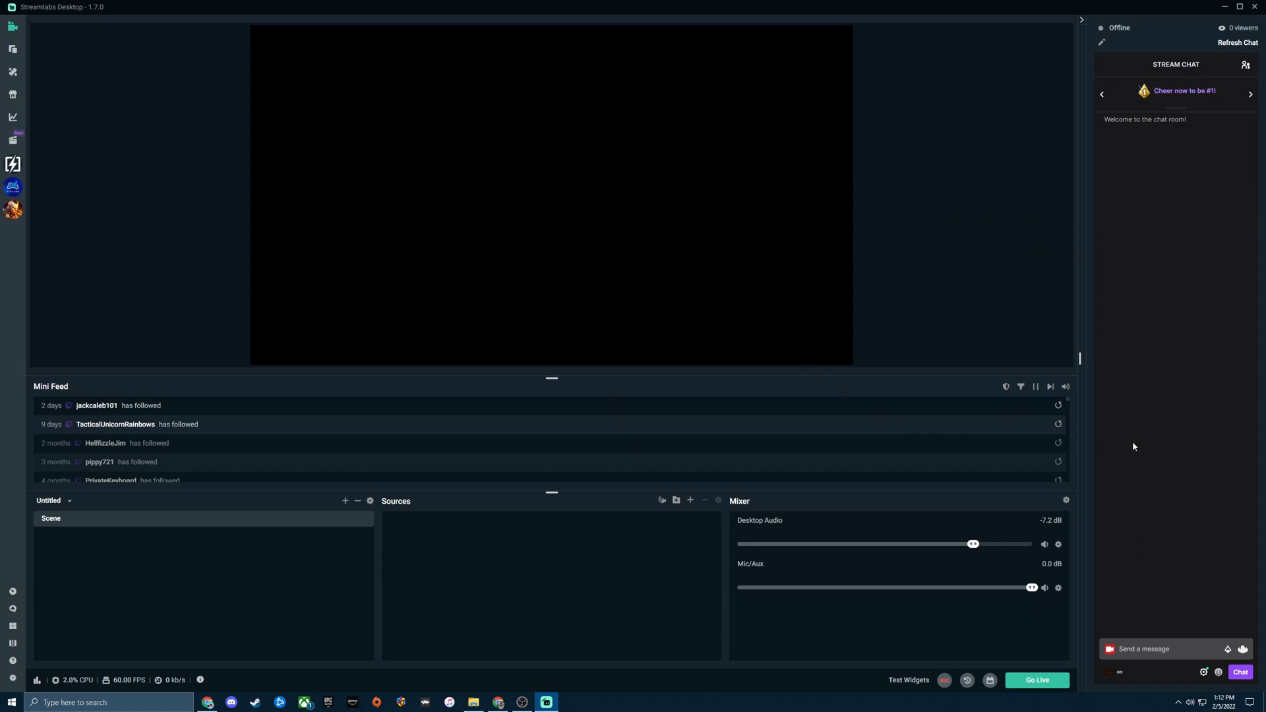
pyautogui.moveTo(1137, 481)
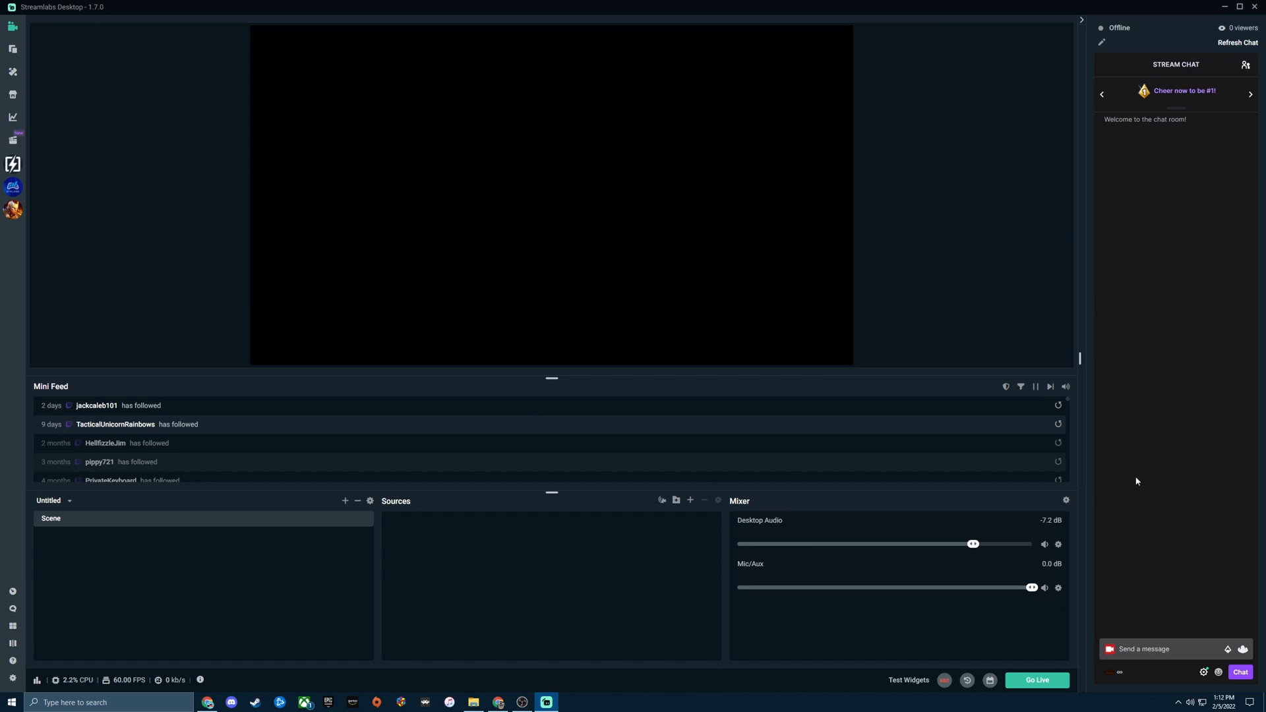
pyautogui.moveTo(1171, 186)
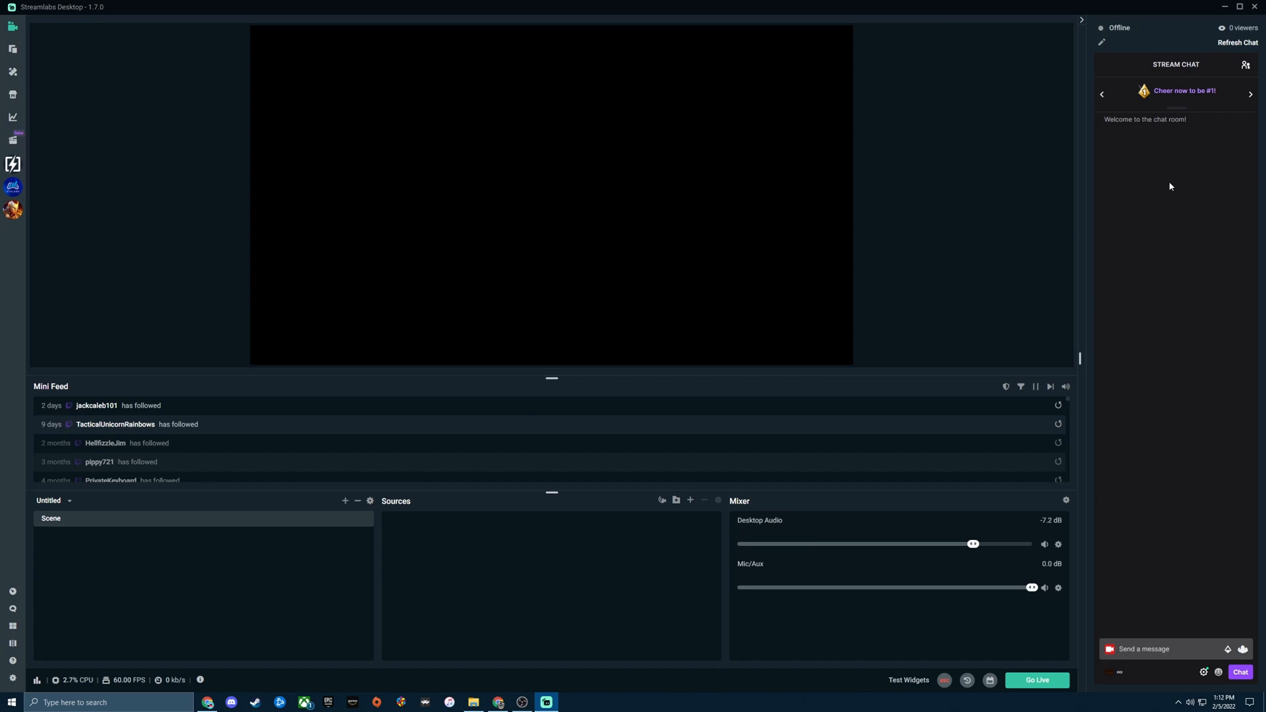
pyautogui.moveTo(1147, 426)
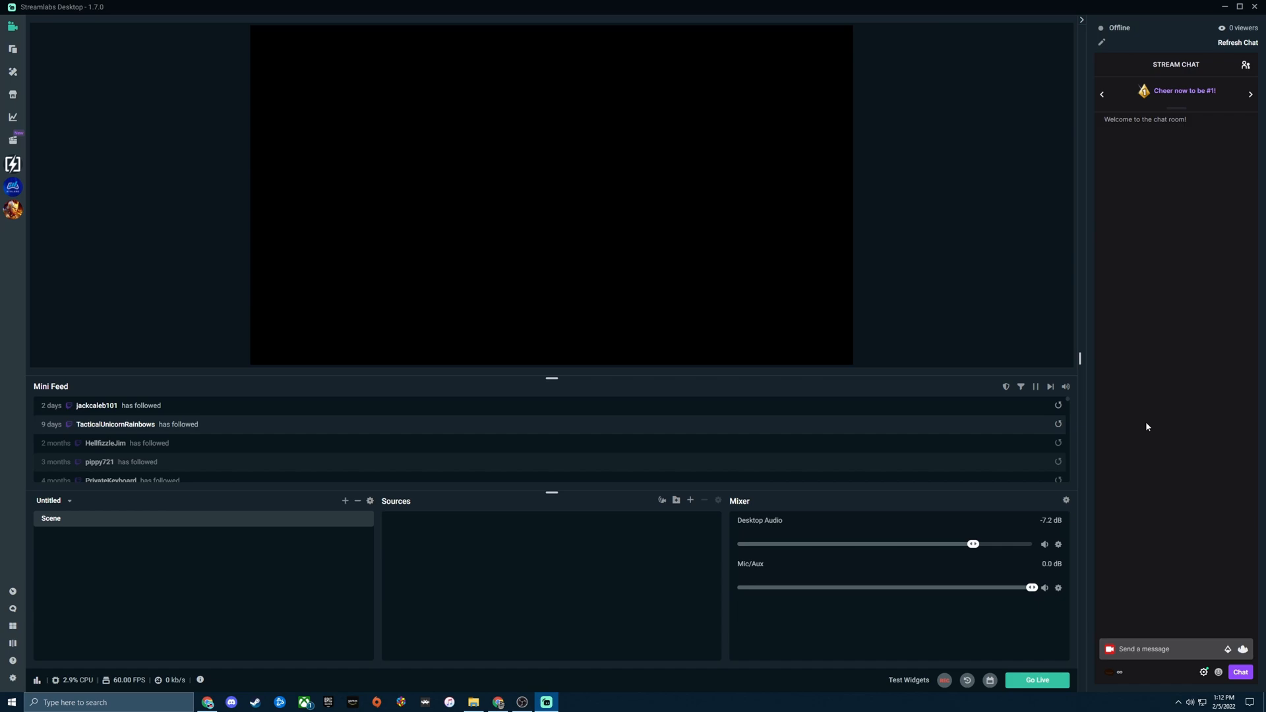
pyautogui.moveTo(1155, 400)
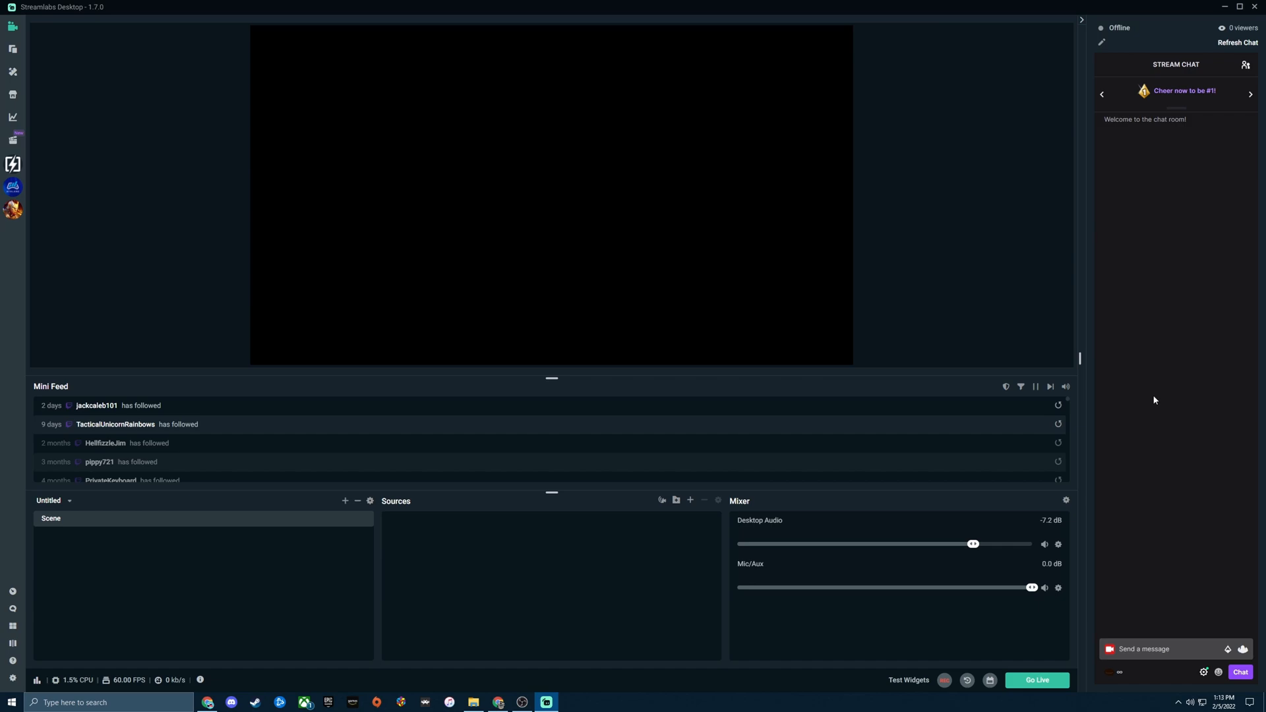
pyautogui.moveTo(1132, 333)
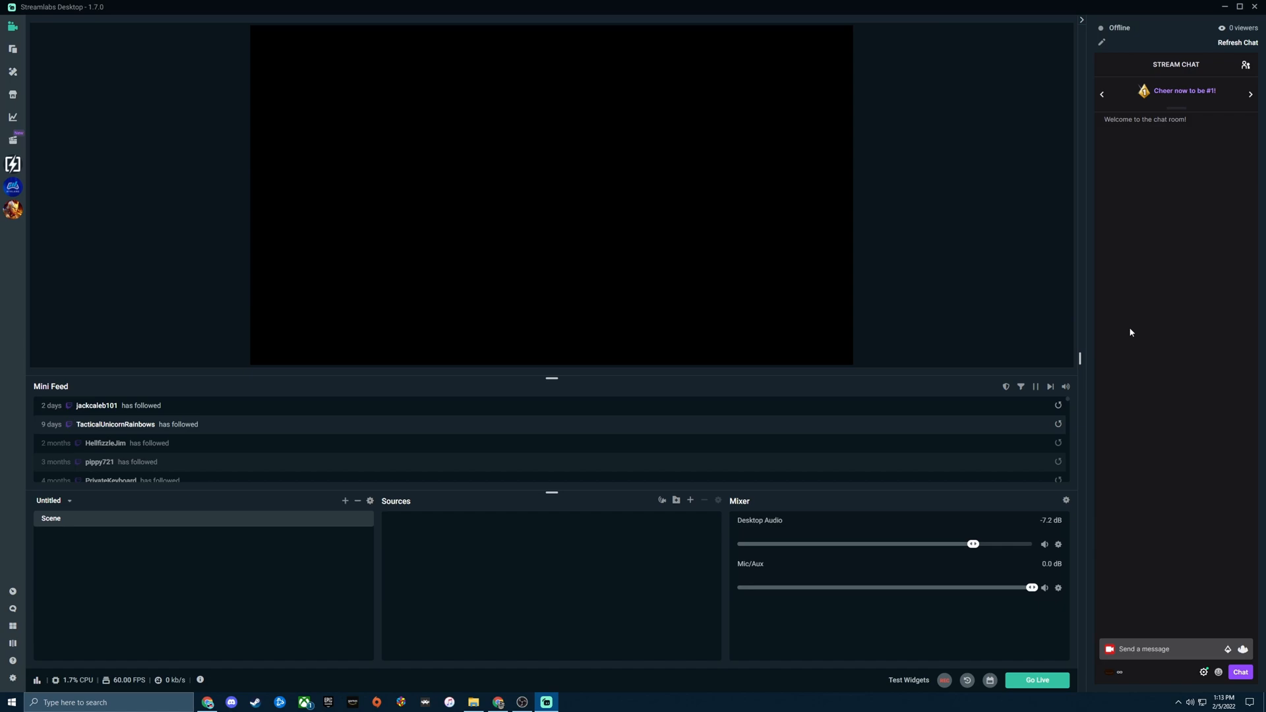
pyautogui.moveTo(1130, 236)
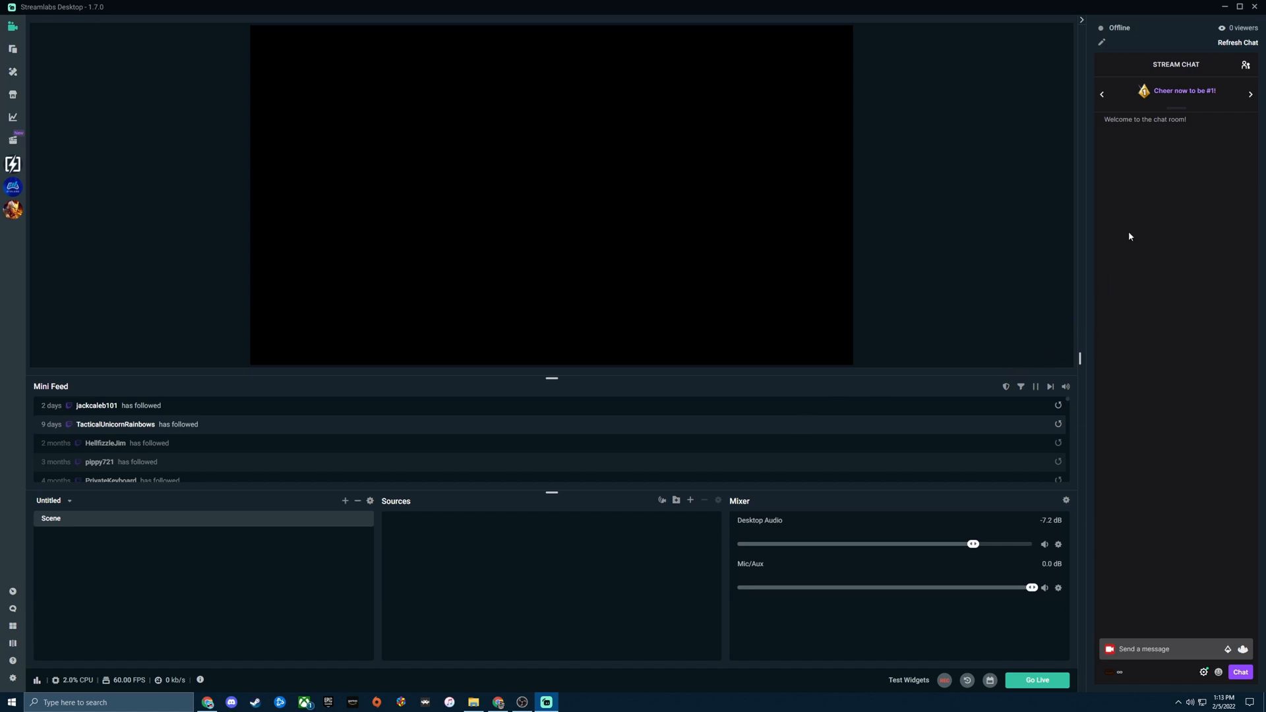
pyautogui.moveTo(1123, 329)
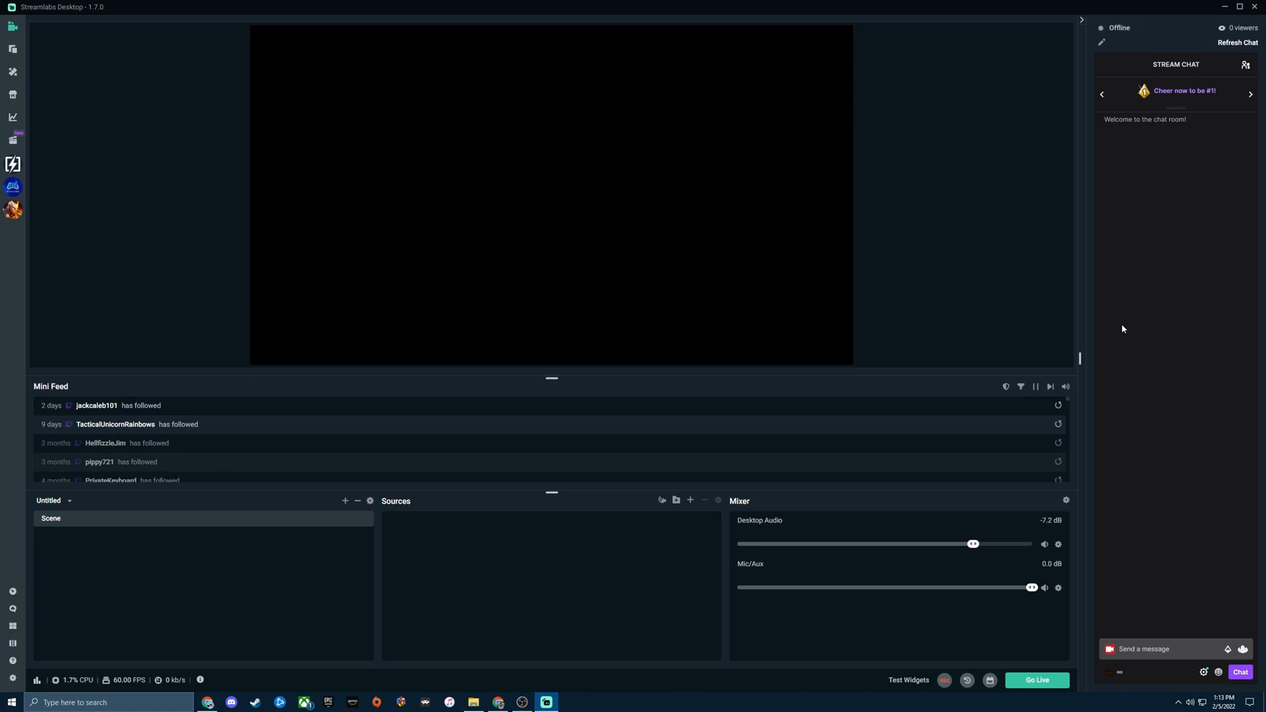
pyautogui.moveTo(1170, 259)
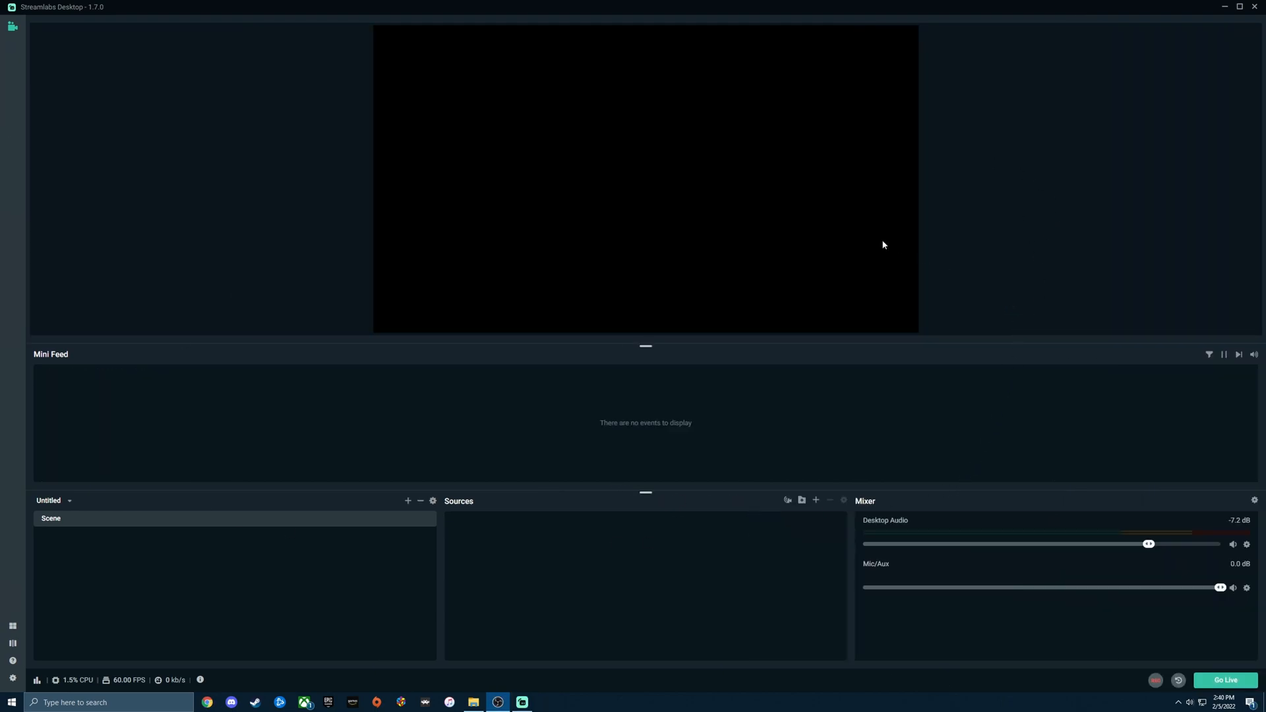
pyautogui.moveTo(181, 361)
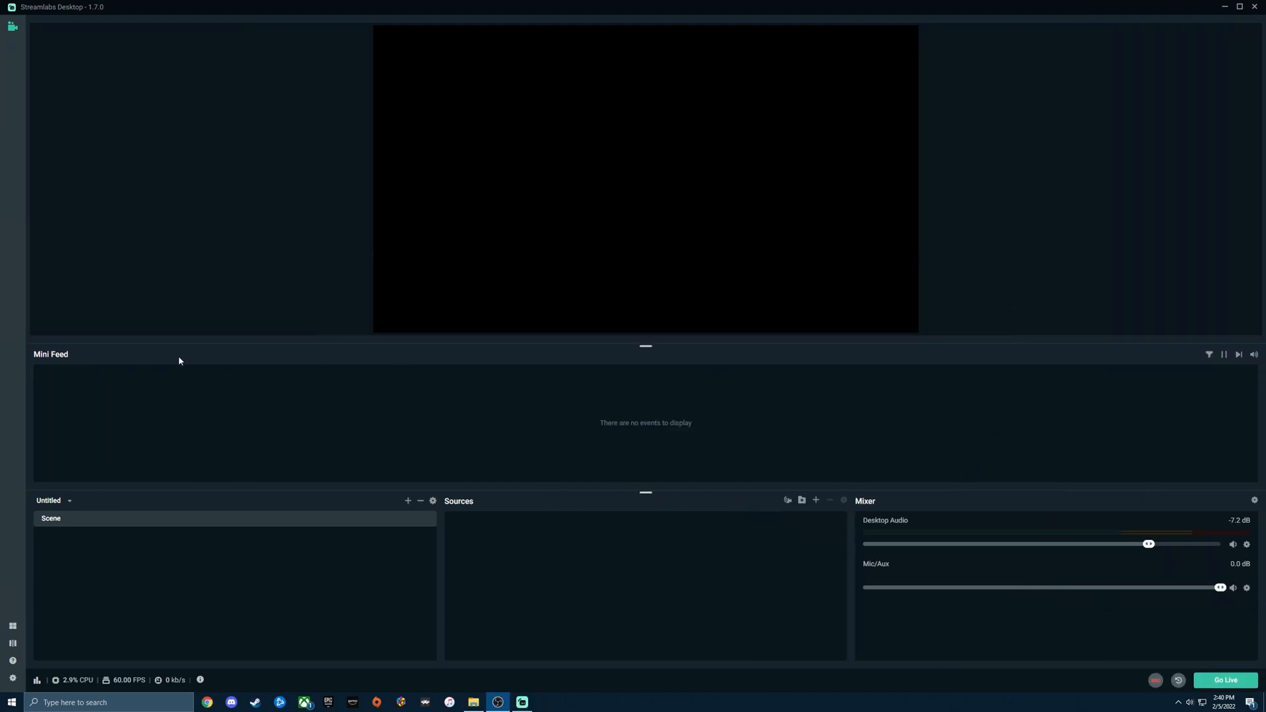
pyautogui.moveTo(1117, 193)
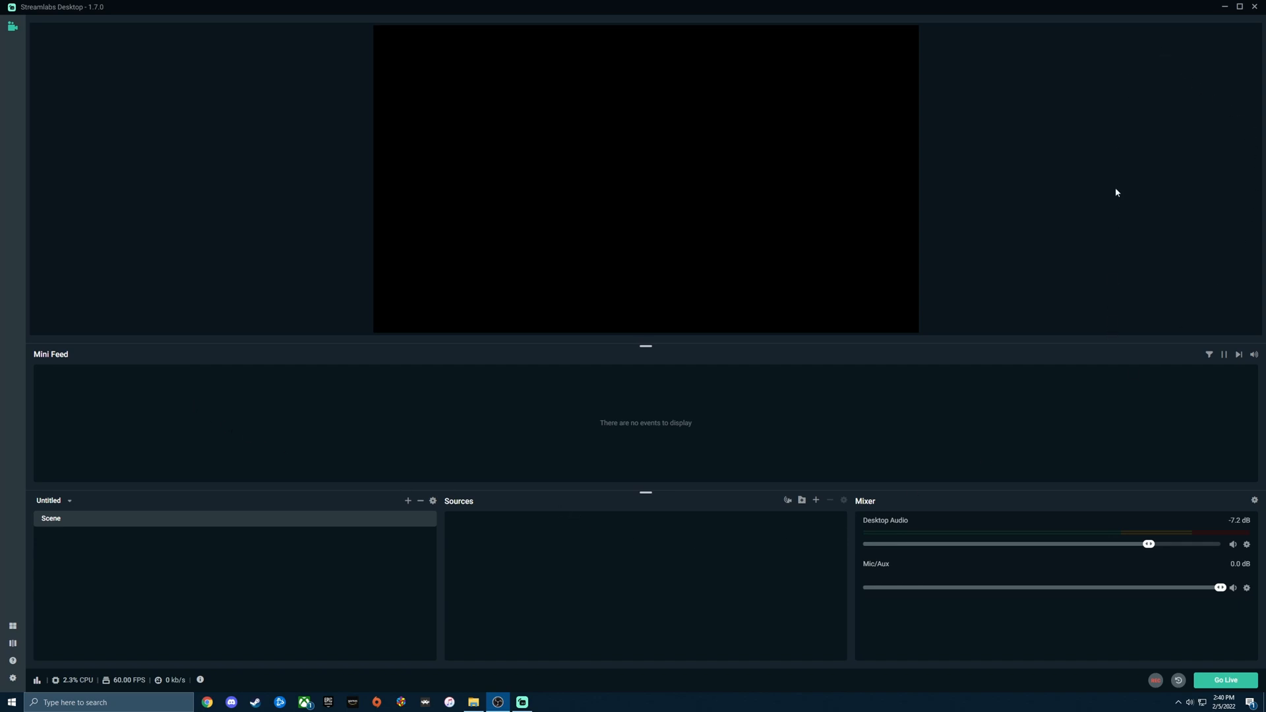
pyautogui.moveTo(1103, 145)
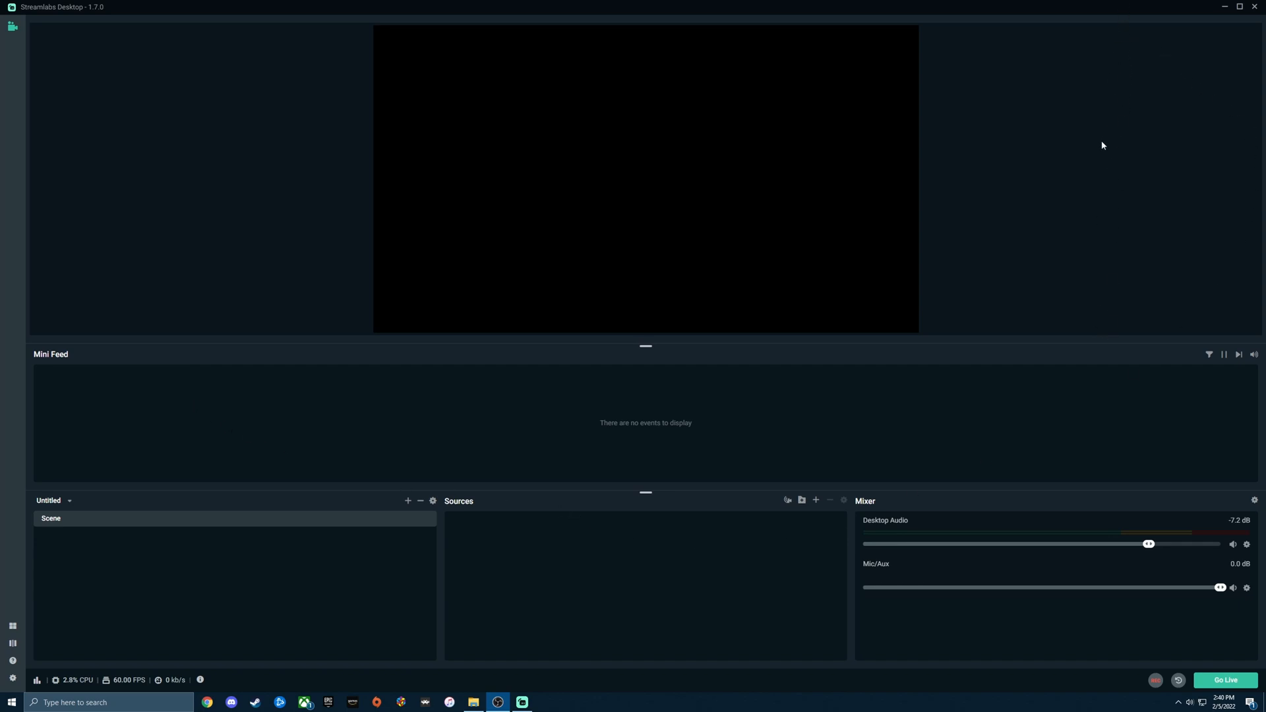
pyautogui.moveTo(966, 314)
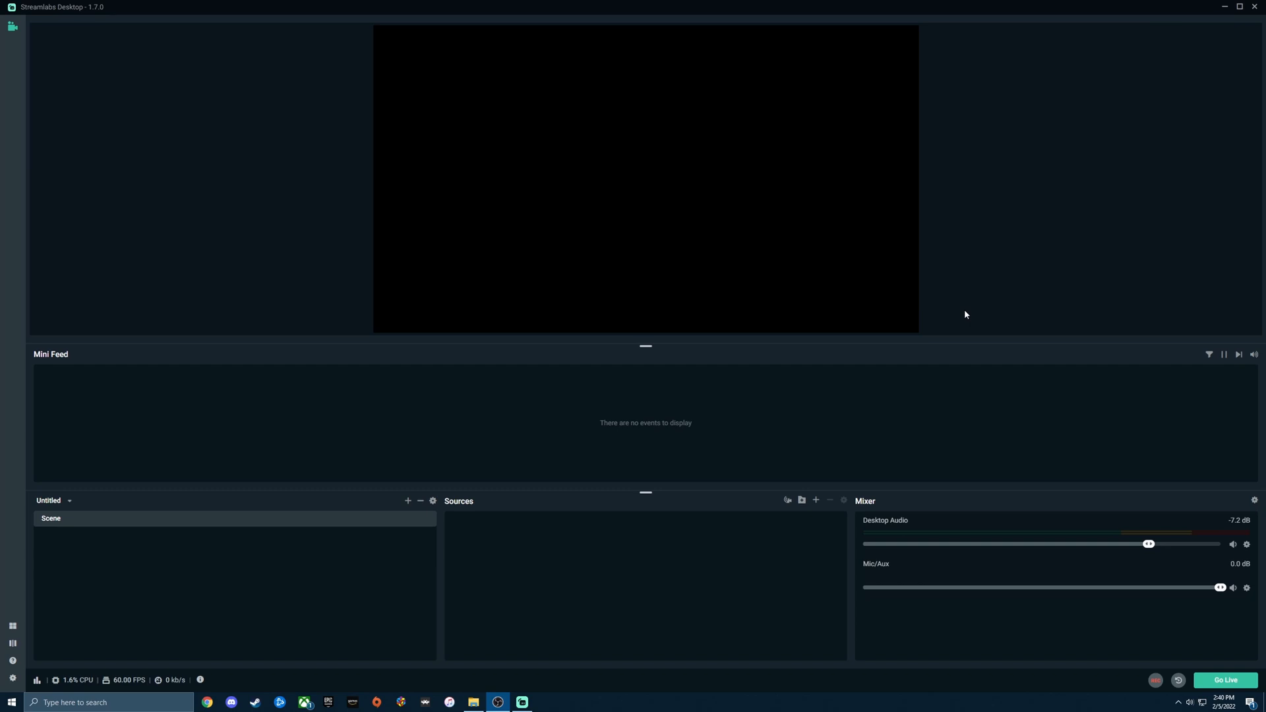
pyautogui.moveTo(636, 259)
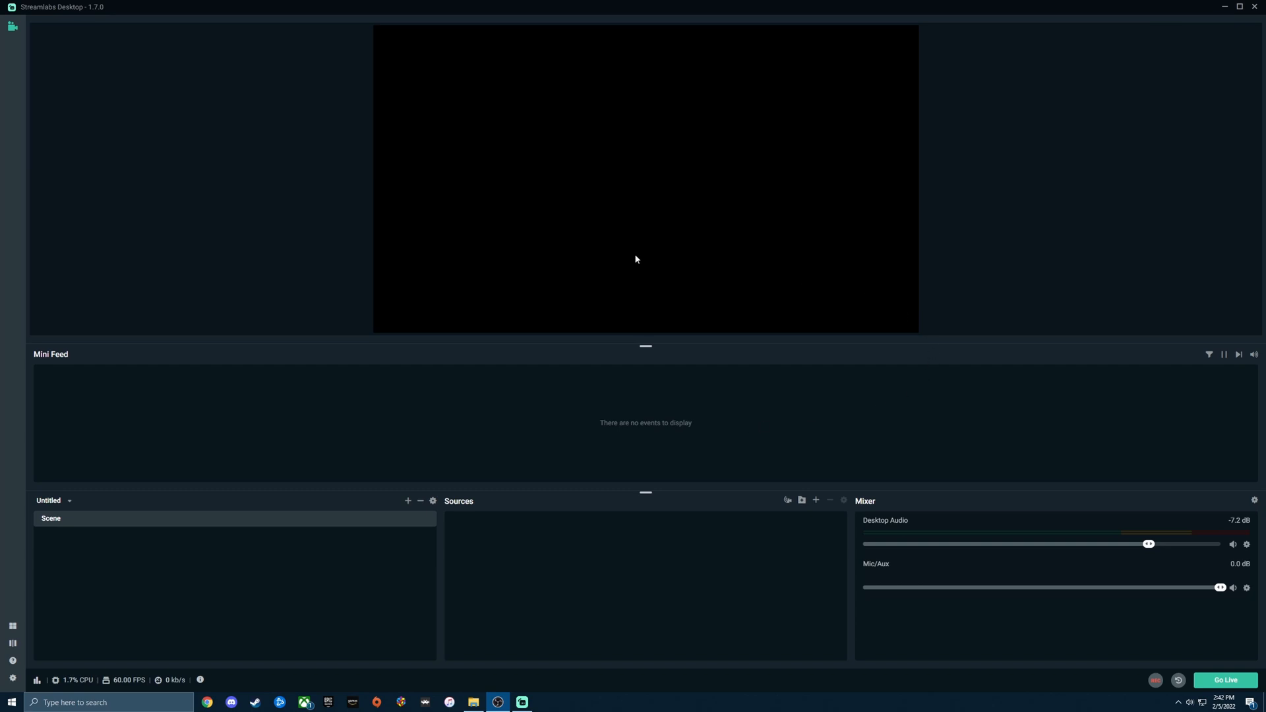
pyautogui.moveTo(779, 439)
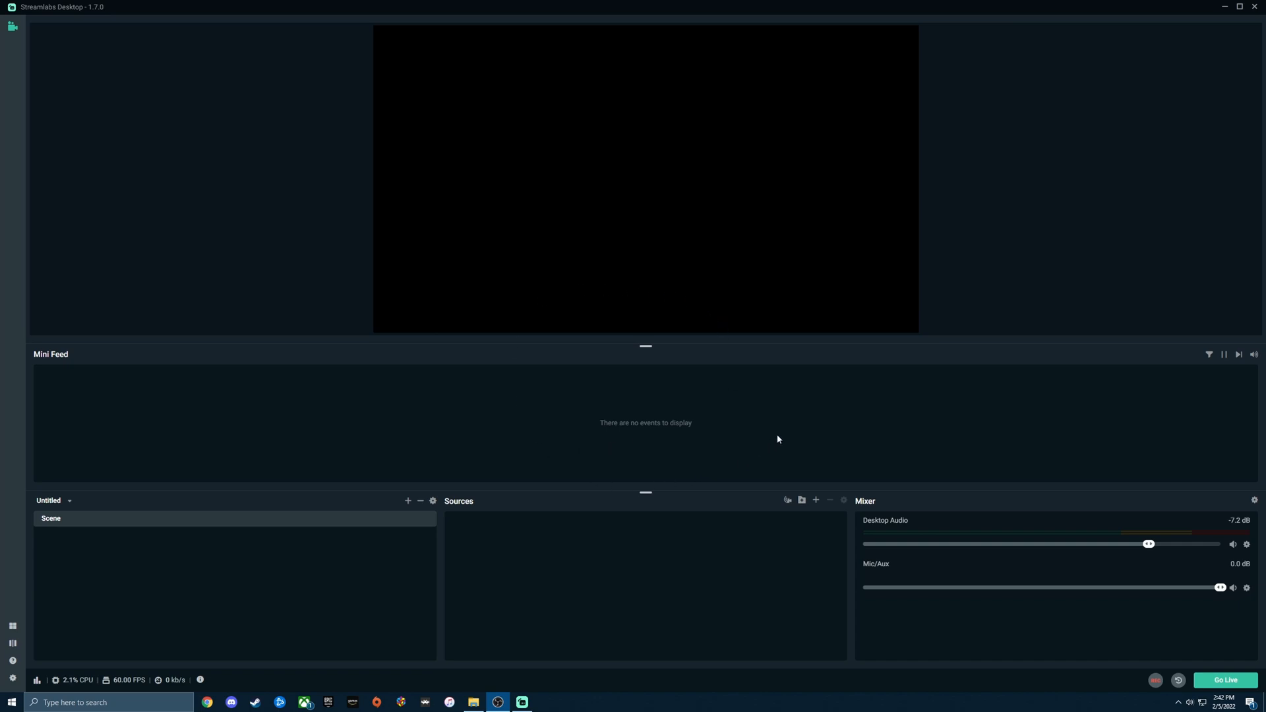
pyautogui.moveTo(840, 371)
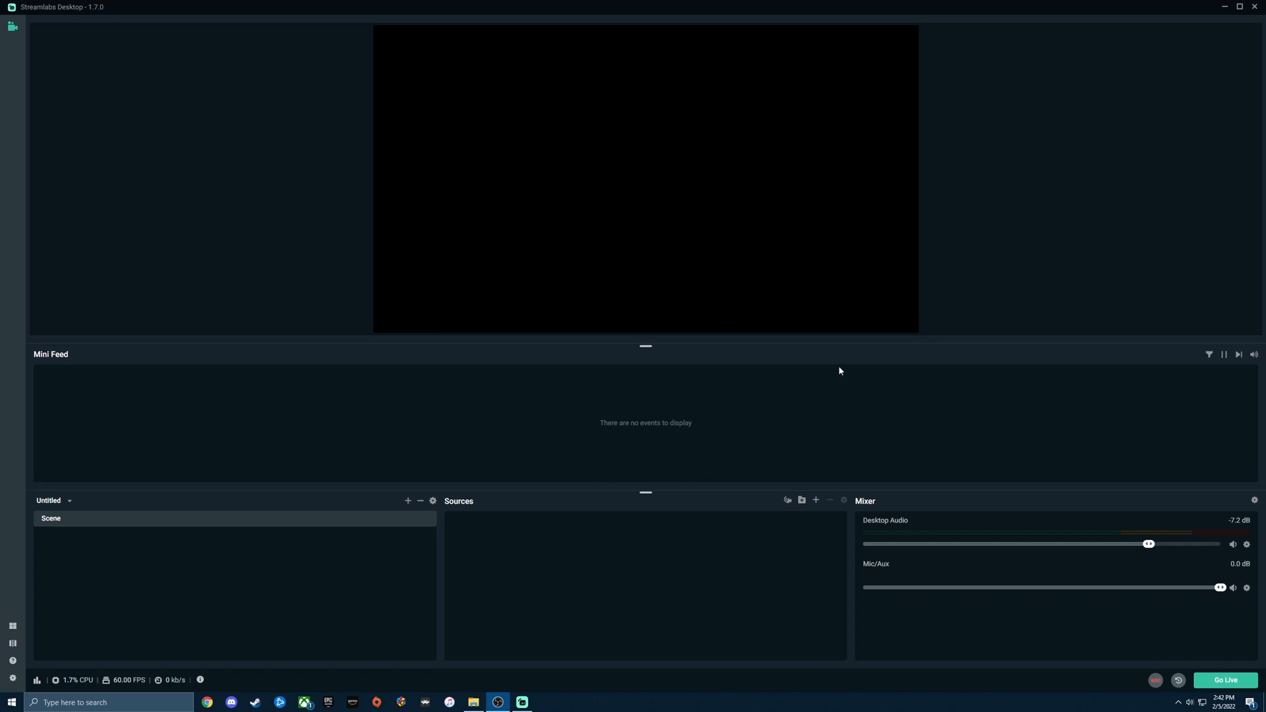
pyautogui.moveTo(1222, 279)
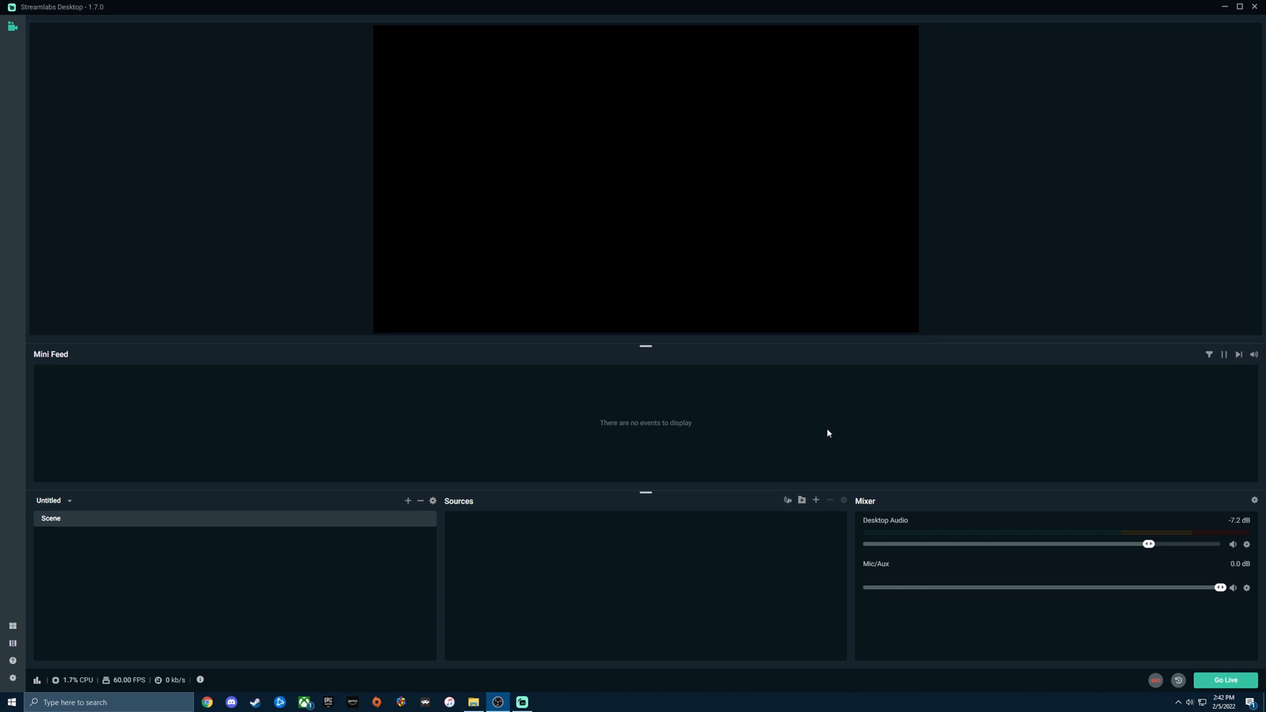
pyautogui.moveTo(867, 345)
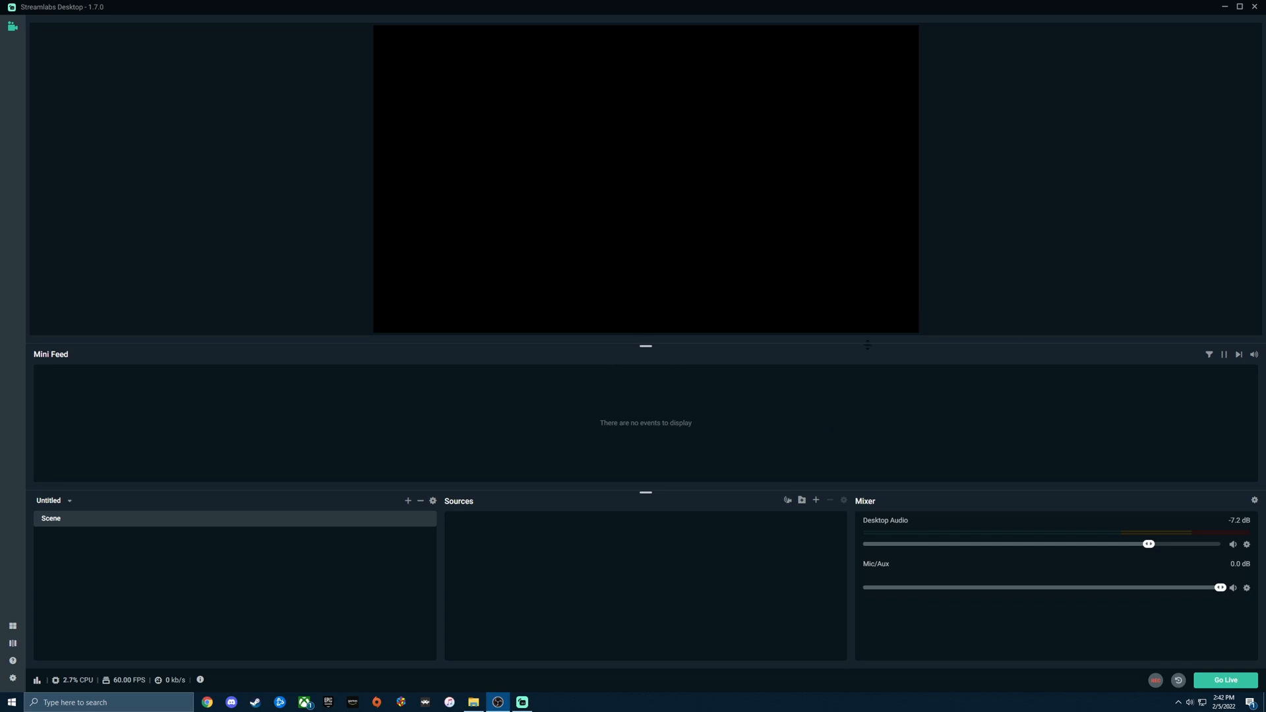
pyautogui.moveTo(718, 335)
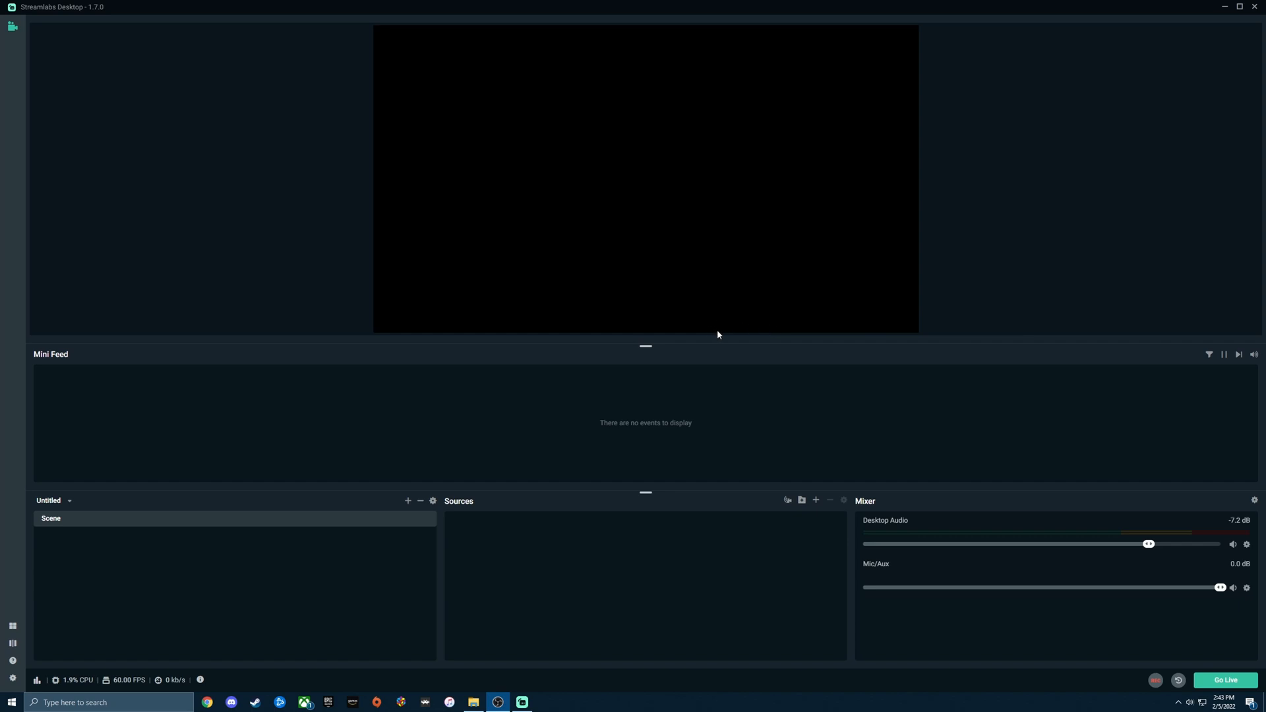
pyautogui.moveTo(762, 477)
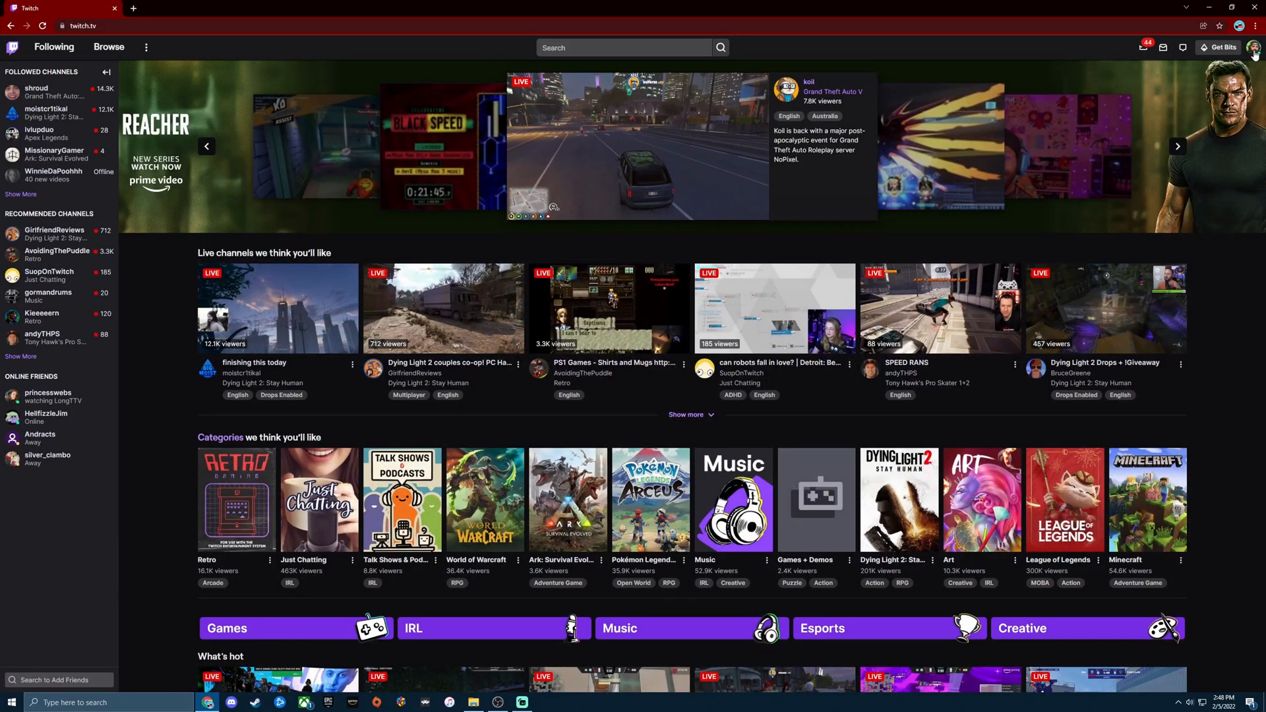
# Go to the Creator Dashboard from the Twitch profile avatar menu
pyautogui.click(1255, 47)
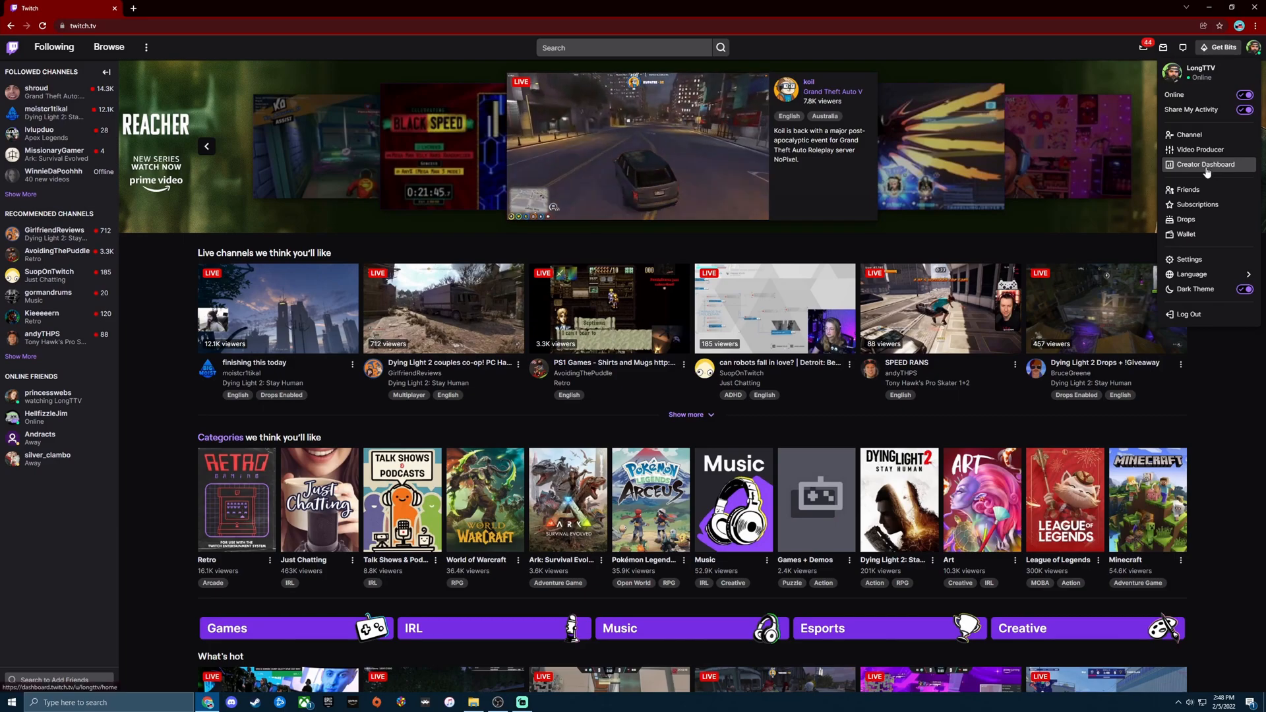
pyautogui.click(1206, 164)
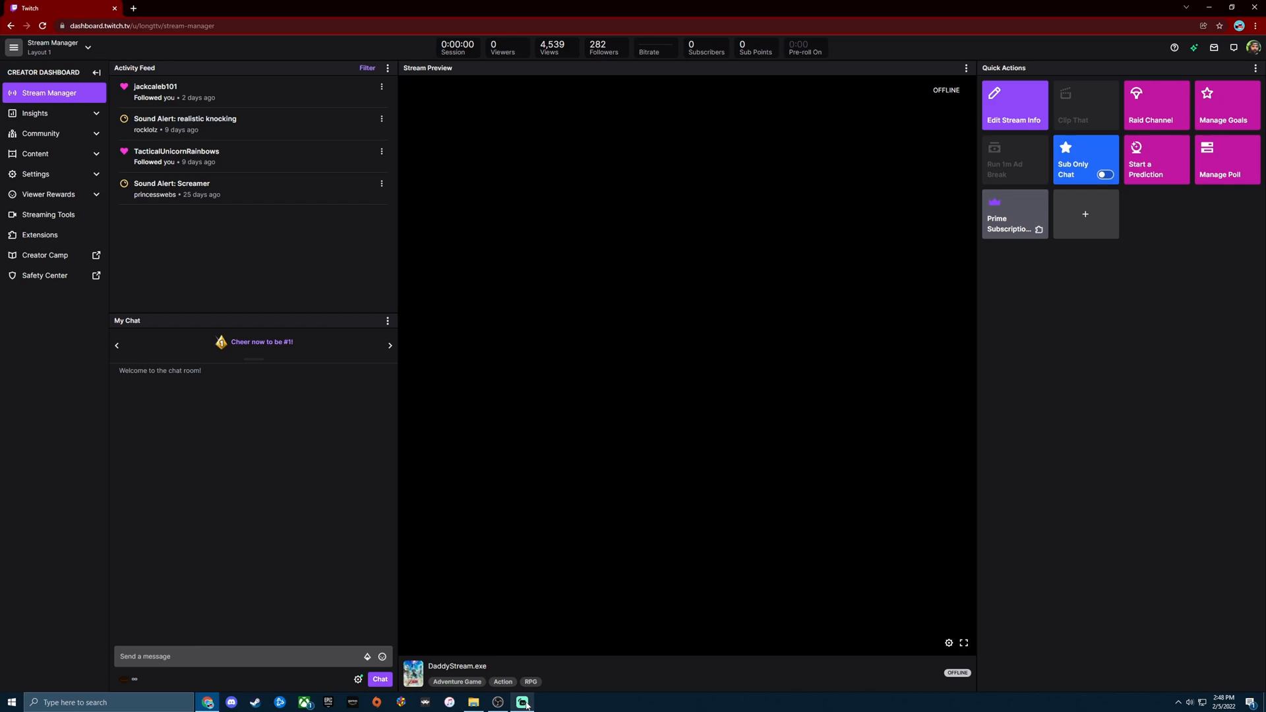
# Switch to Streamlabs Desktop from its taskbar icon
pyautogui.click(523, 702)
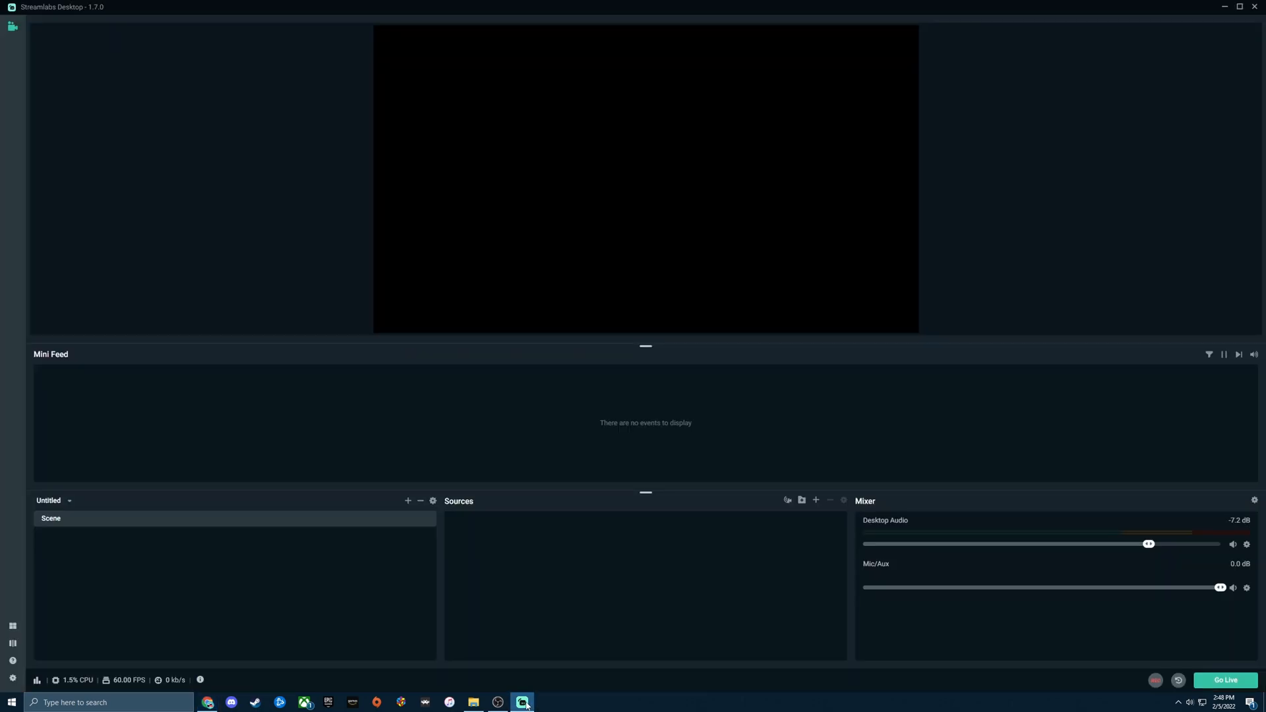
pyautogui.moveTo(560, 655)
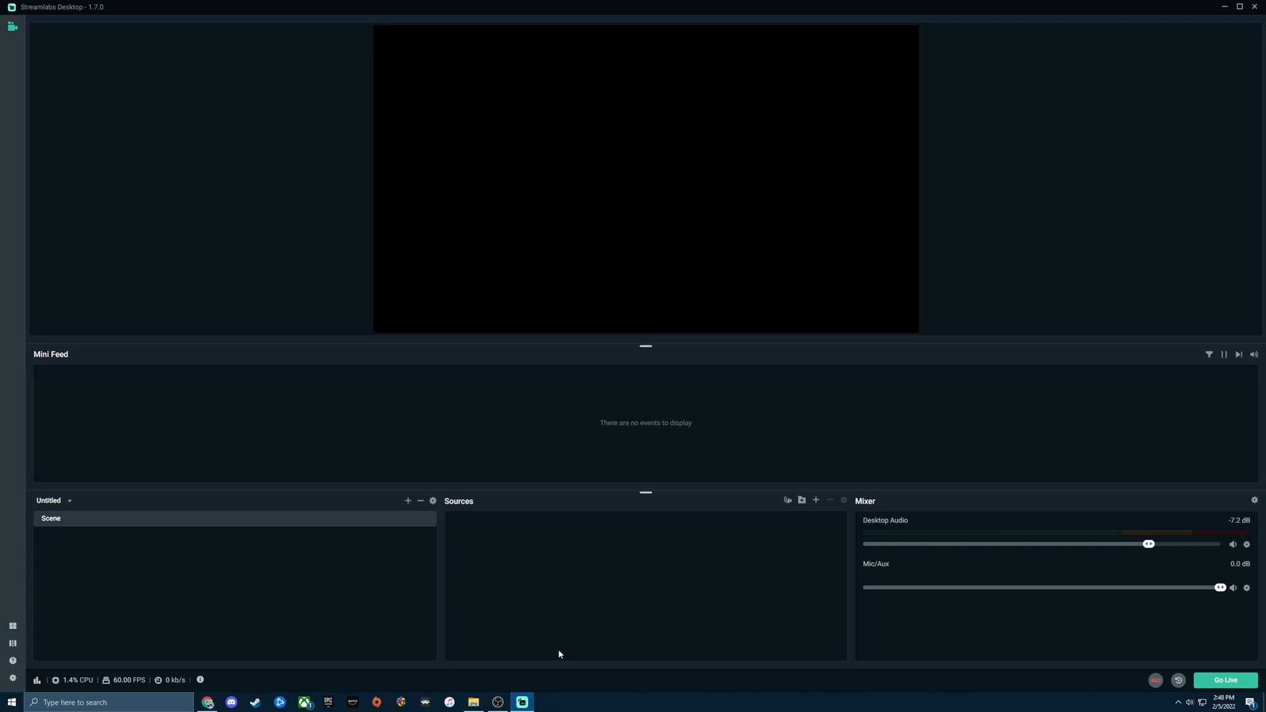
pyautogui.moveTo(669, 587)
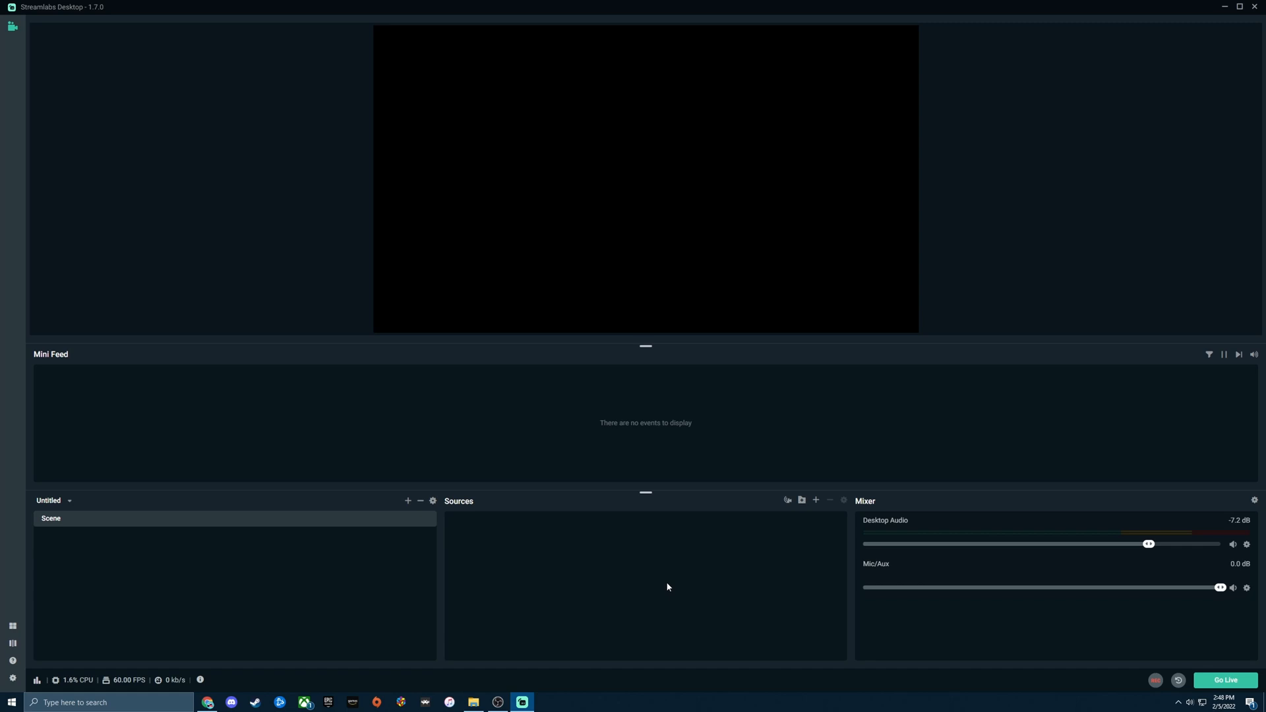
pyautogui.moveTo(784, 477)
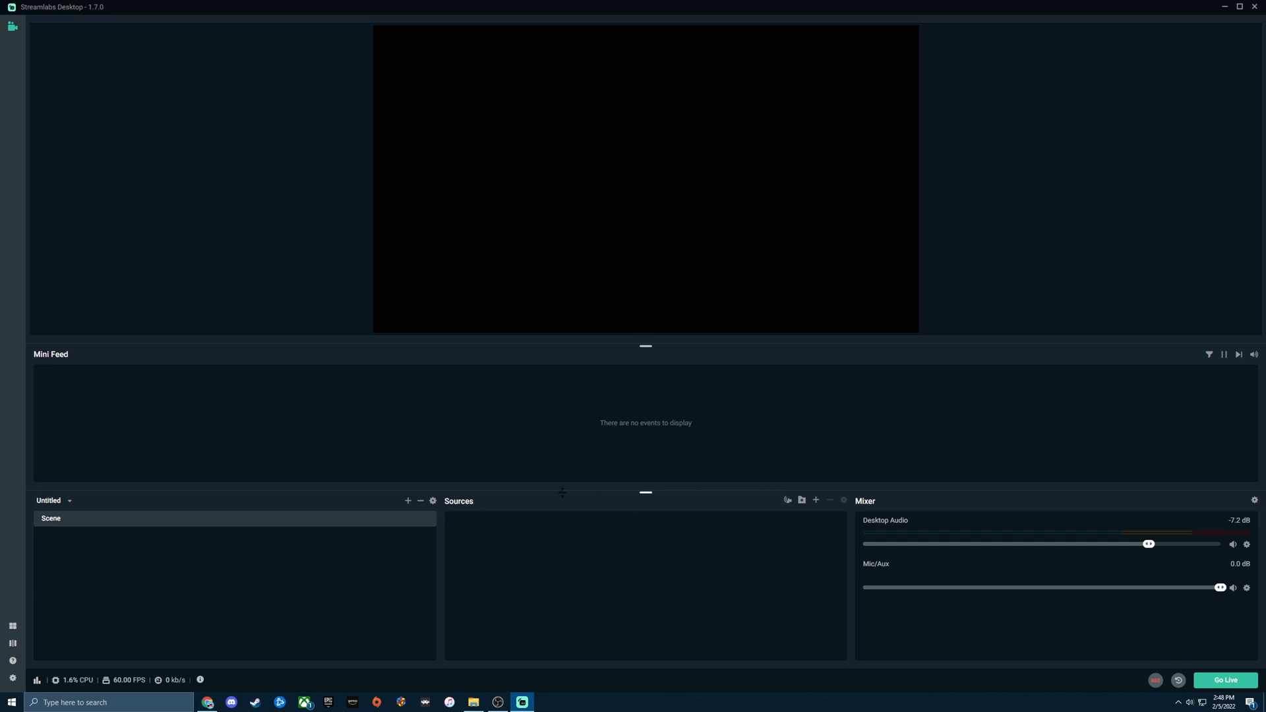
pyautogui.moveTo(593, 489)
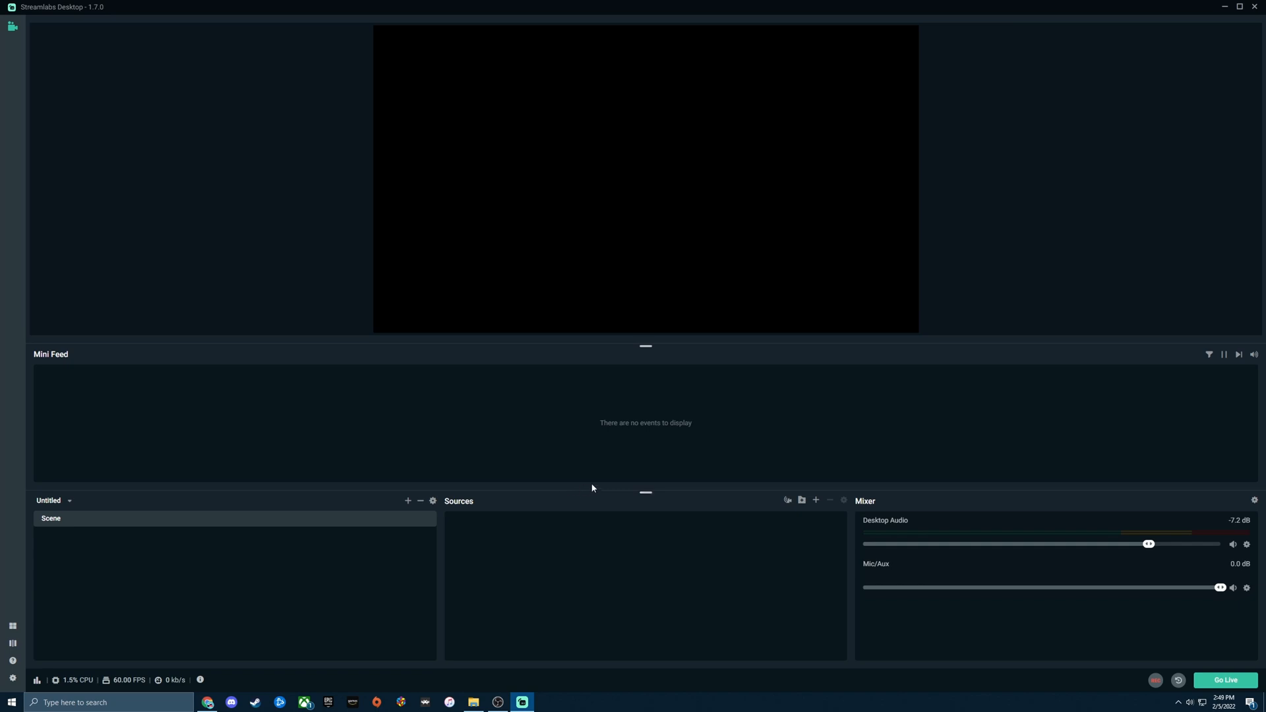
# Return to the Twitch Stream Manager in Chrome via the taskbar
pyautogui.click(206, 702)
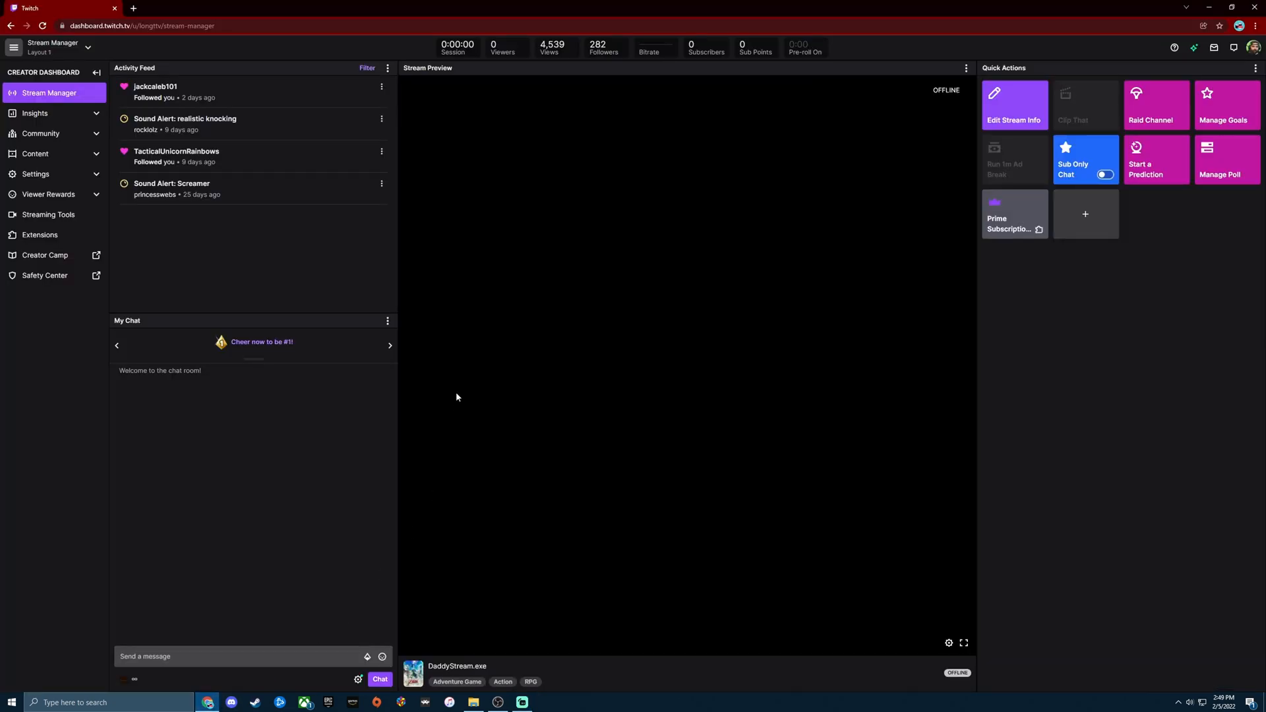
pyautogui.moveTo(375, 392)
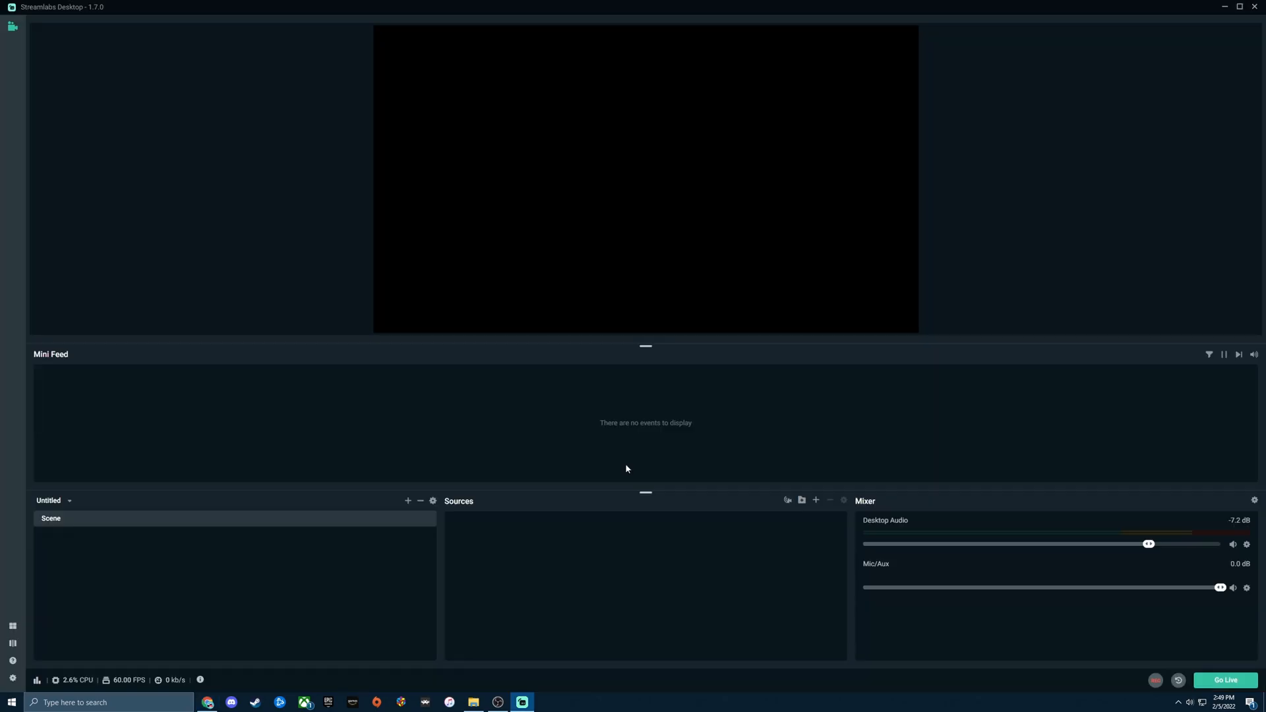
pyautogui.moveTo(640, 469)
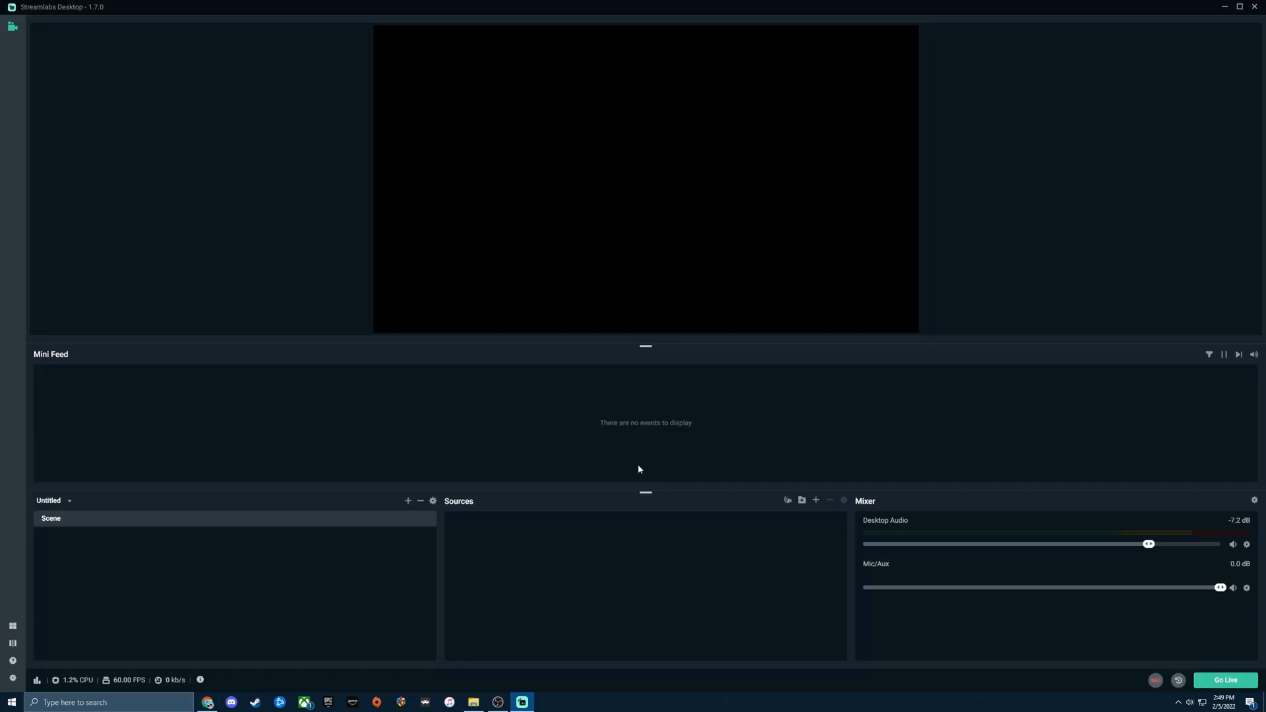
pyautogui.moveTo(787, 432)
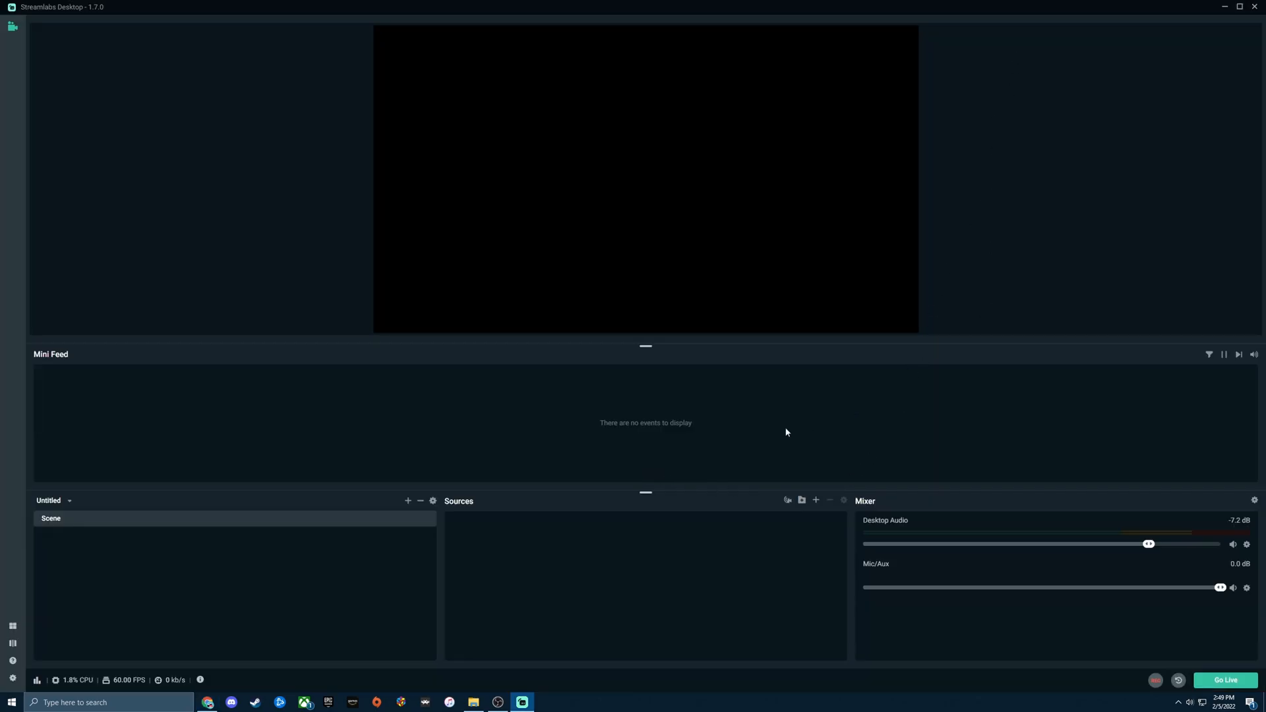
pyautogui.moveTo(294, 656)
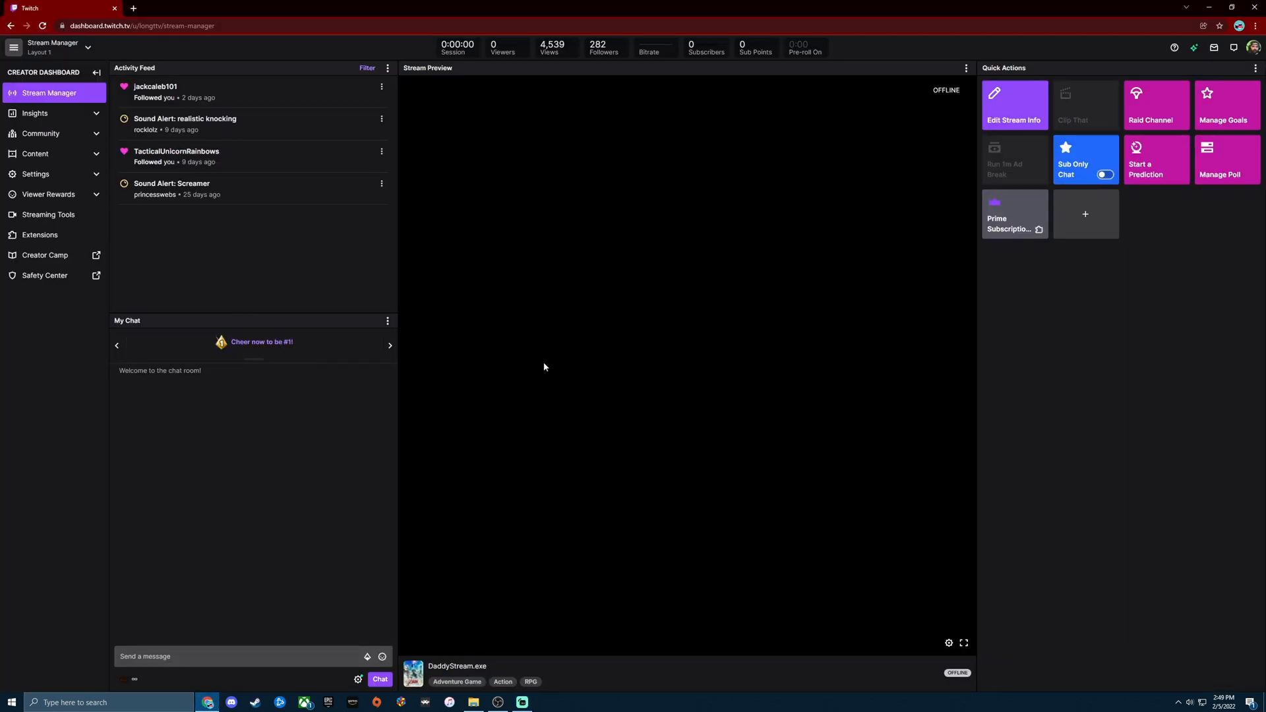
# Switch back to Streamlabs Desktop from the taskbar once more
pyautogui.click(521, 701)
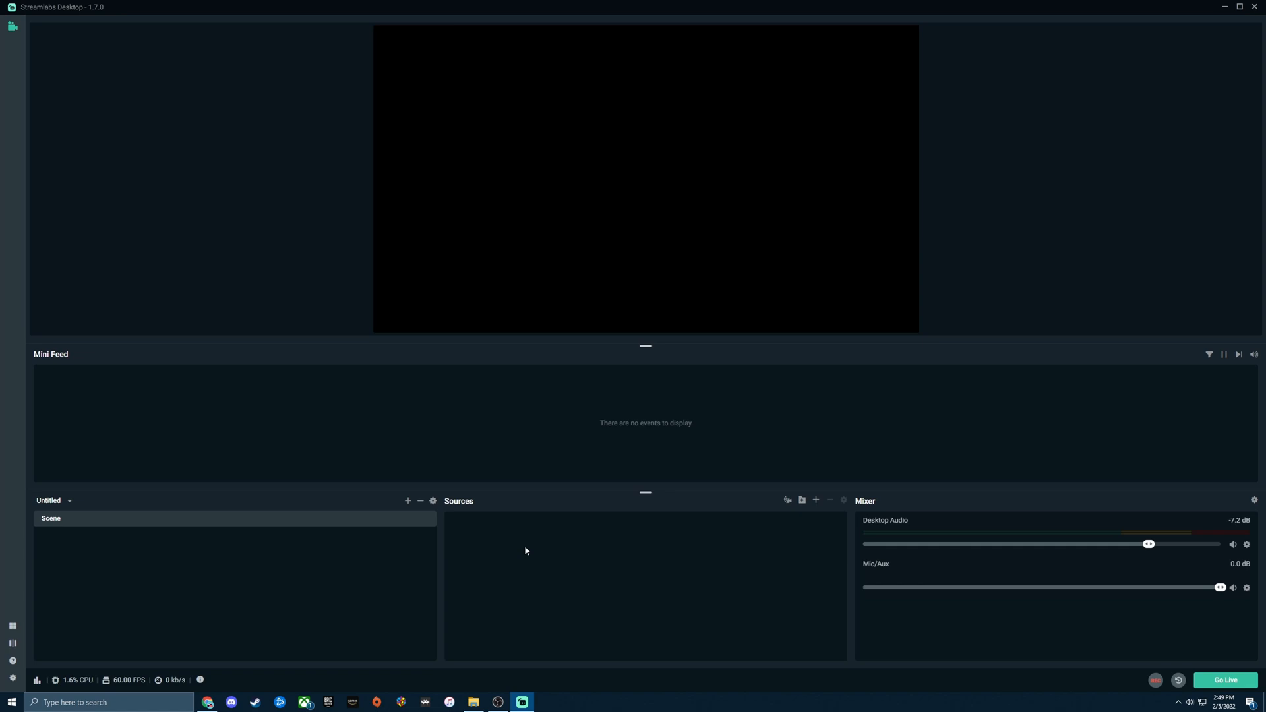
pyautogui.moveTo(553, 545)
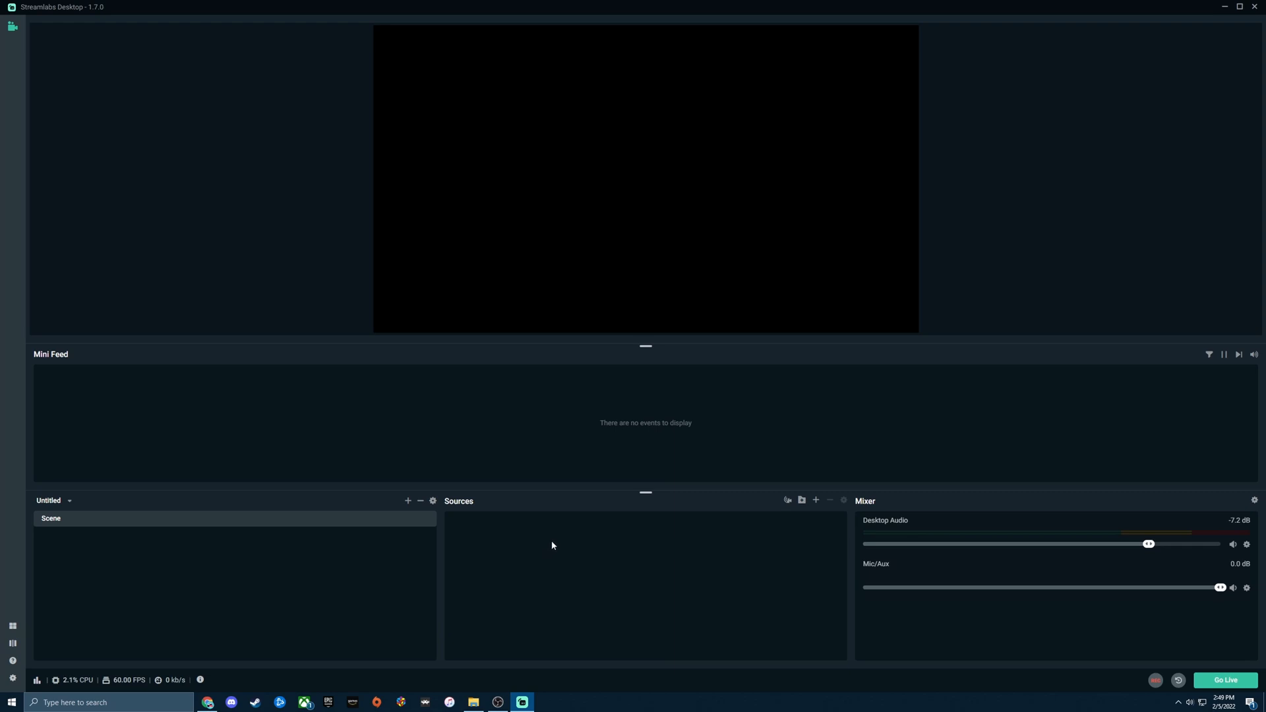
pyautogui.moveTo(958, 178)
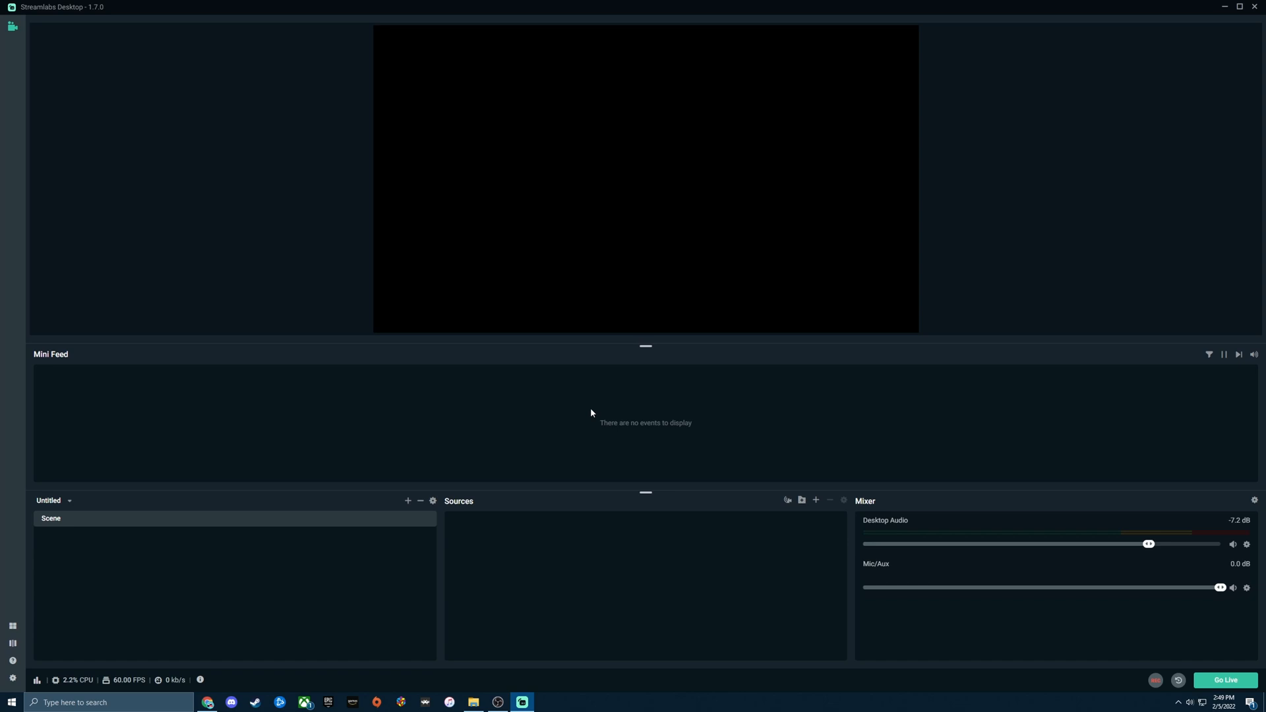
pyautogui.moveTo(934, 473)
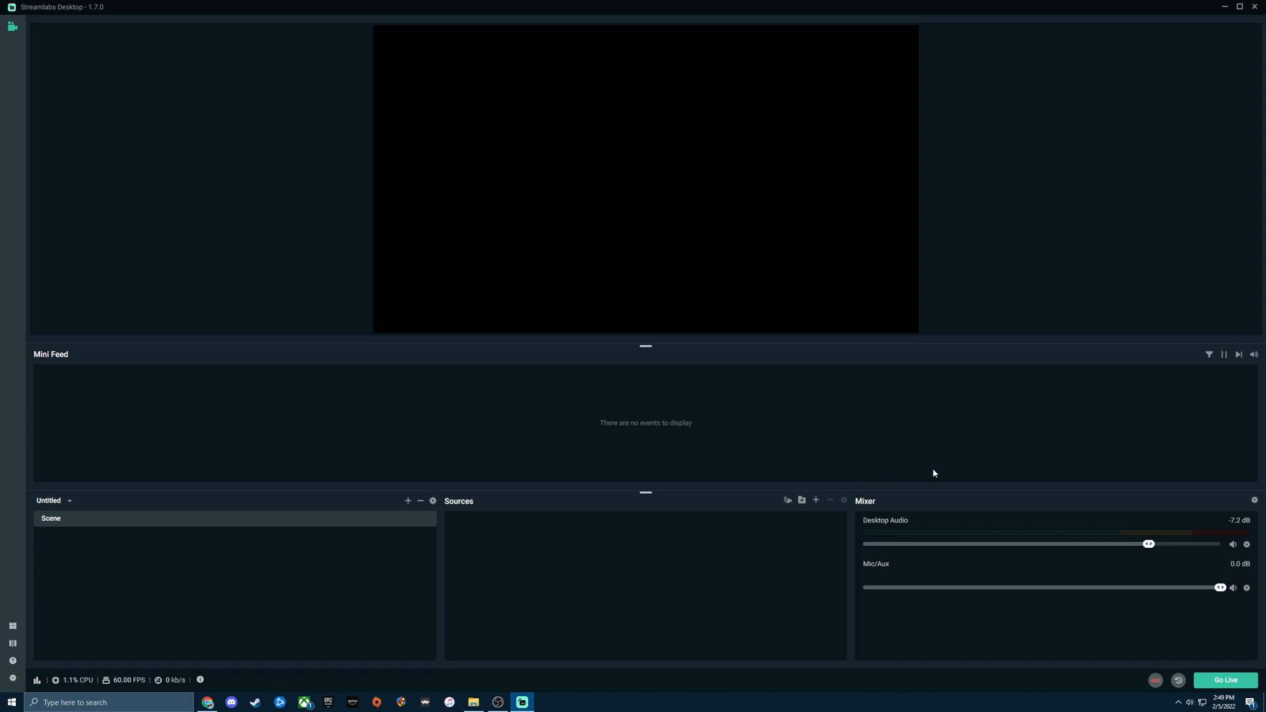
pyautogui.moveTo(259, 436)
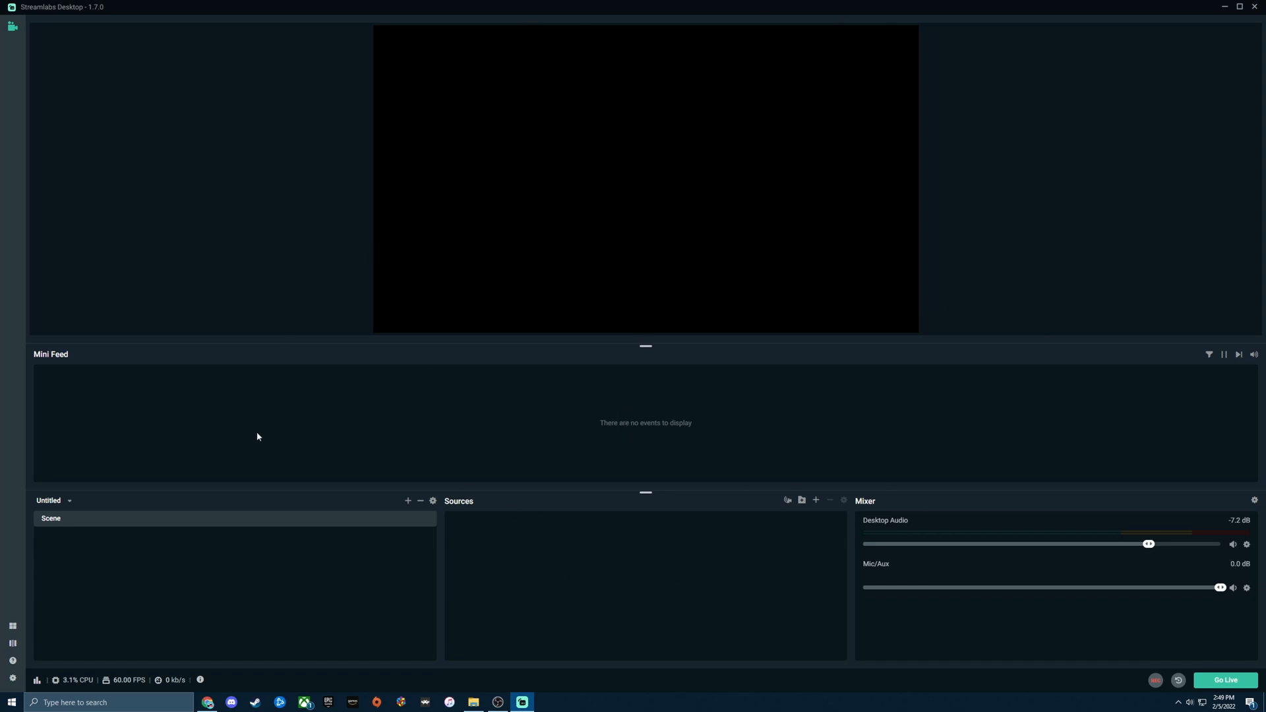
pyautogui.moveTo(395, 314)
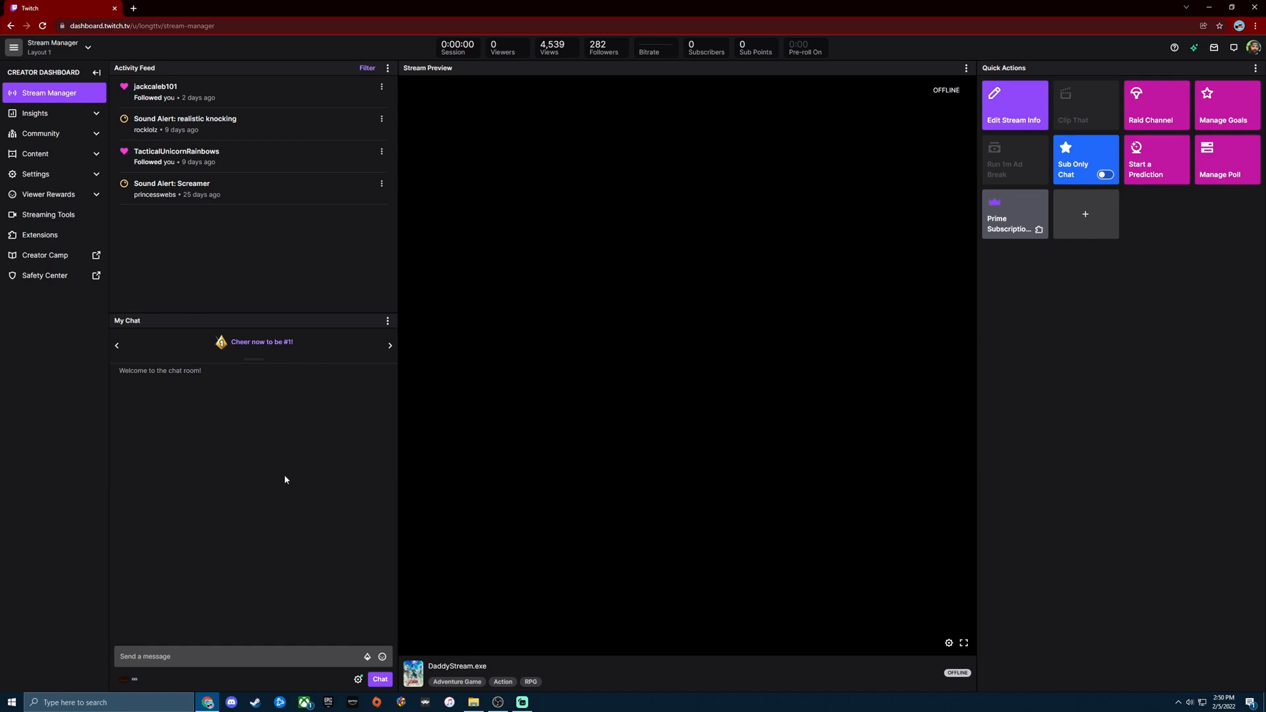
pyautogui.moveTo(263, 428)
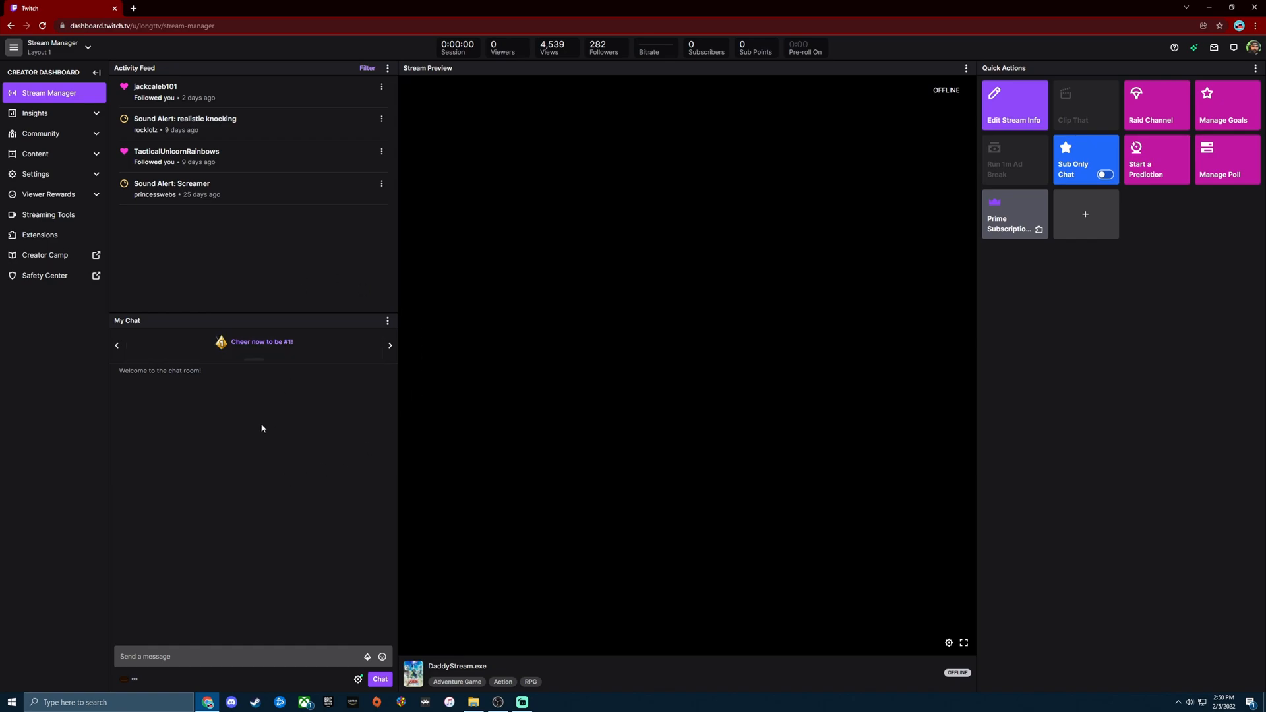
pyautogui.moveTo(324, 311)
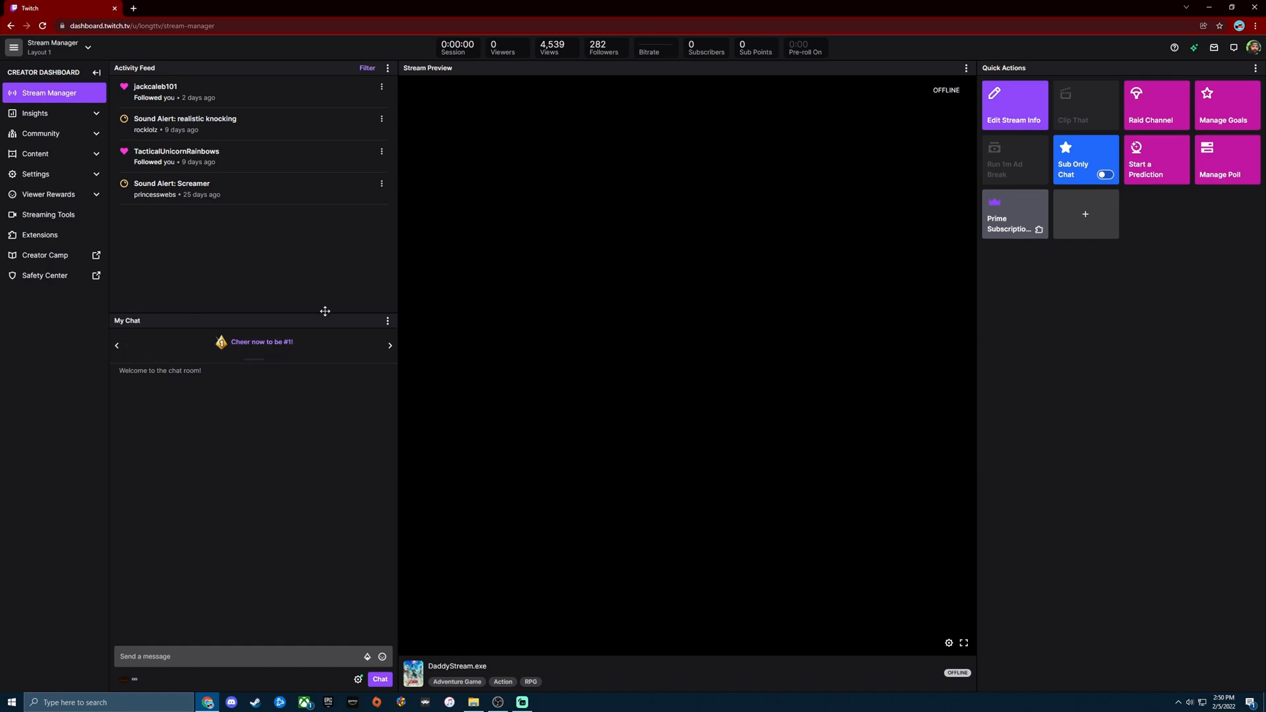
pyautogui.moveTo(1032, 118)
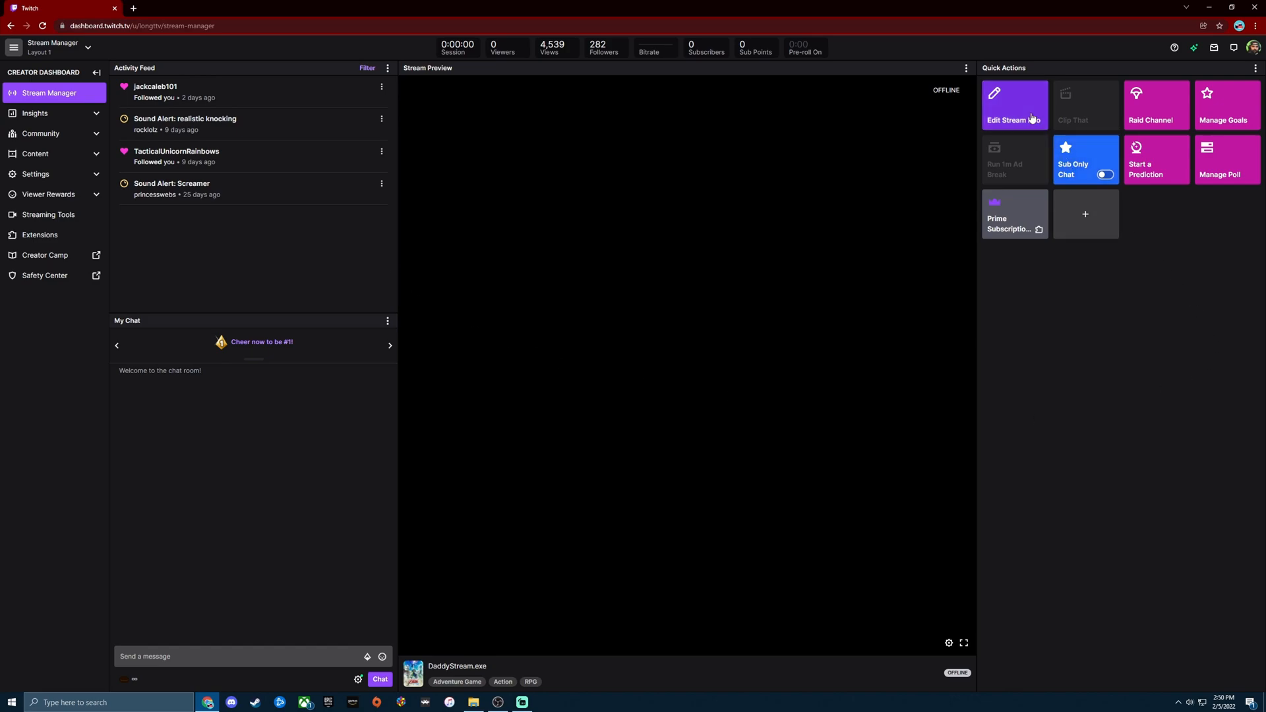
pyautogui.moveTo(798, 538)
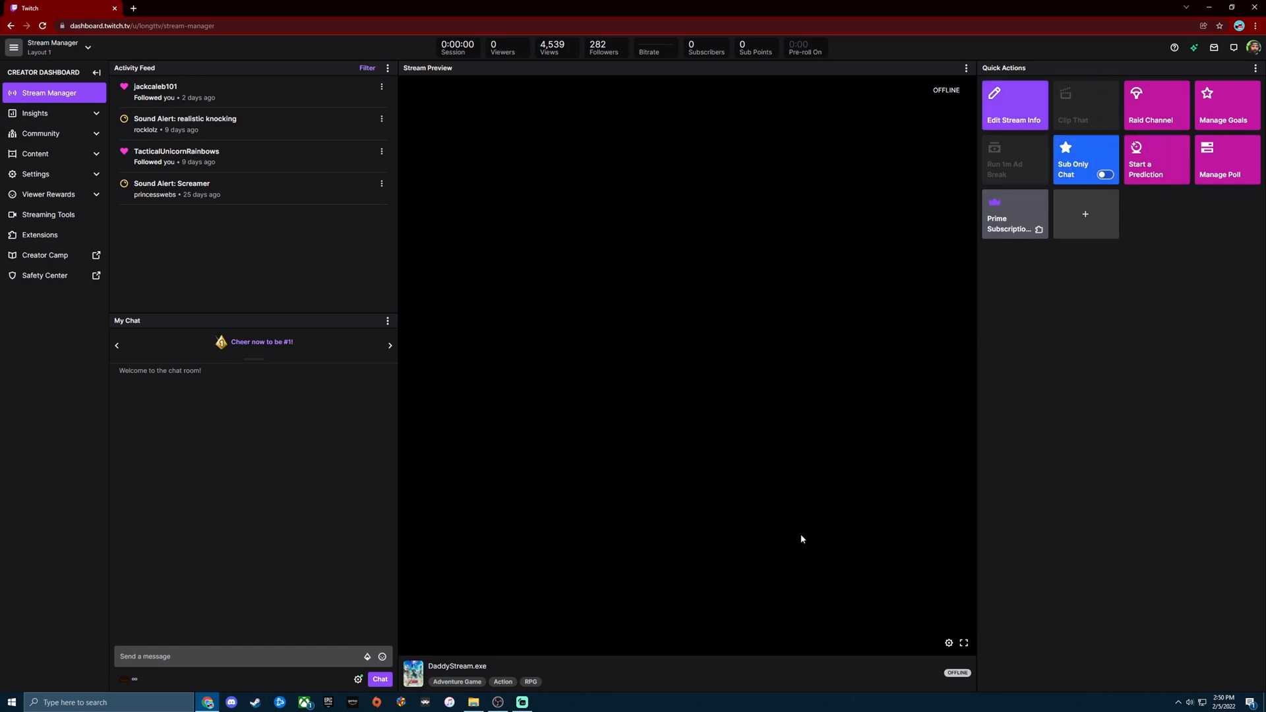